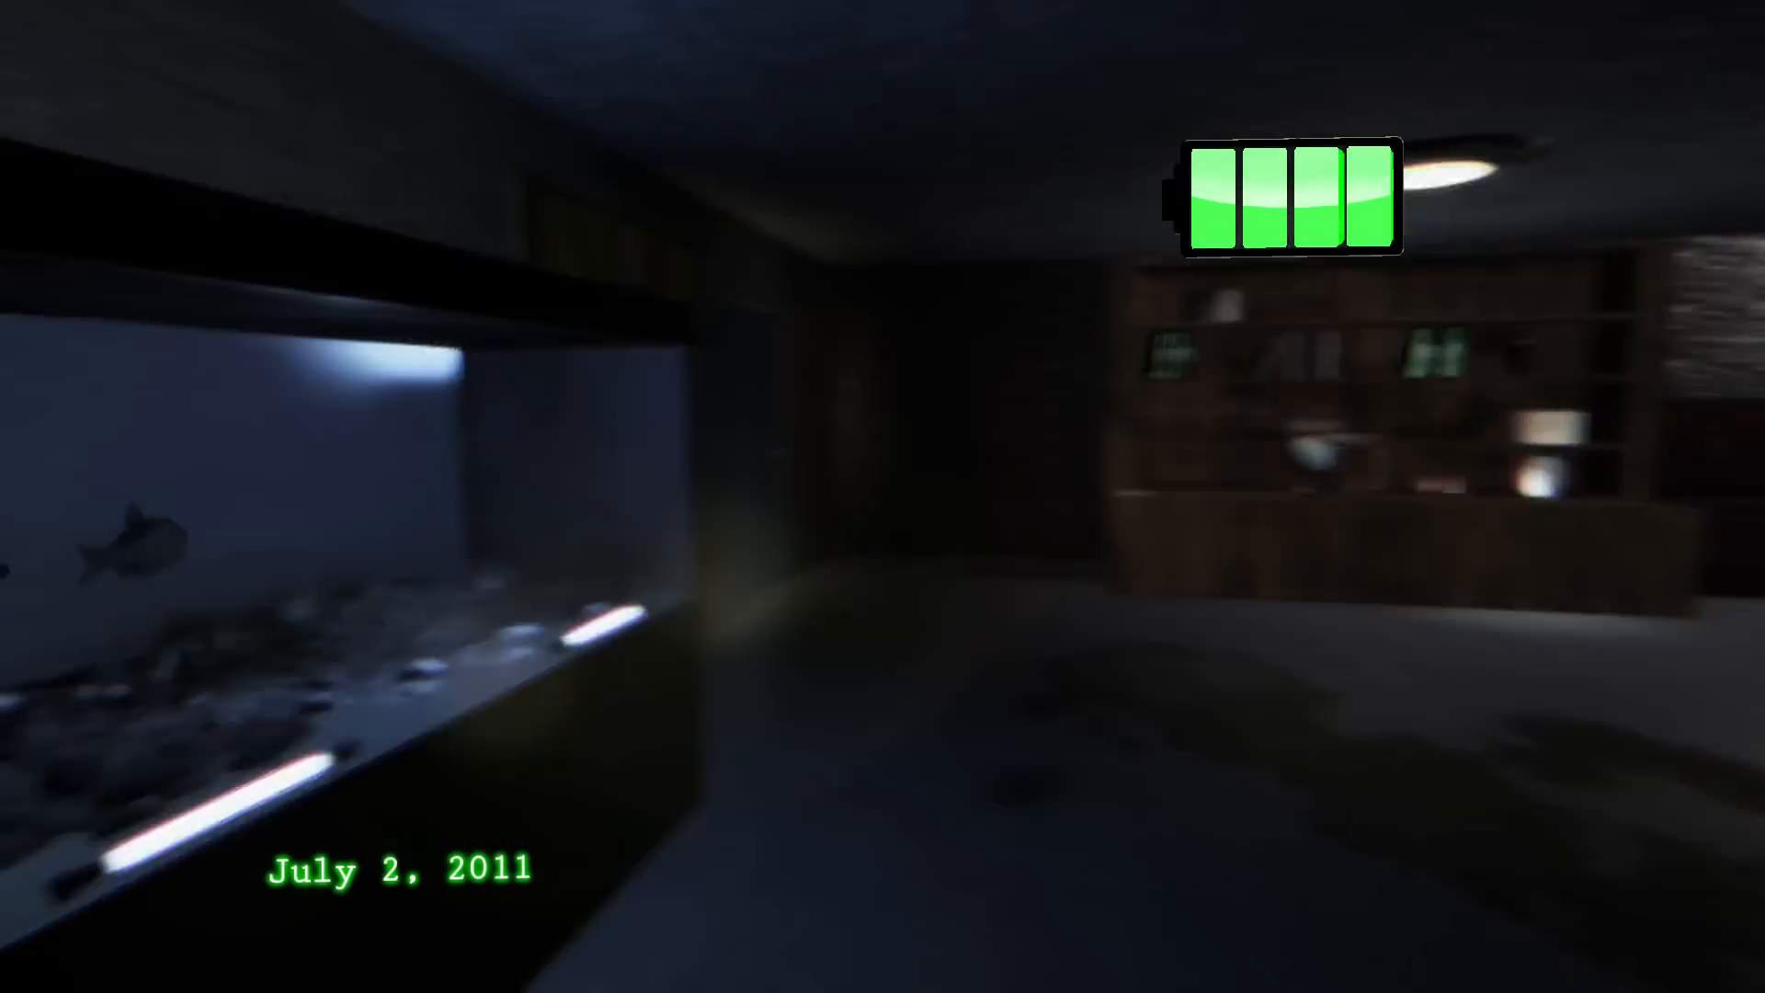
pyautogui.moveTo(882, 497)
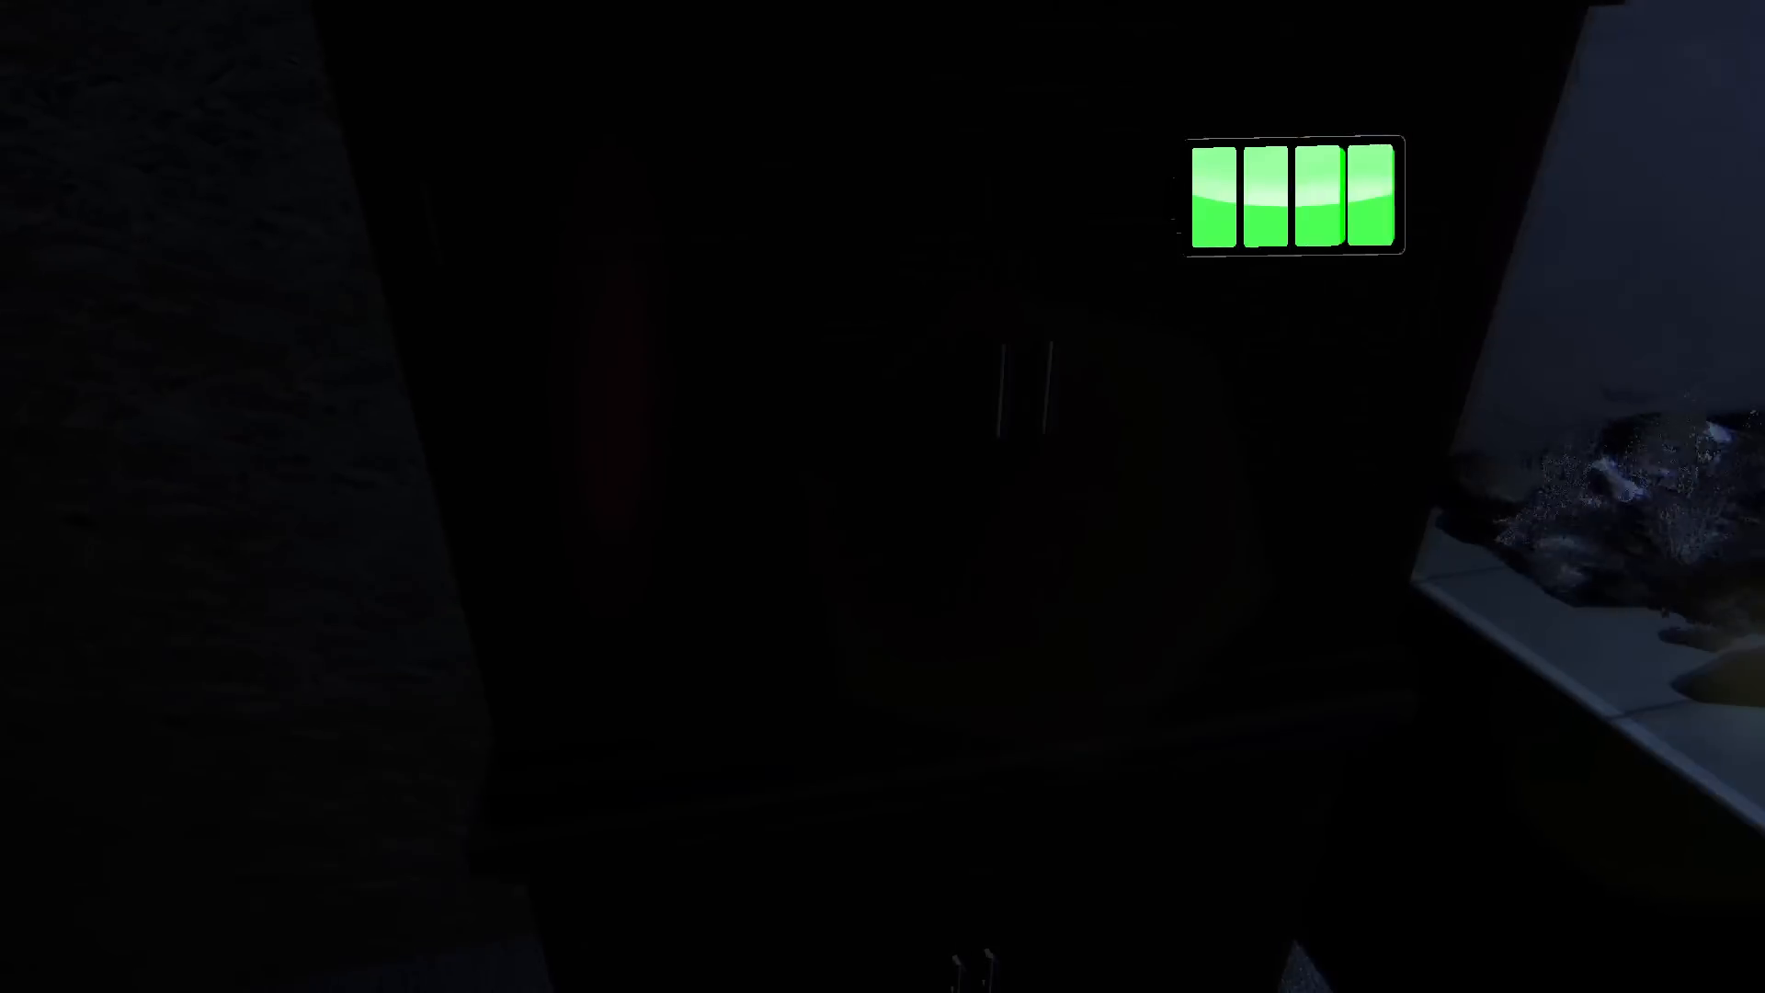
pyautogui.moveTo(883, 497)
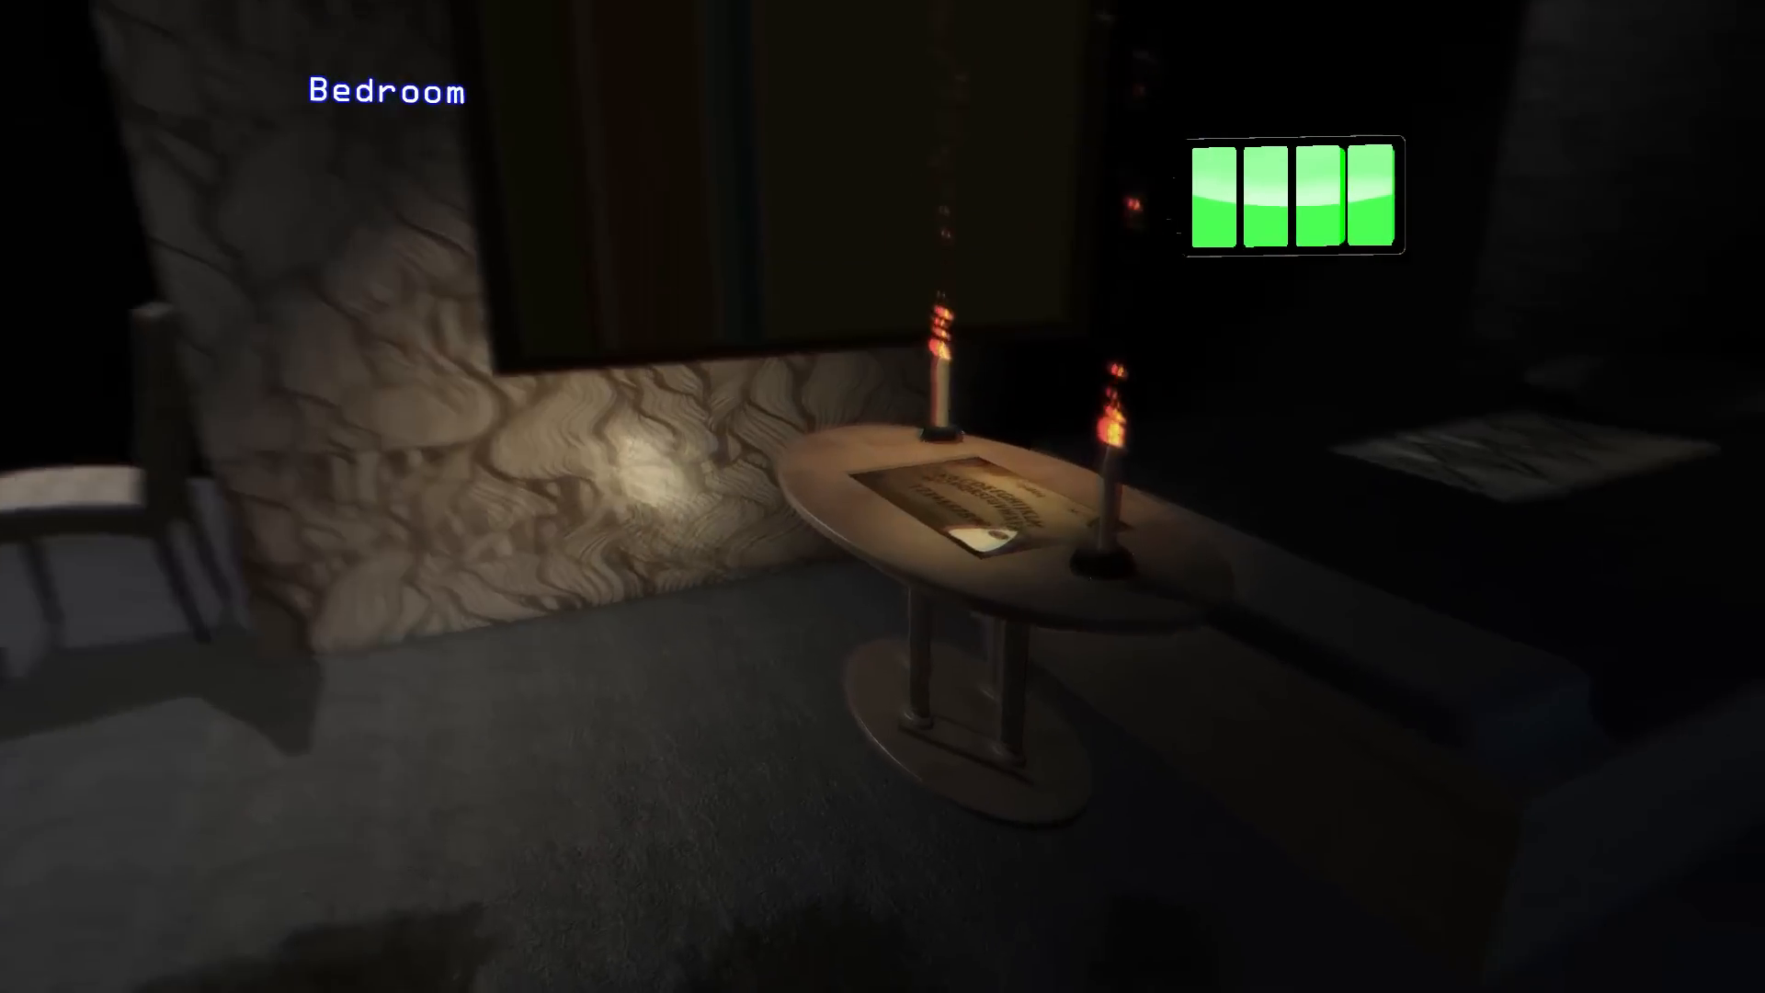
pyautogui.moveTo(883, 496)
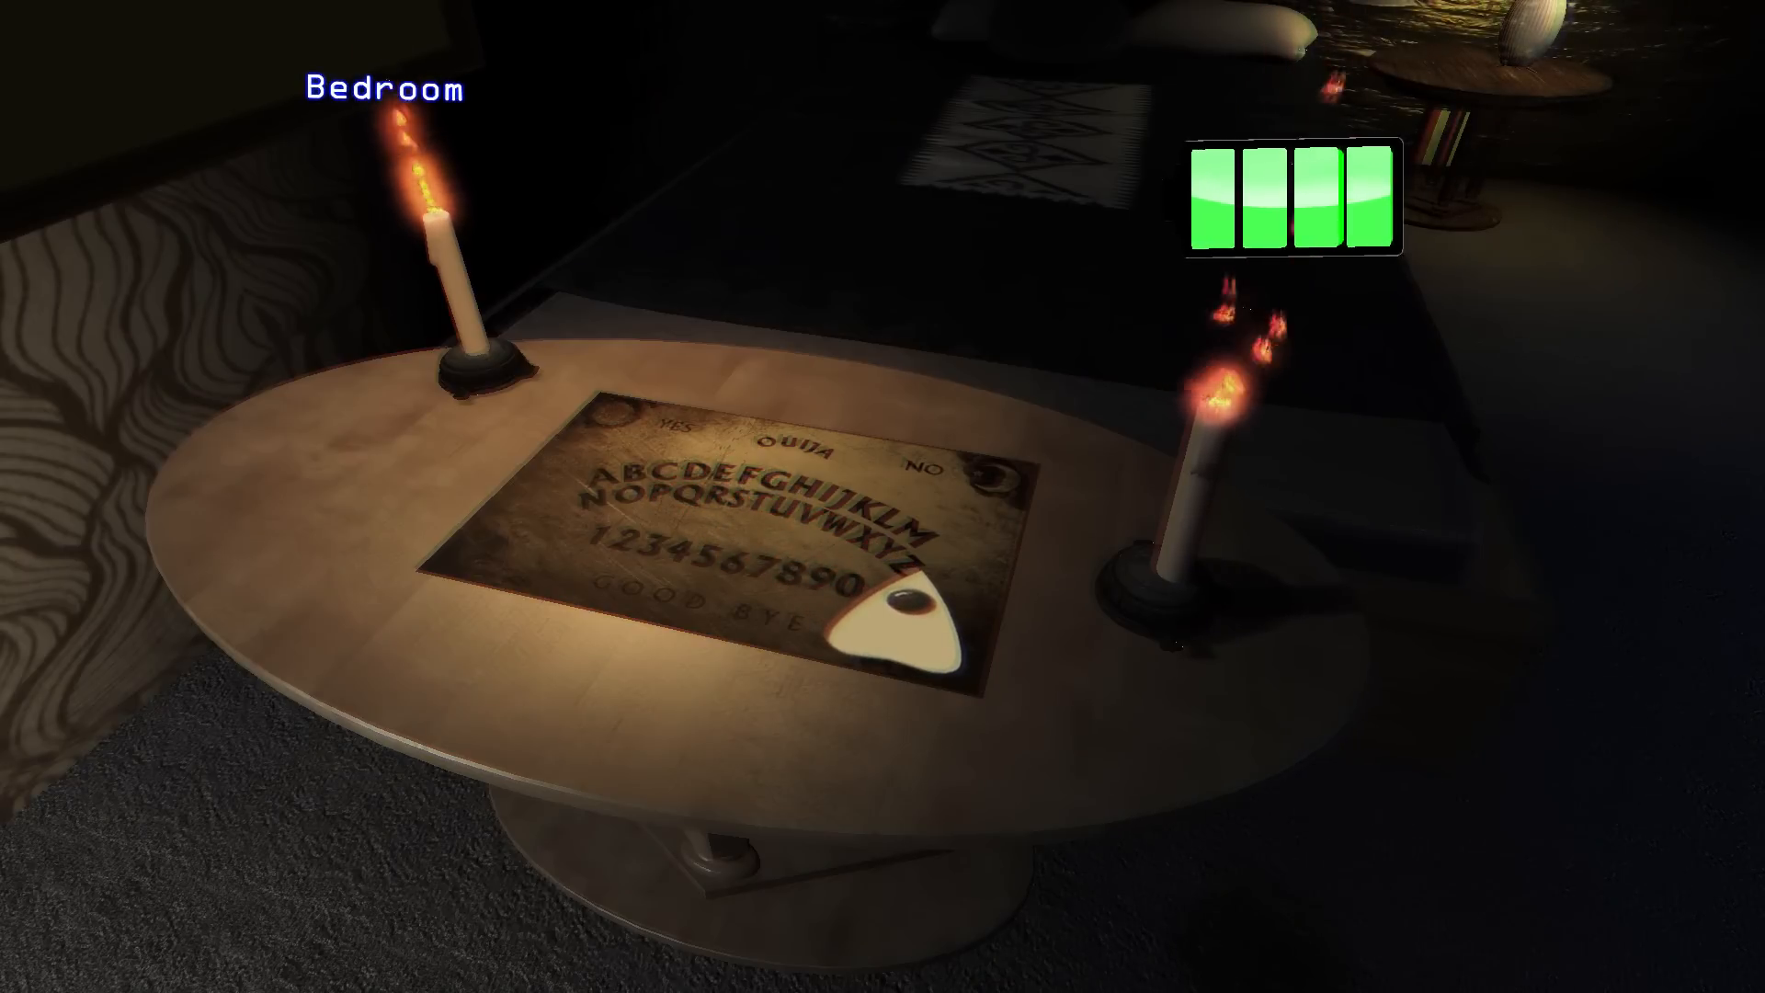
pyautogui.moveTo(882, 497)
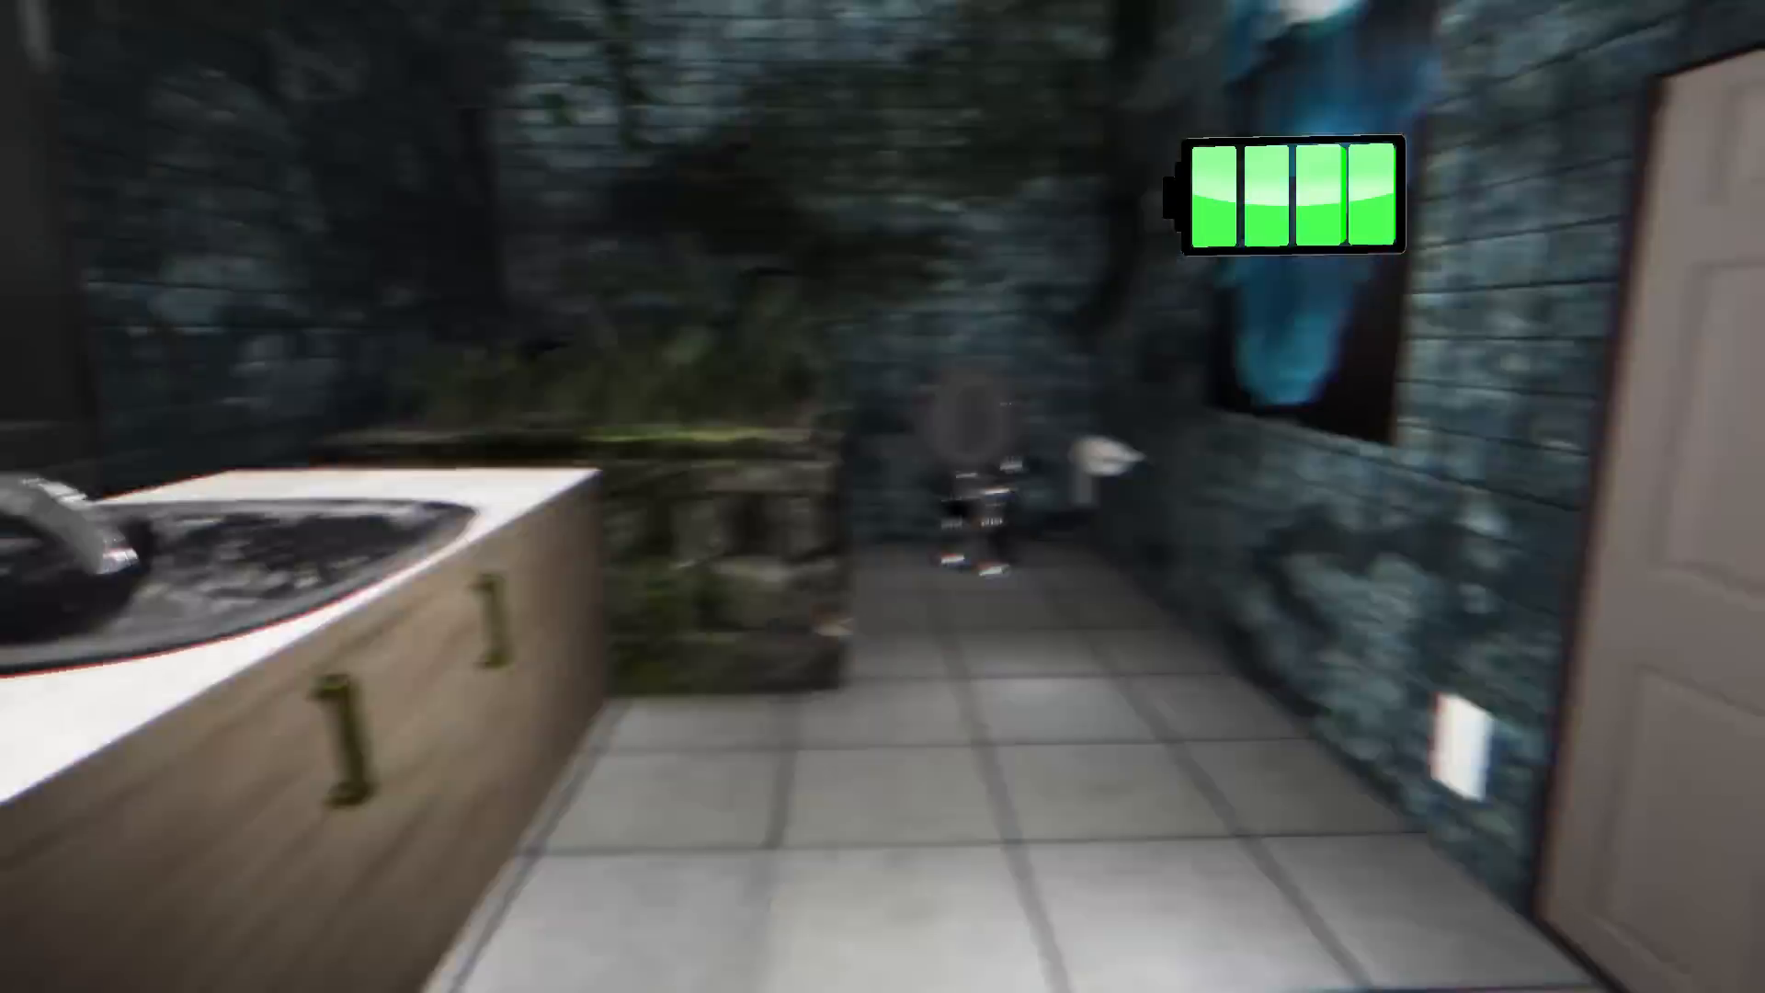
pyautogui.moveTo(883, 497)
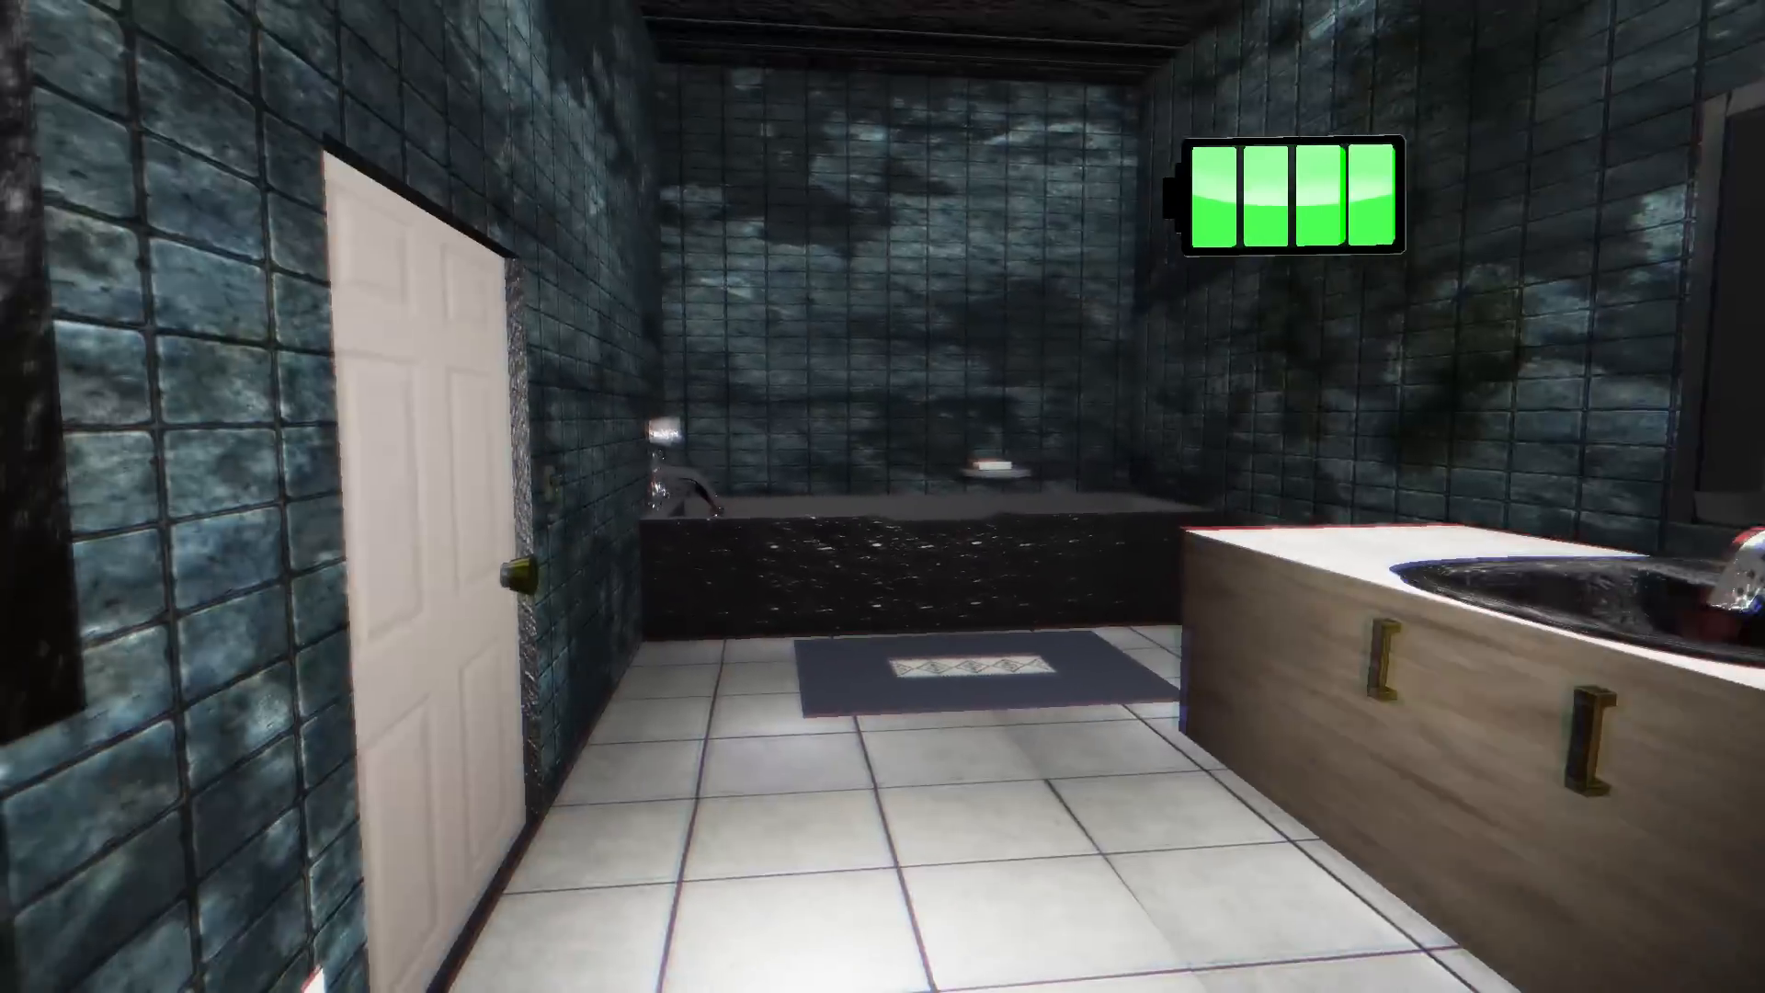
pyautogui.moveTo(883, 497)
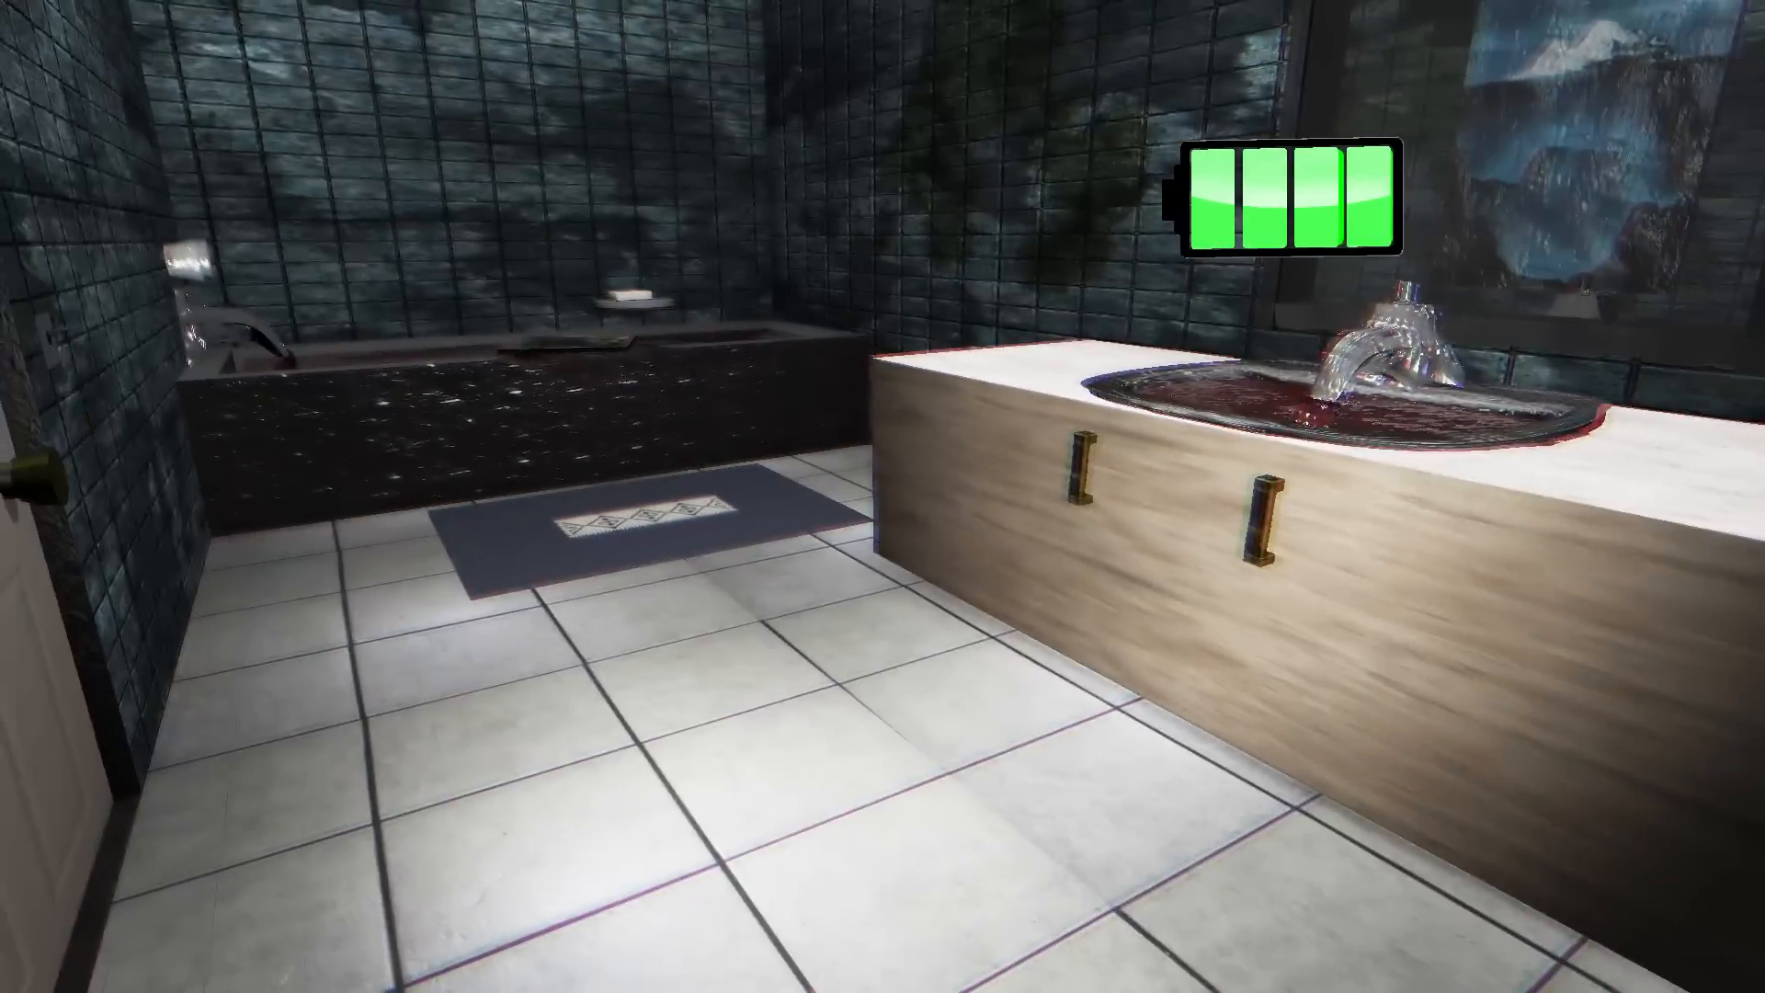
pyautogui.moveTo(883, 496)
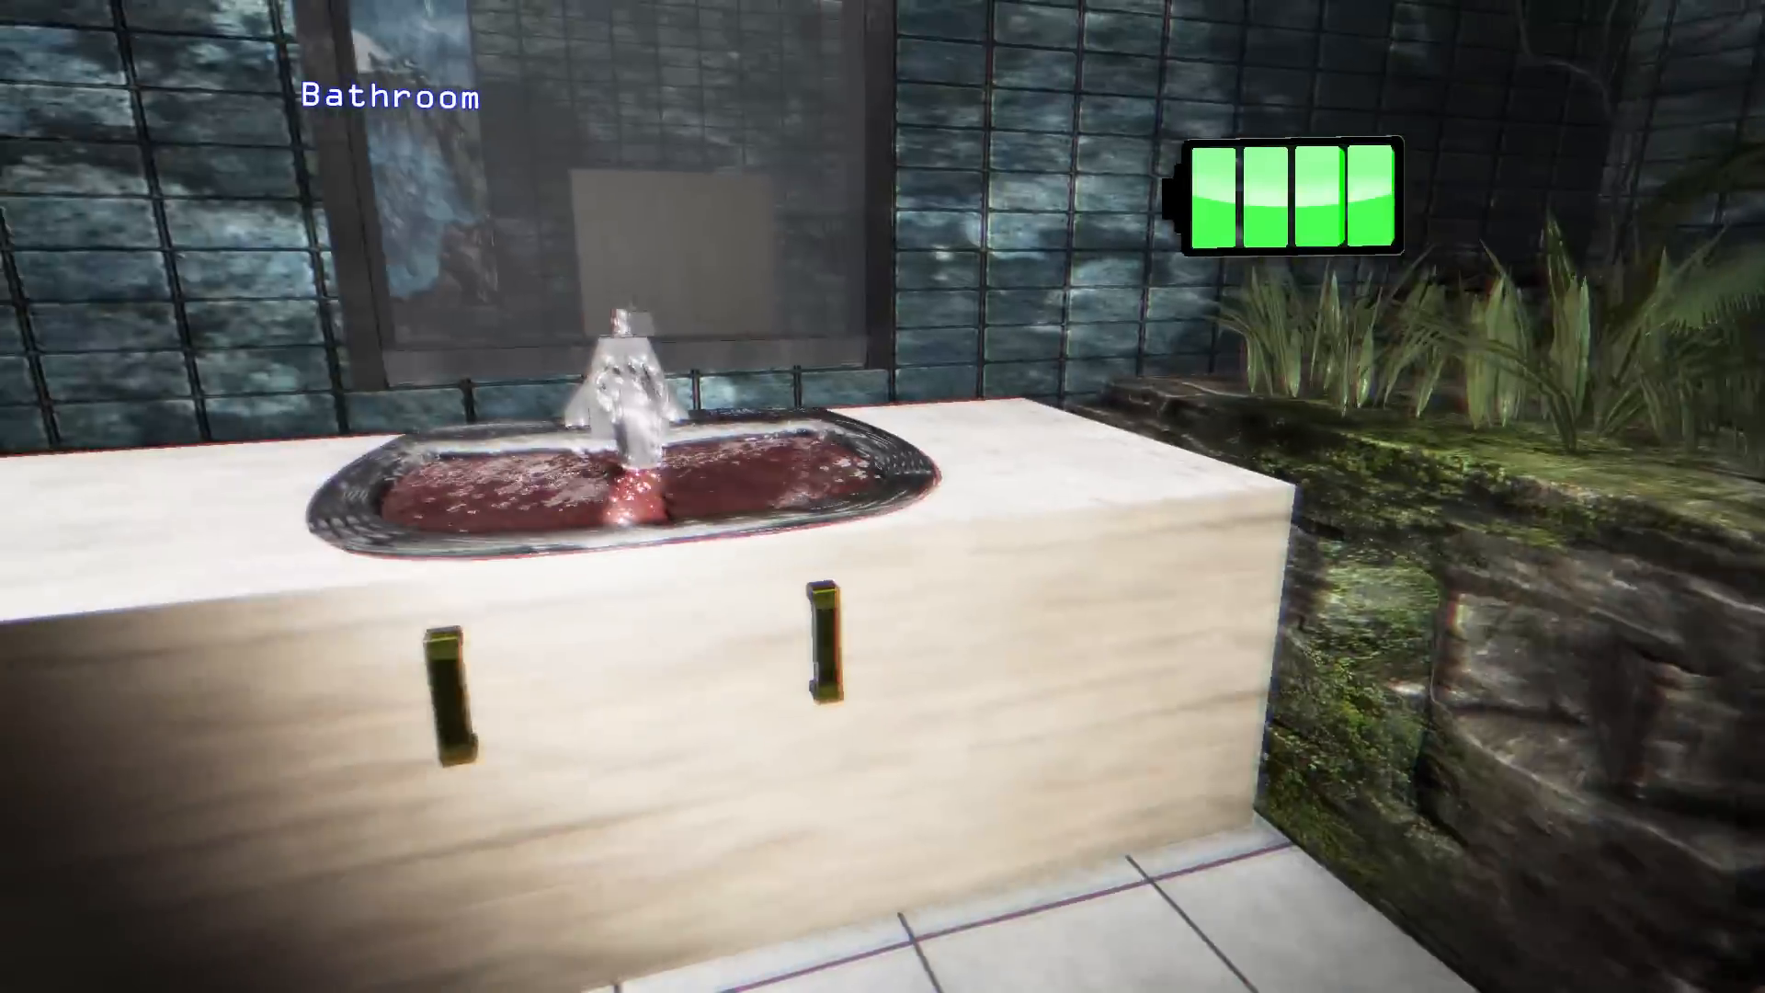
pyautogui.moveTo(882, 496)
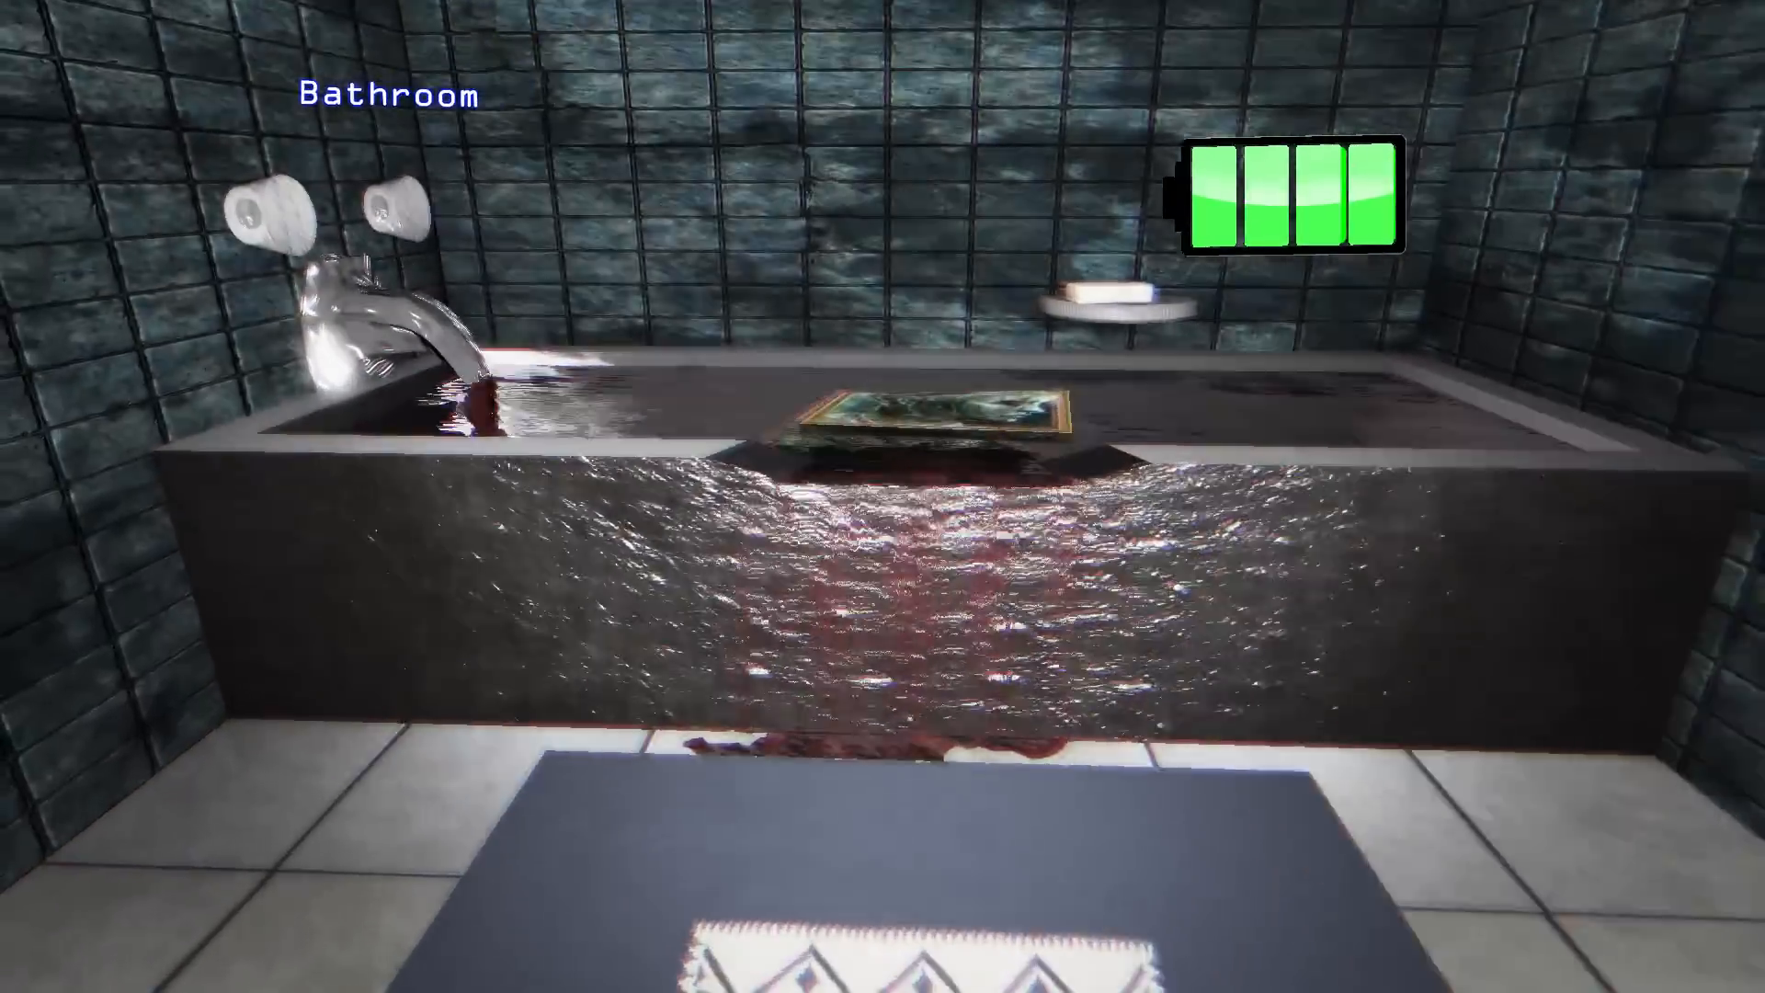
pyautogui.moveTo(882, 496)
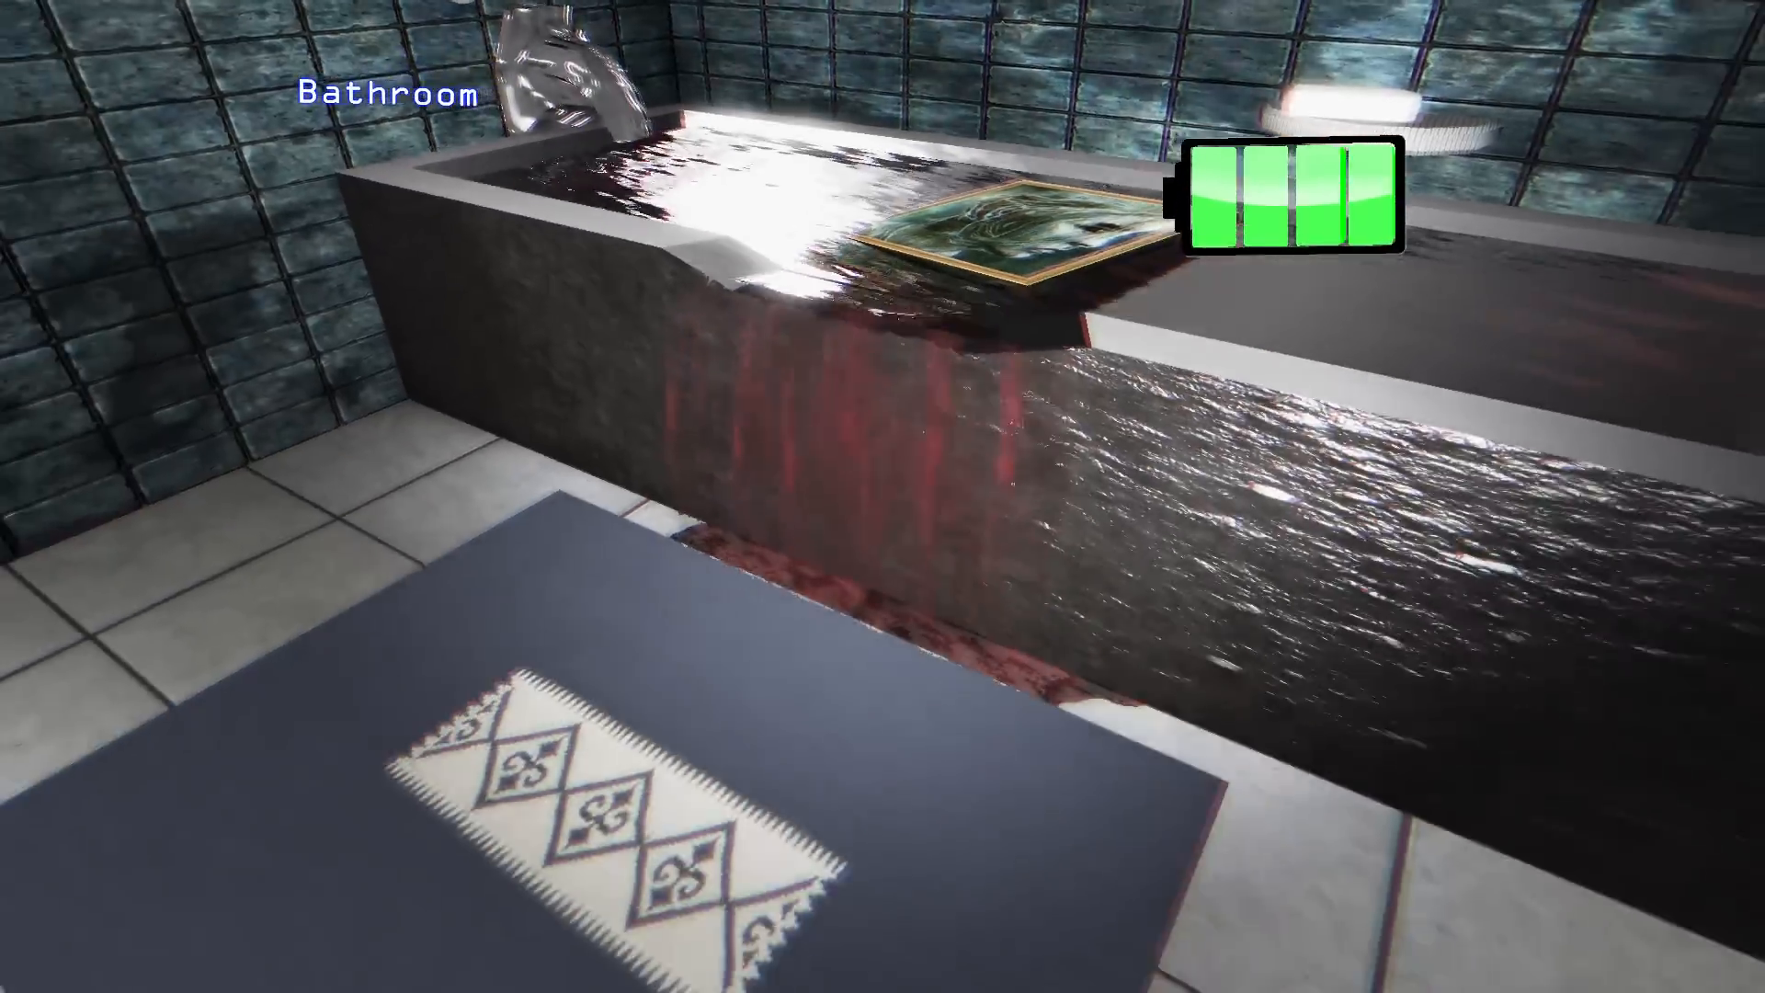
pyautogui.moveTo(882, 496)
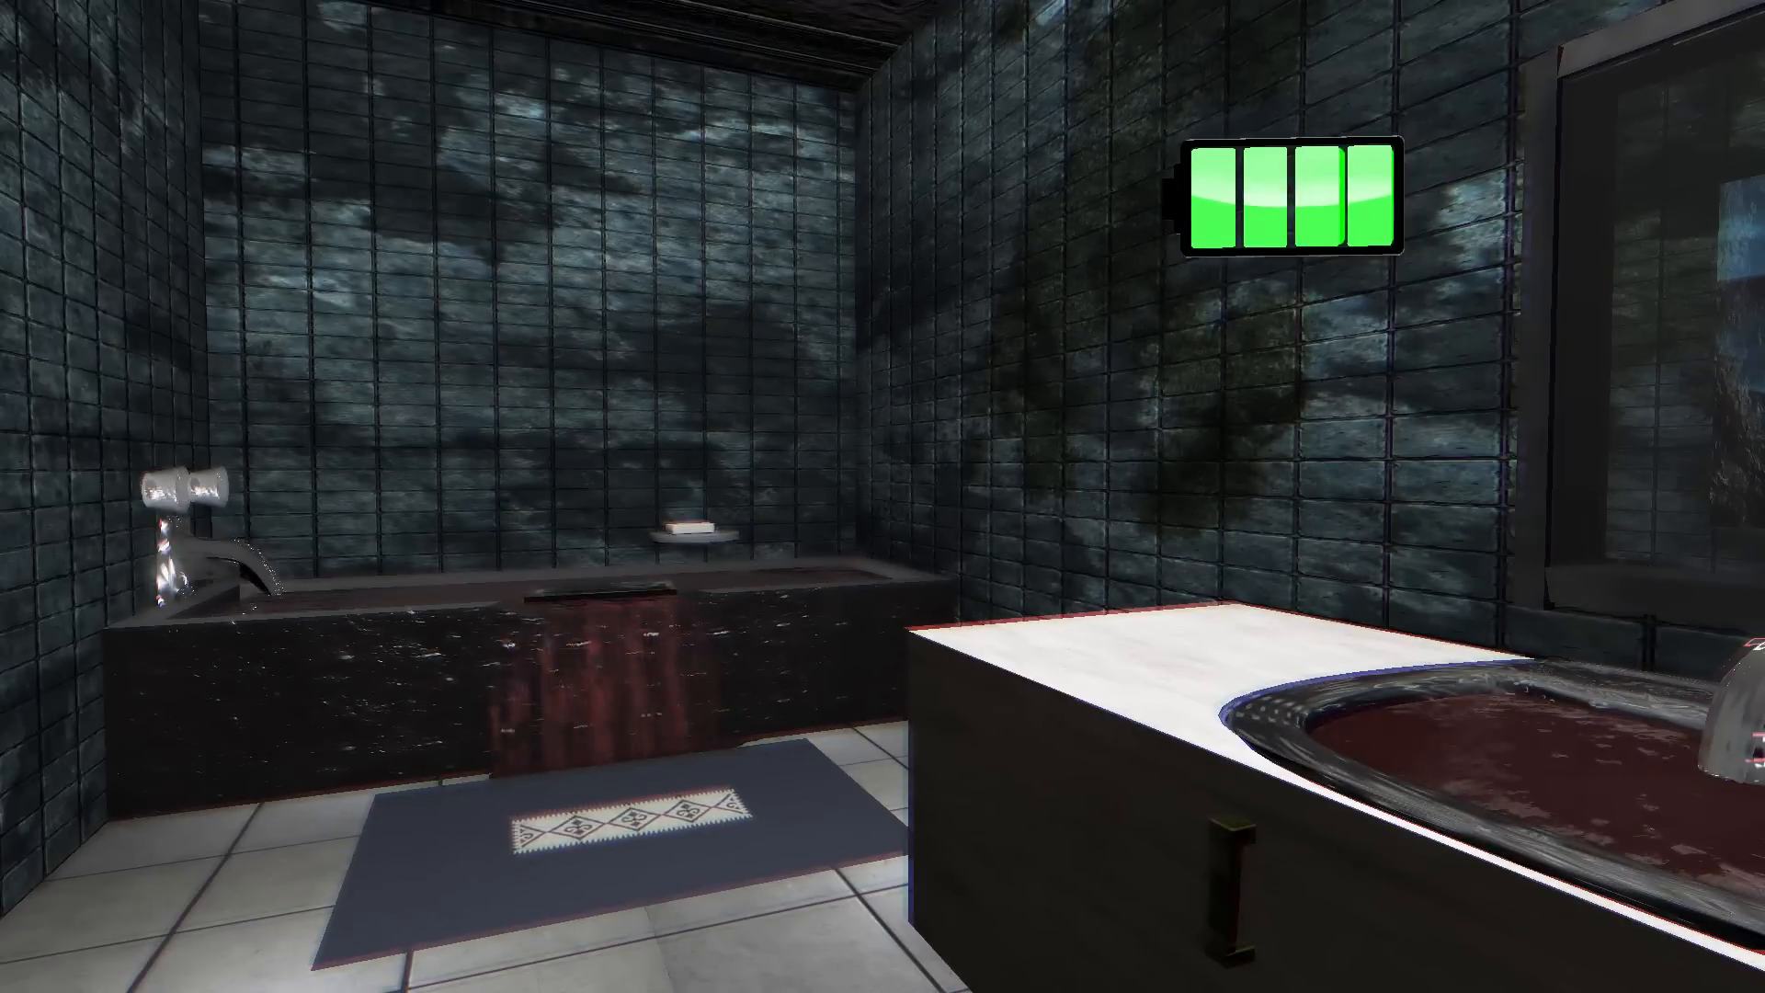
pyautogui.moveTo(882, 497)
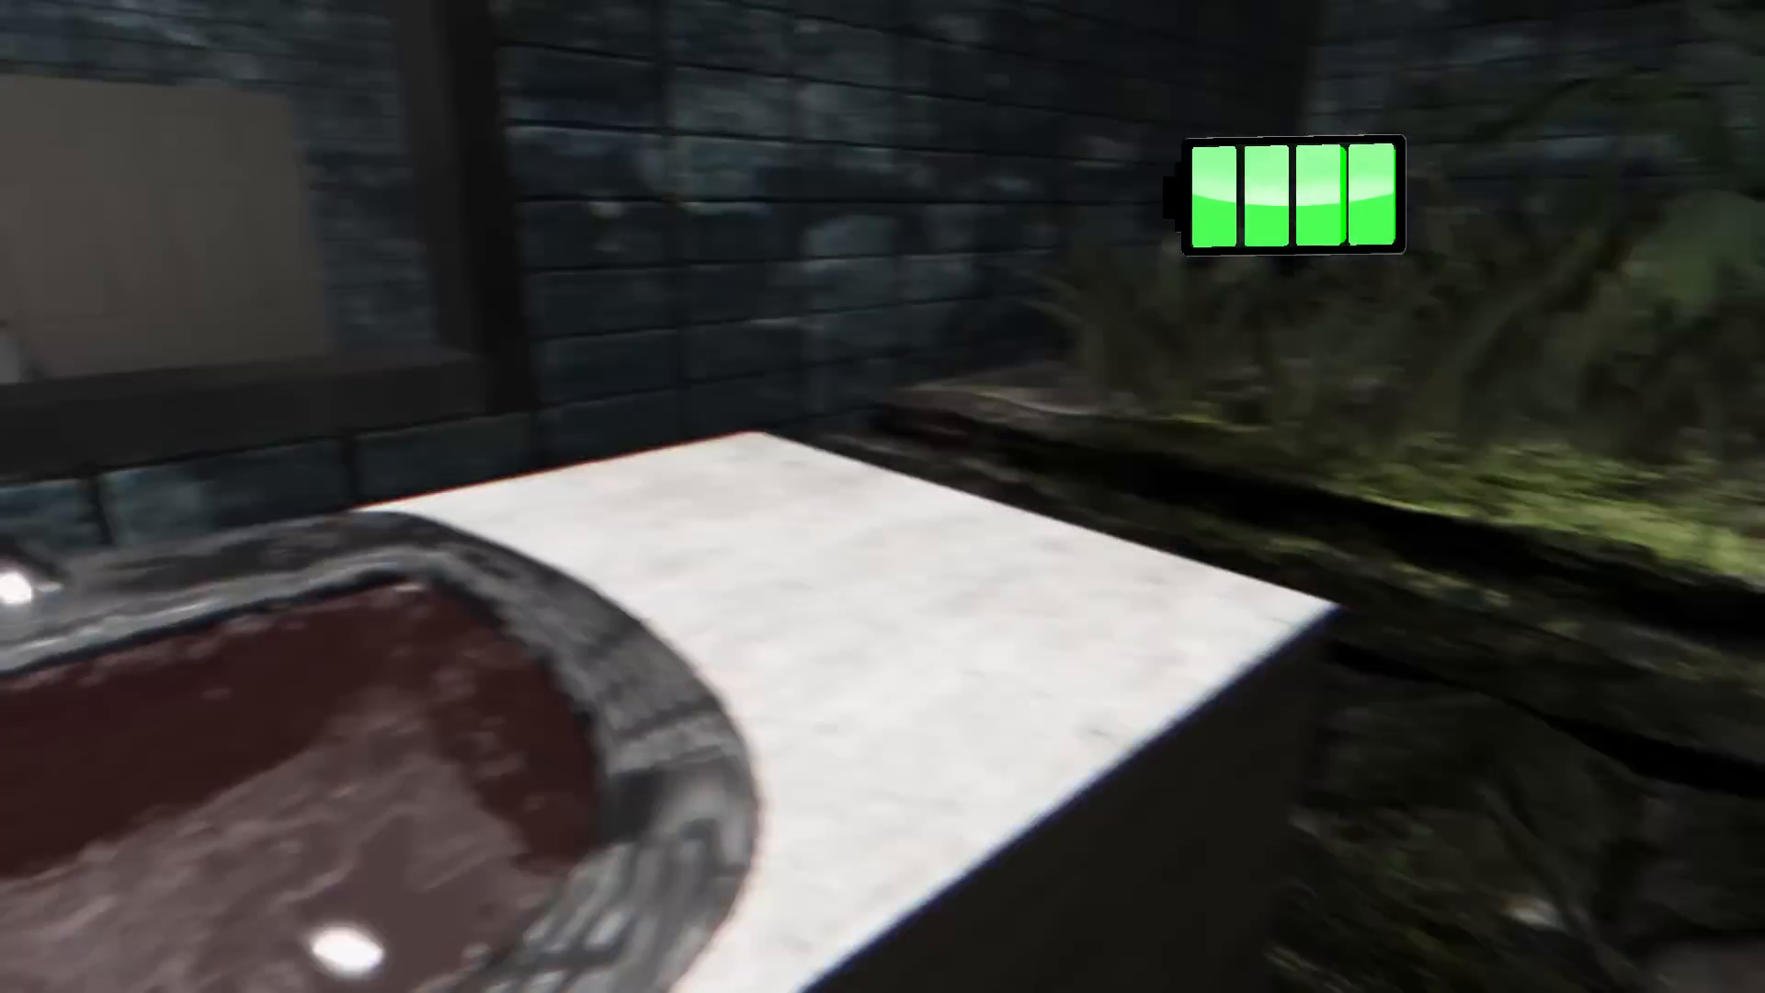
pyautogui.moveTo(883, 497)
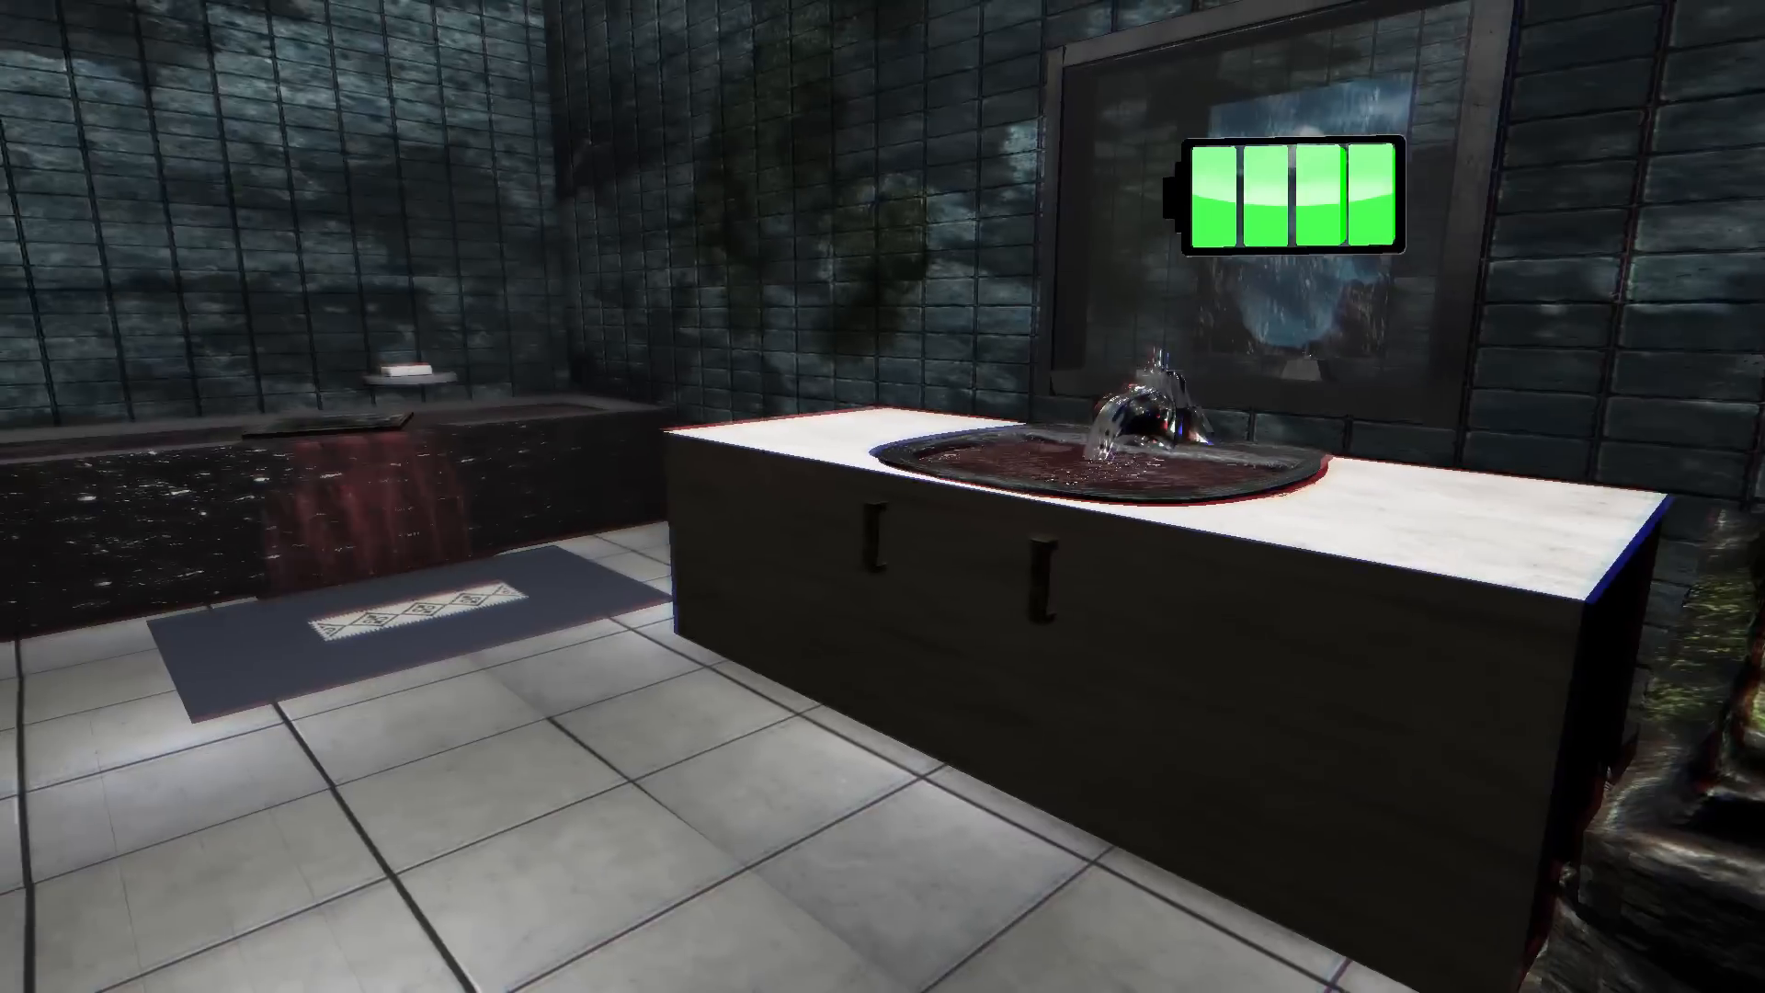
pyautogui.moveTo(882, 496)
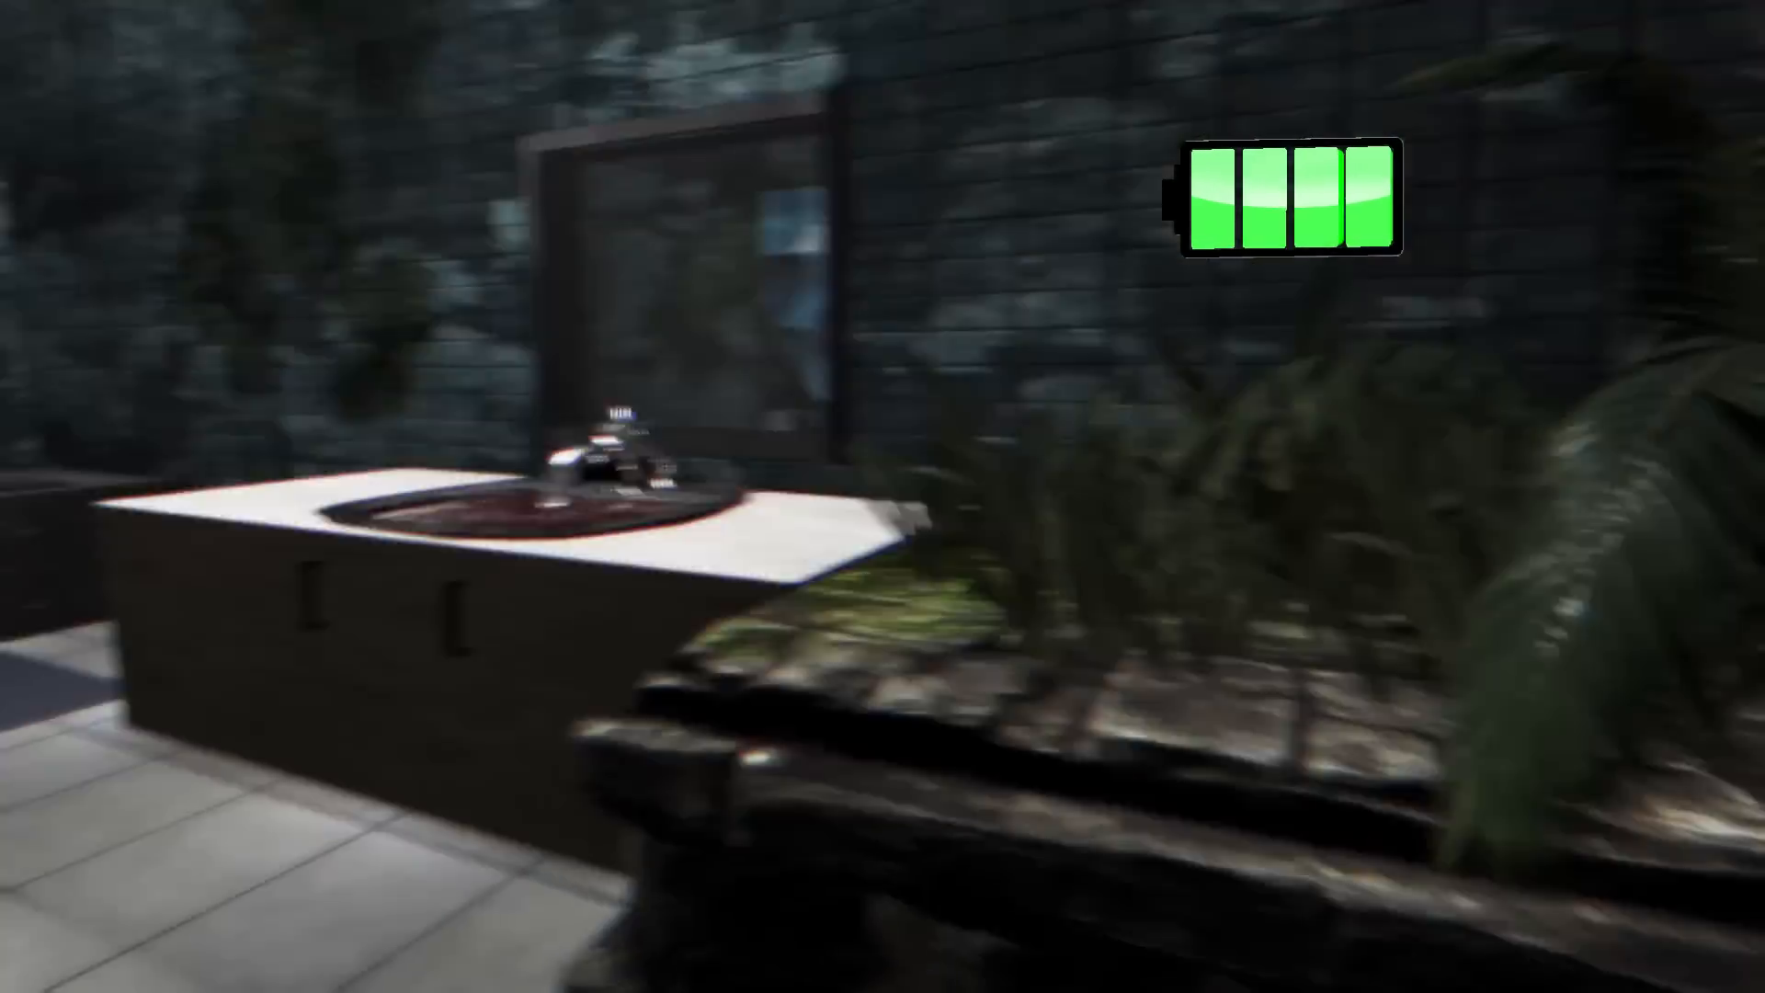
pyautogui.moveTo(883, 497)
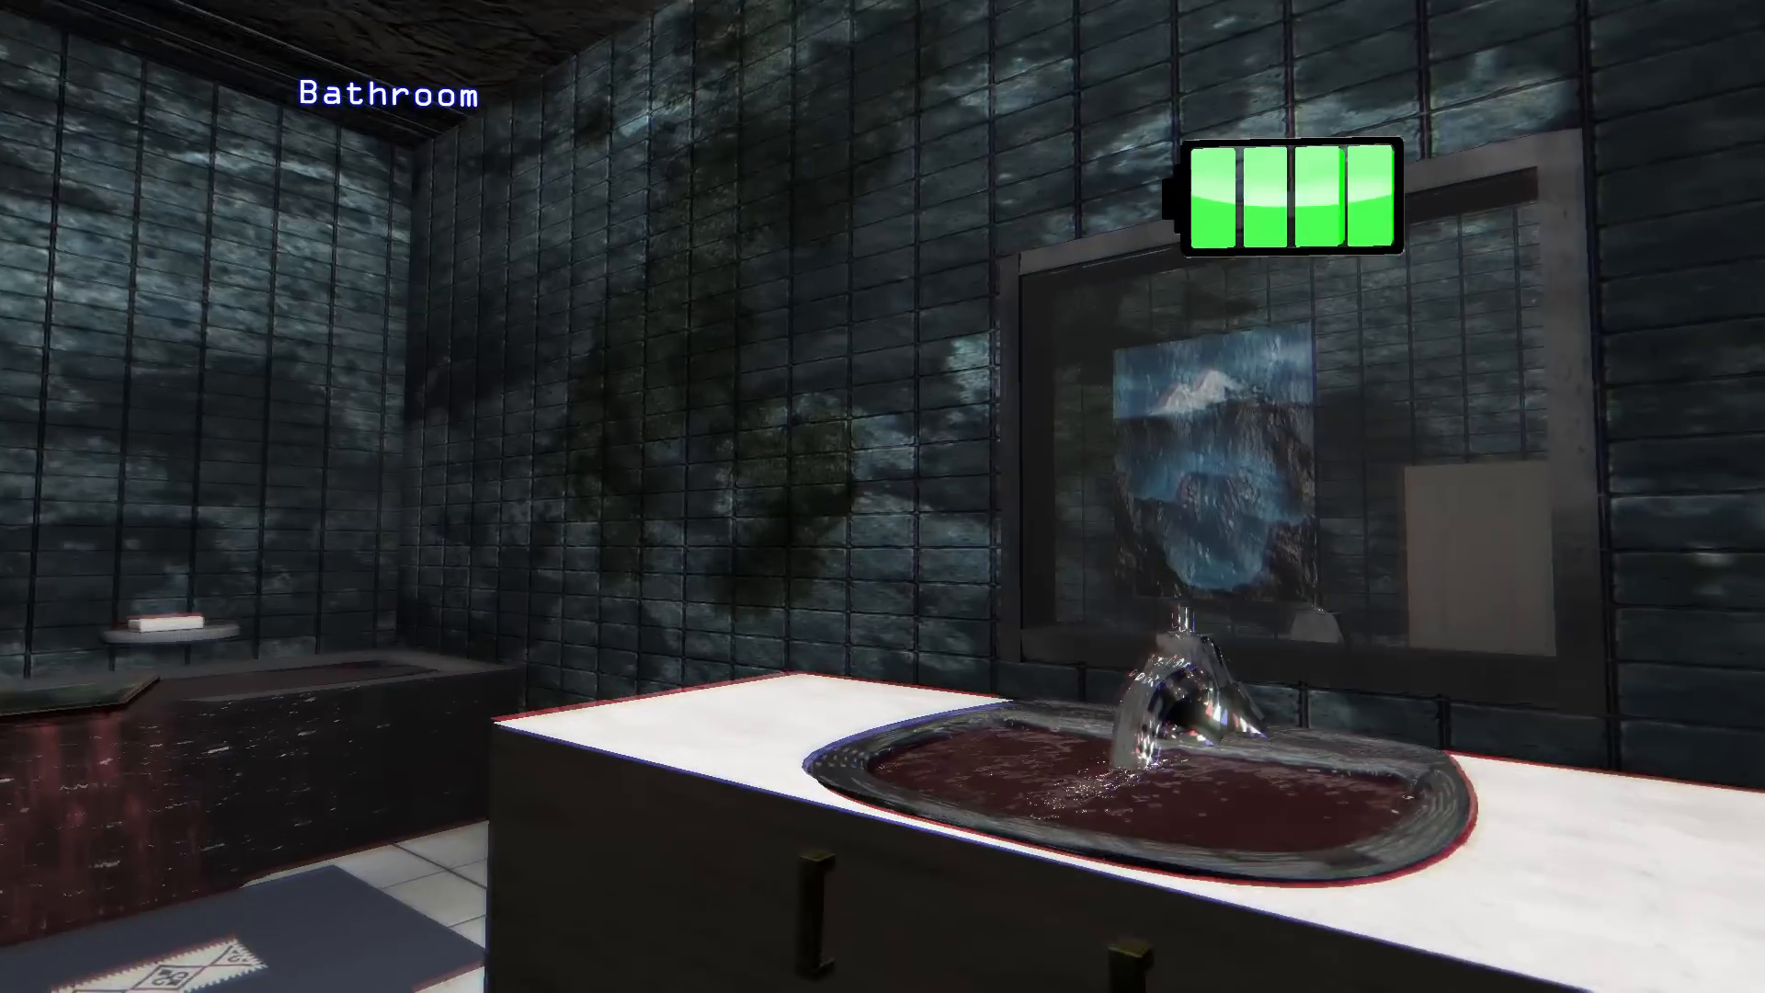
pyautogui.moveTo(883, 497)
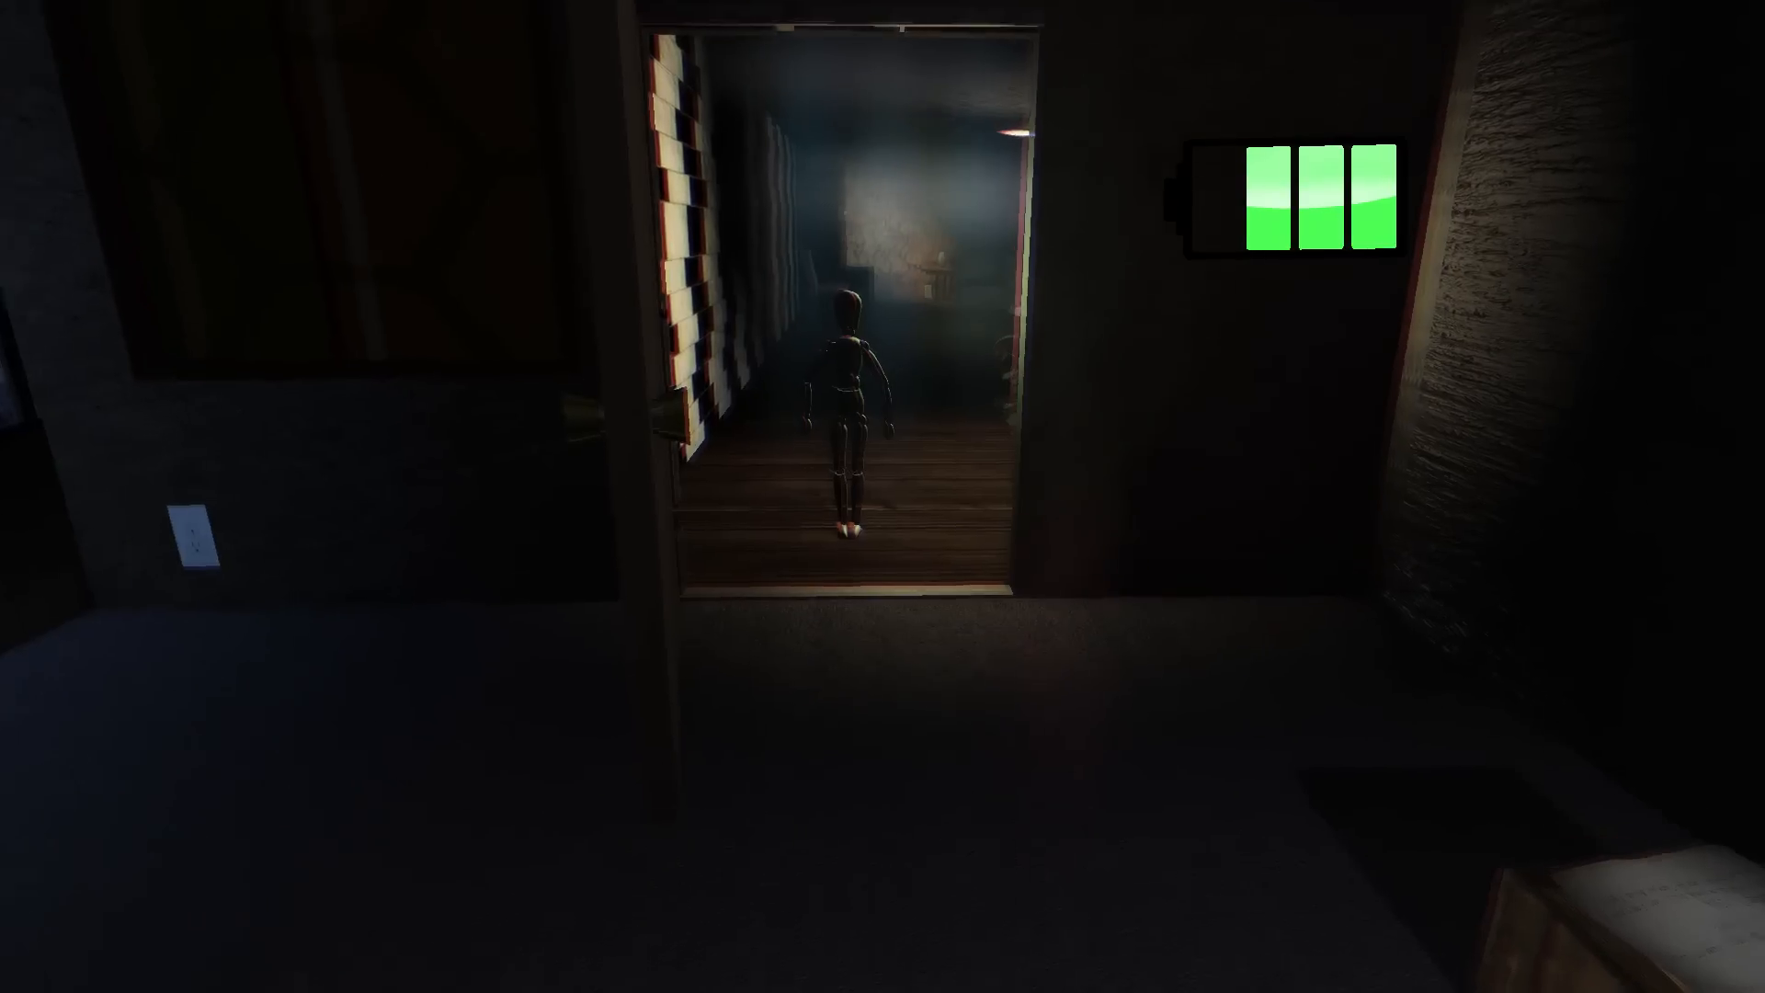
pyautogui.press('w')
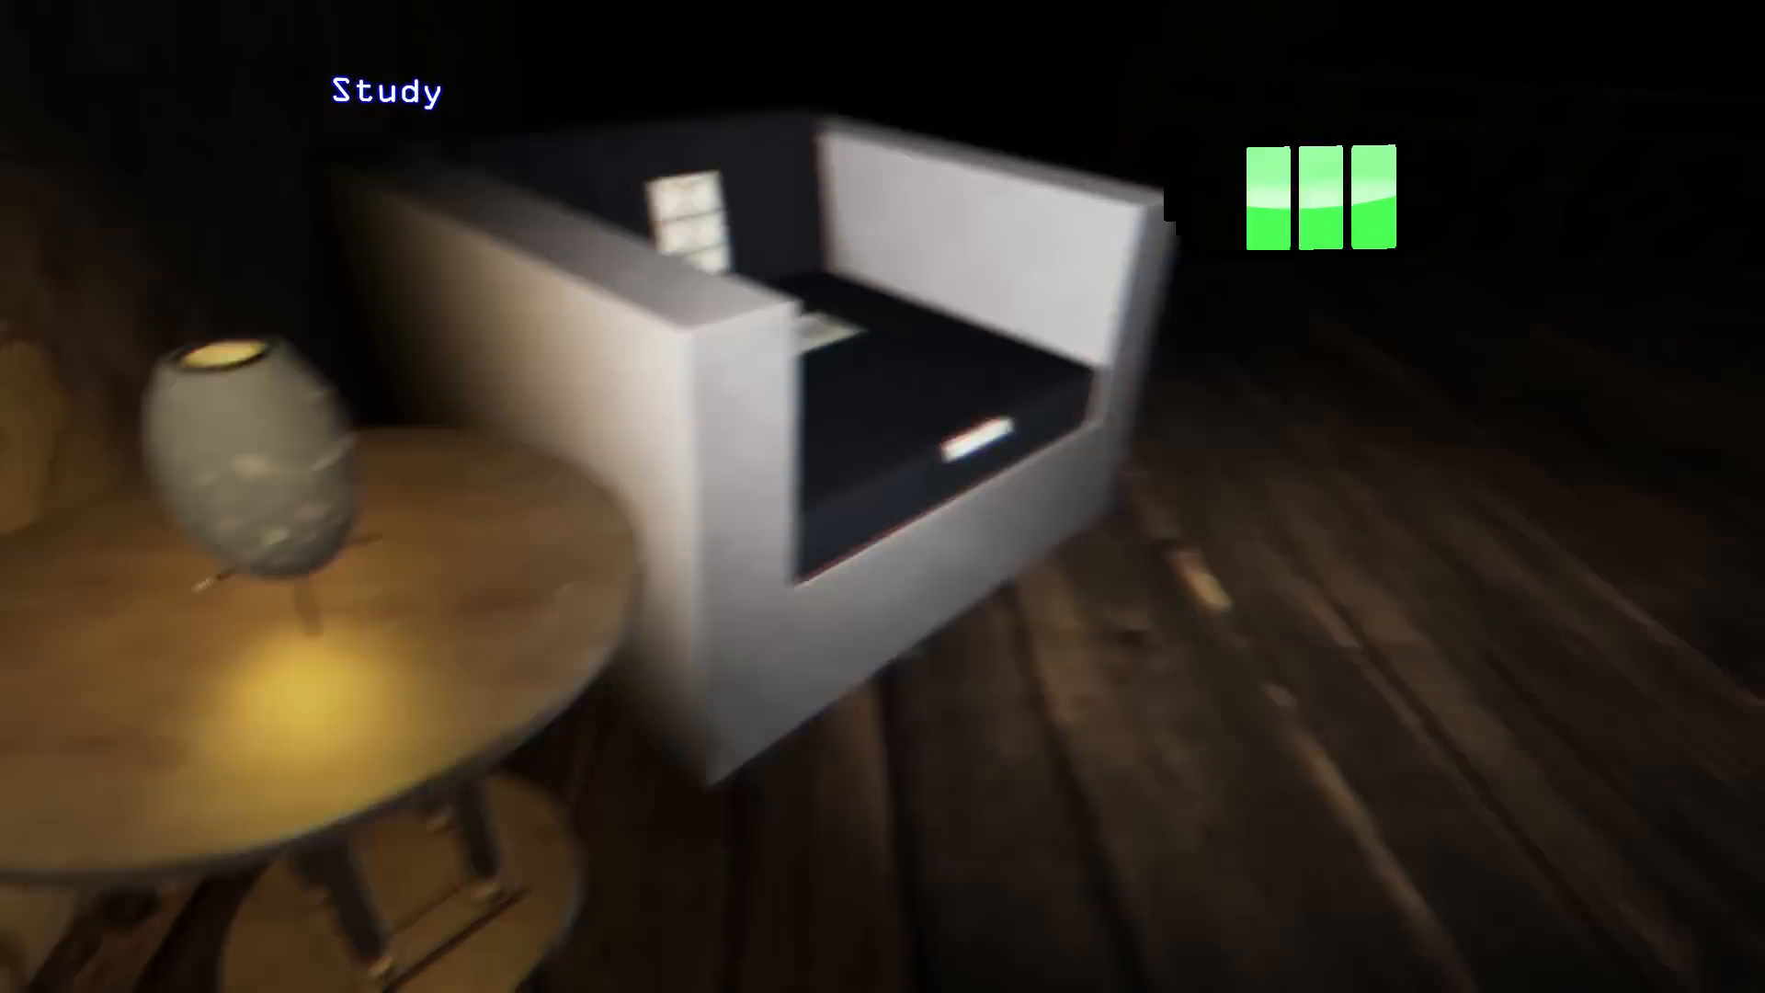
pyautogui.moveTo(883, 496)
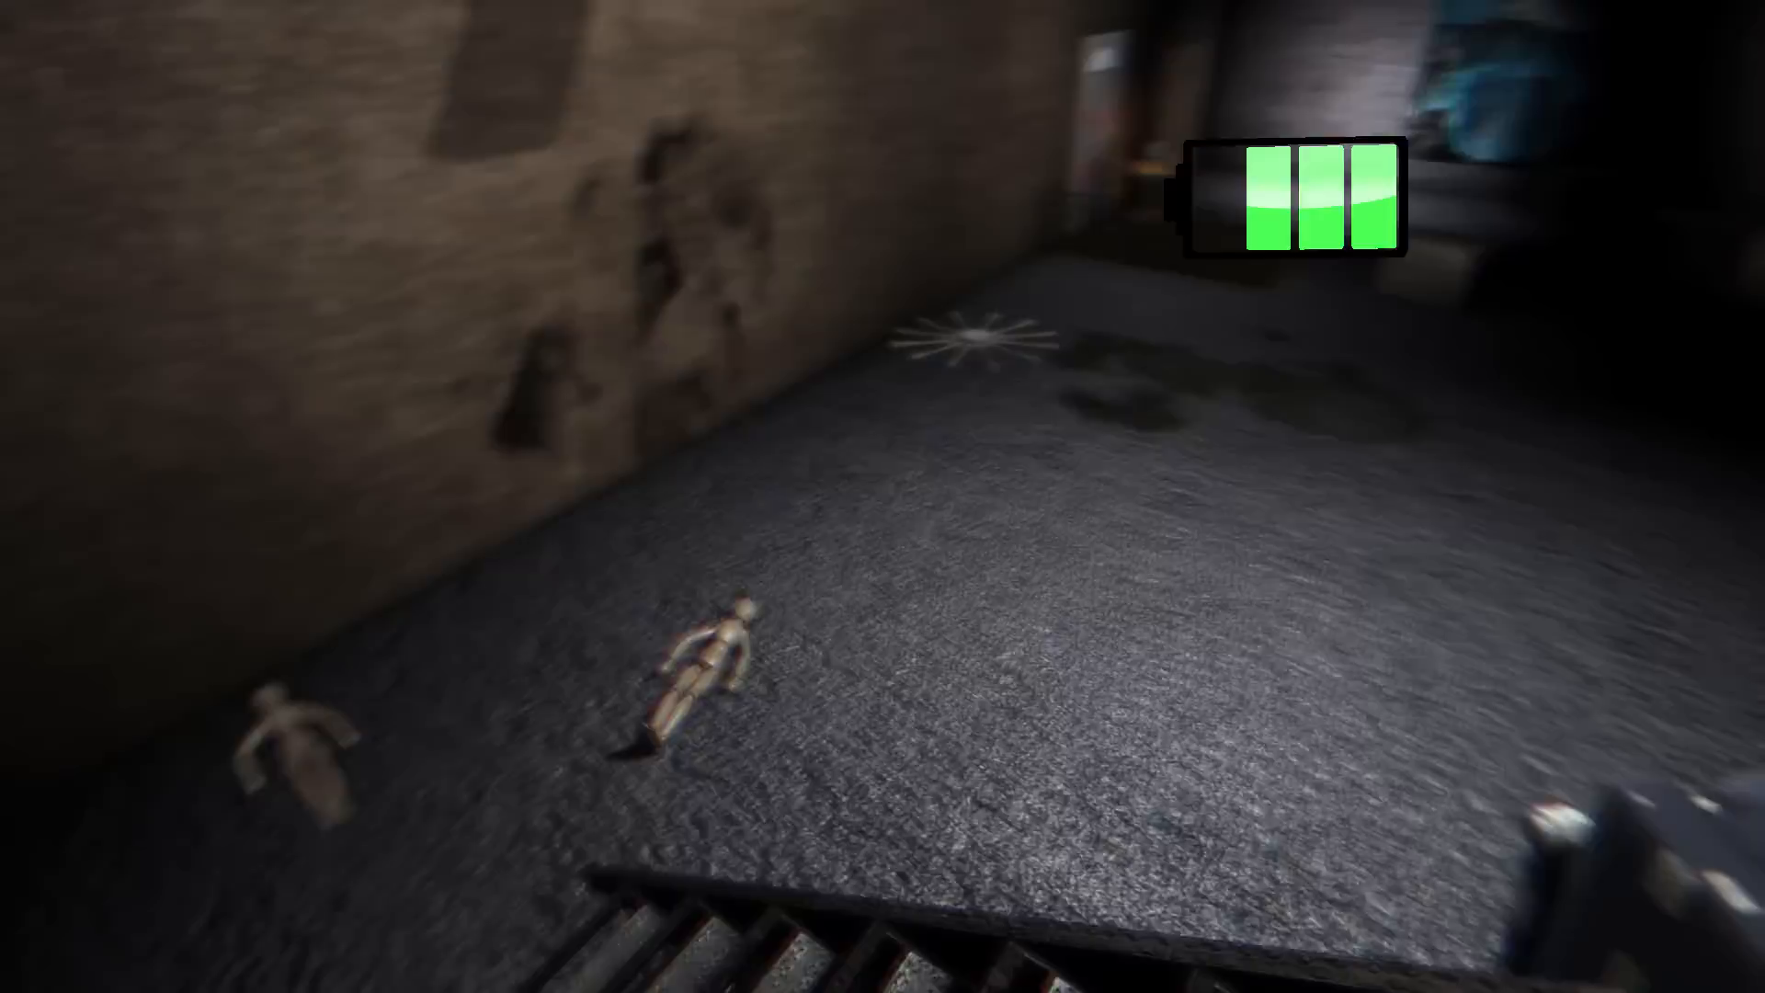
pyautogui.moveTo(883, 496)
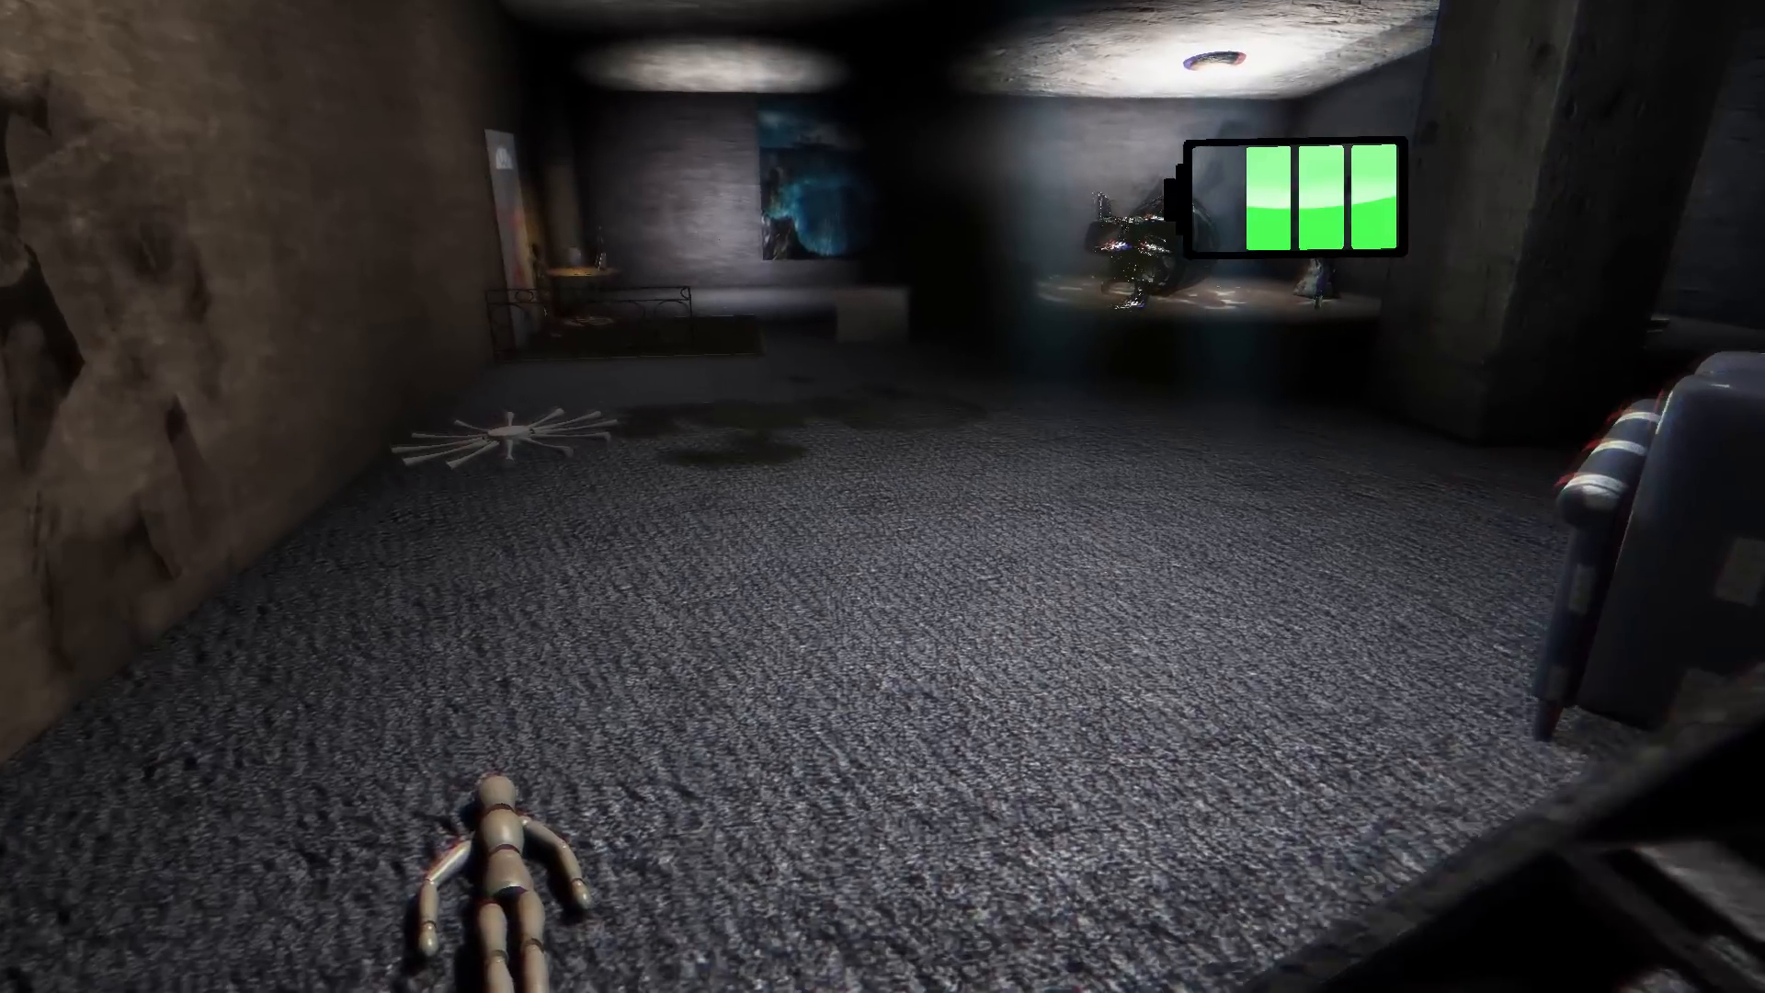
pyautogui.moveTo(883, 497)
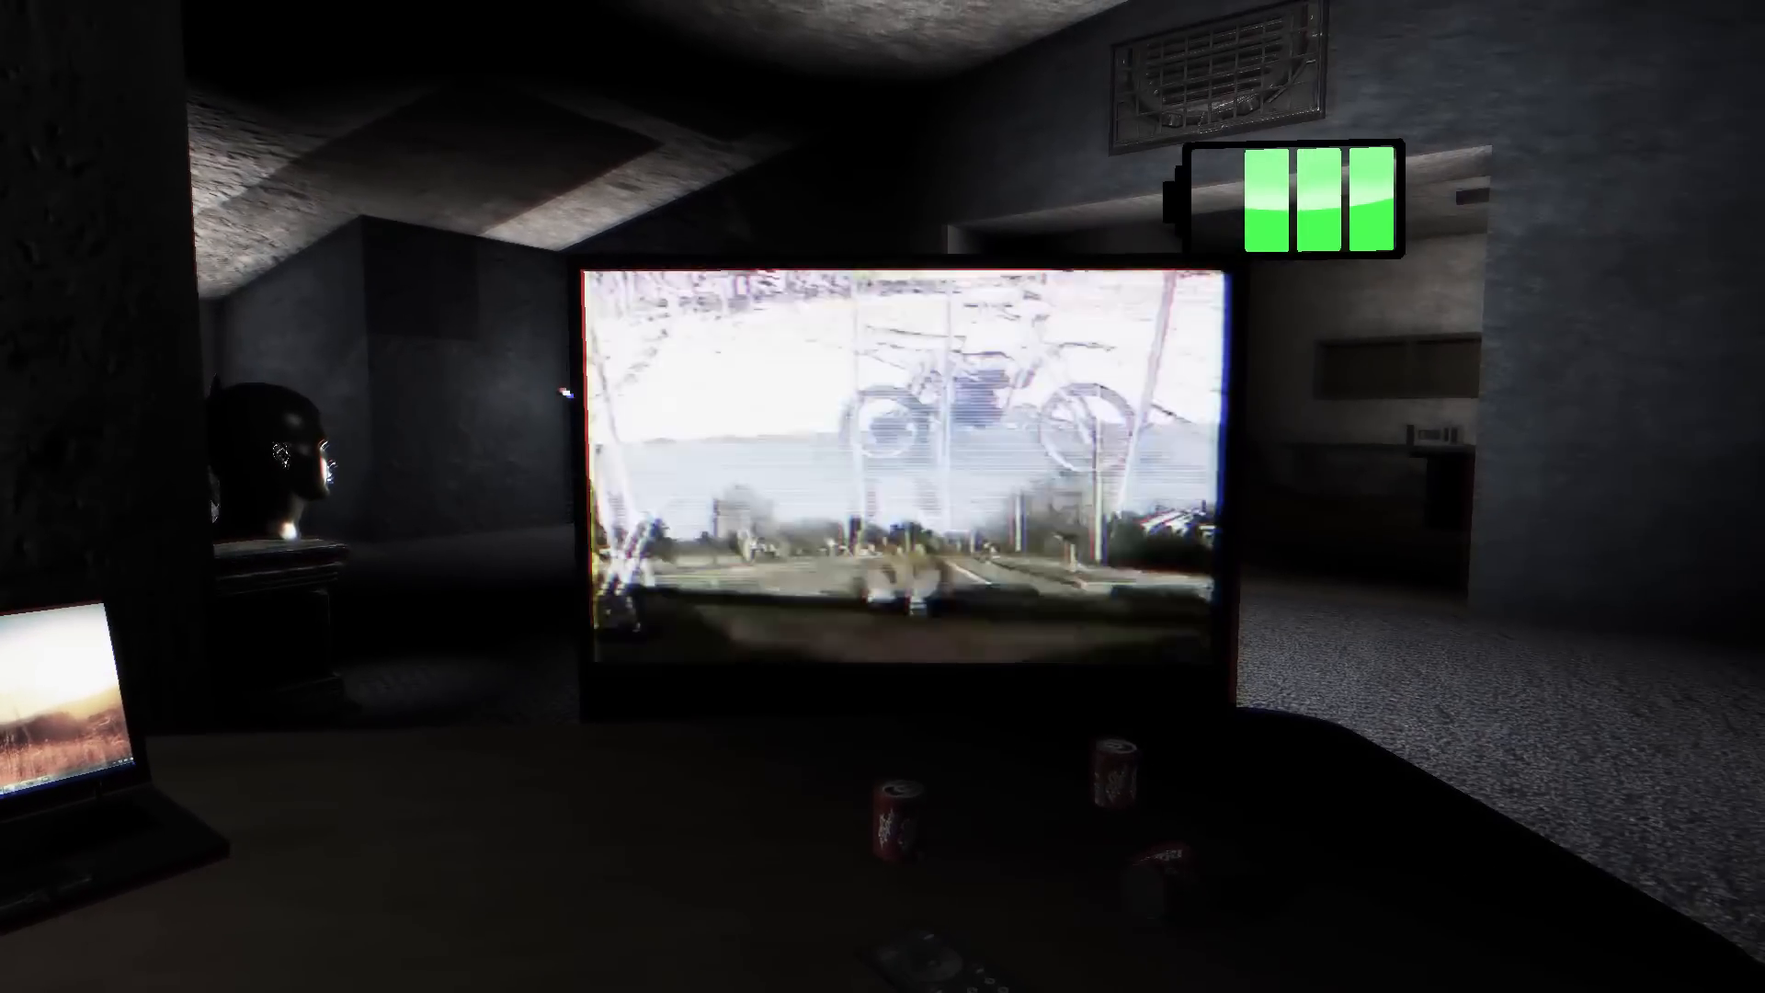
pyautogui.moveTo(883, 497)
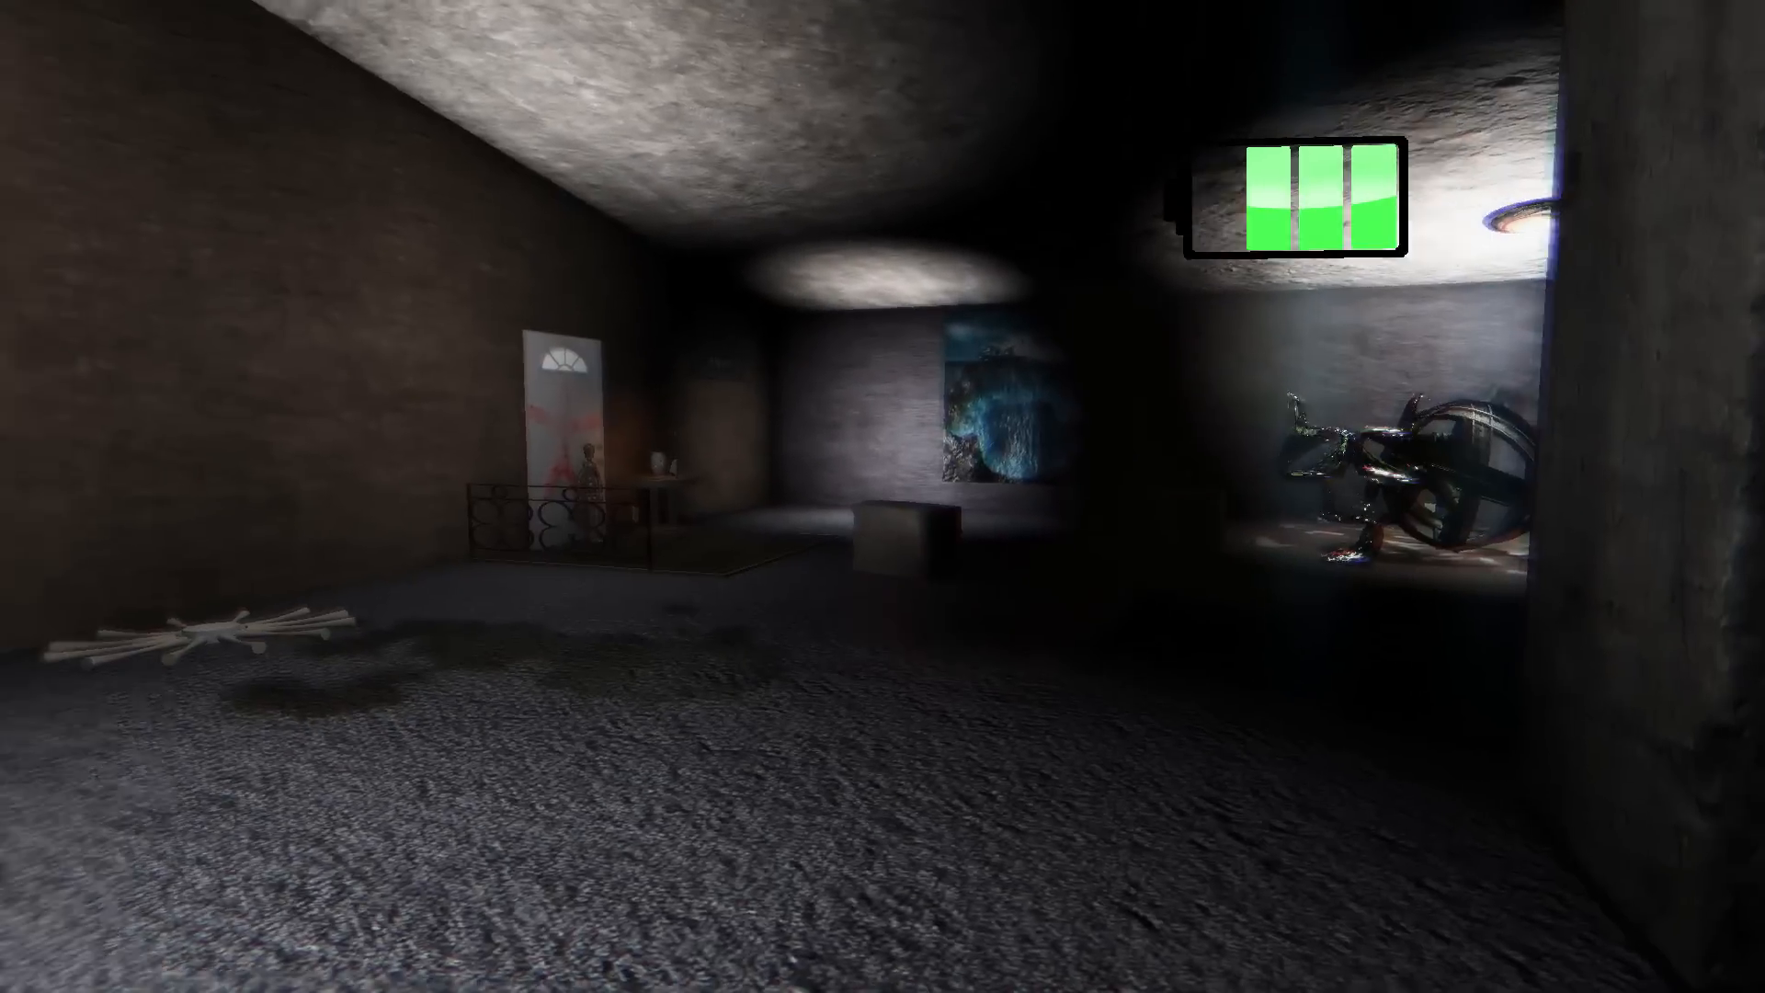
pyautogui.moveTo(882, 496)
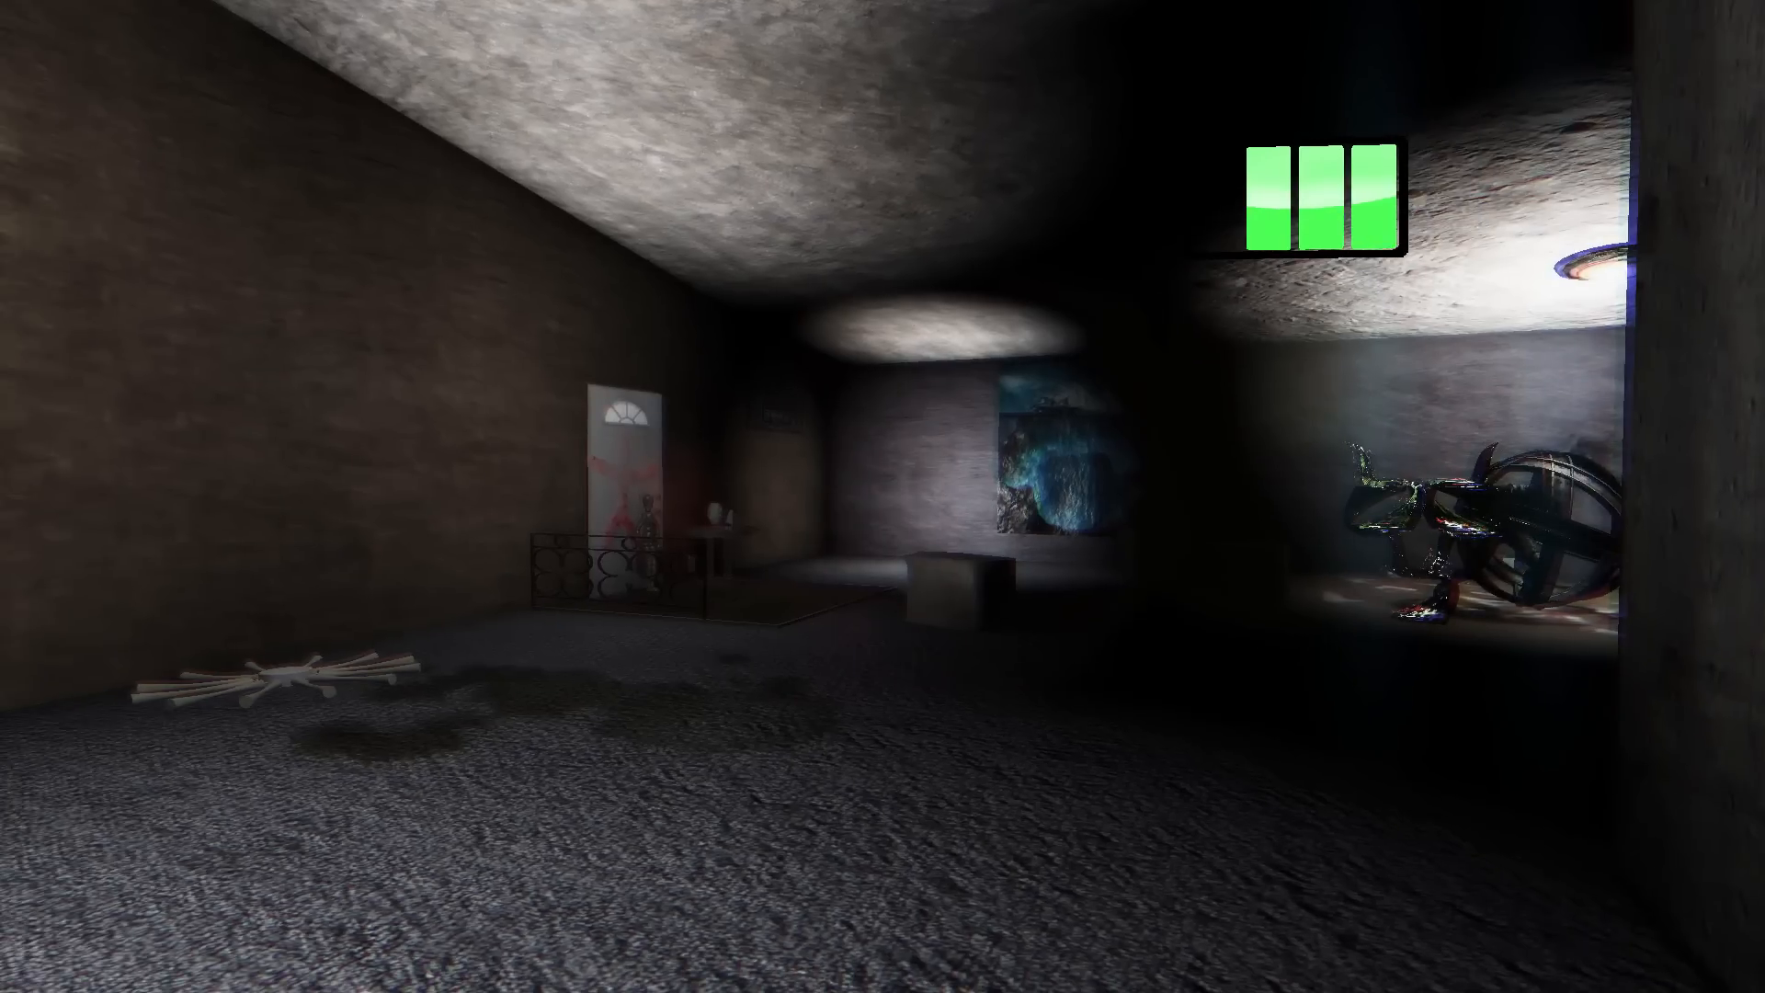
pyautogui.moveTo(882, 496)
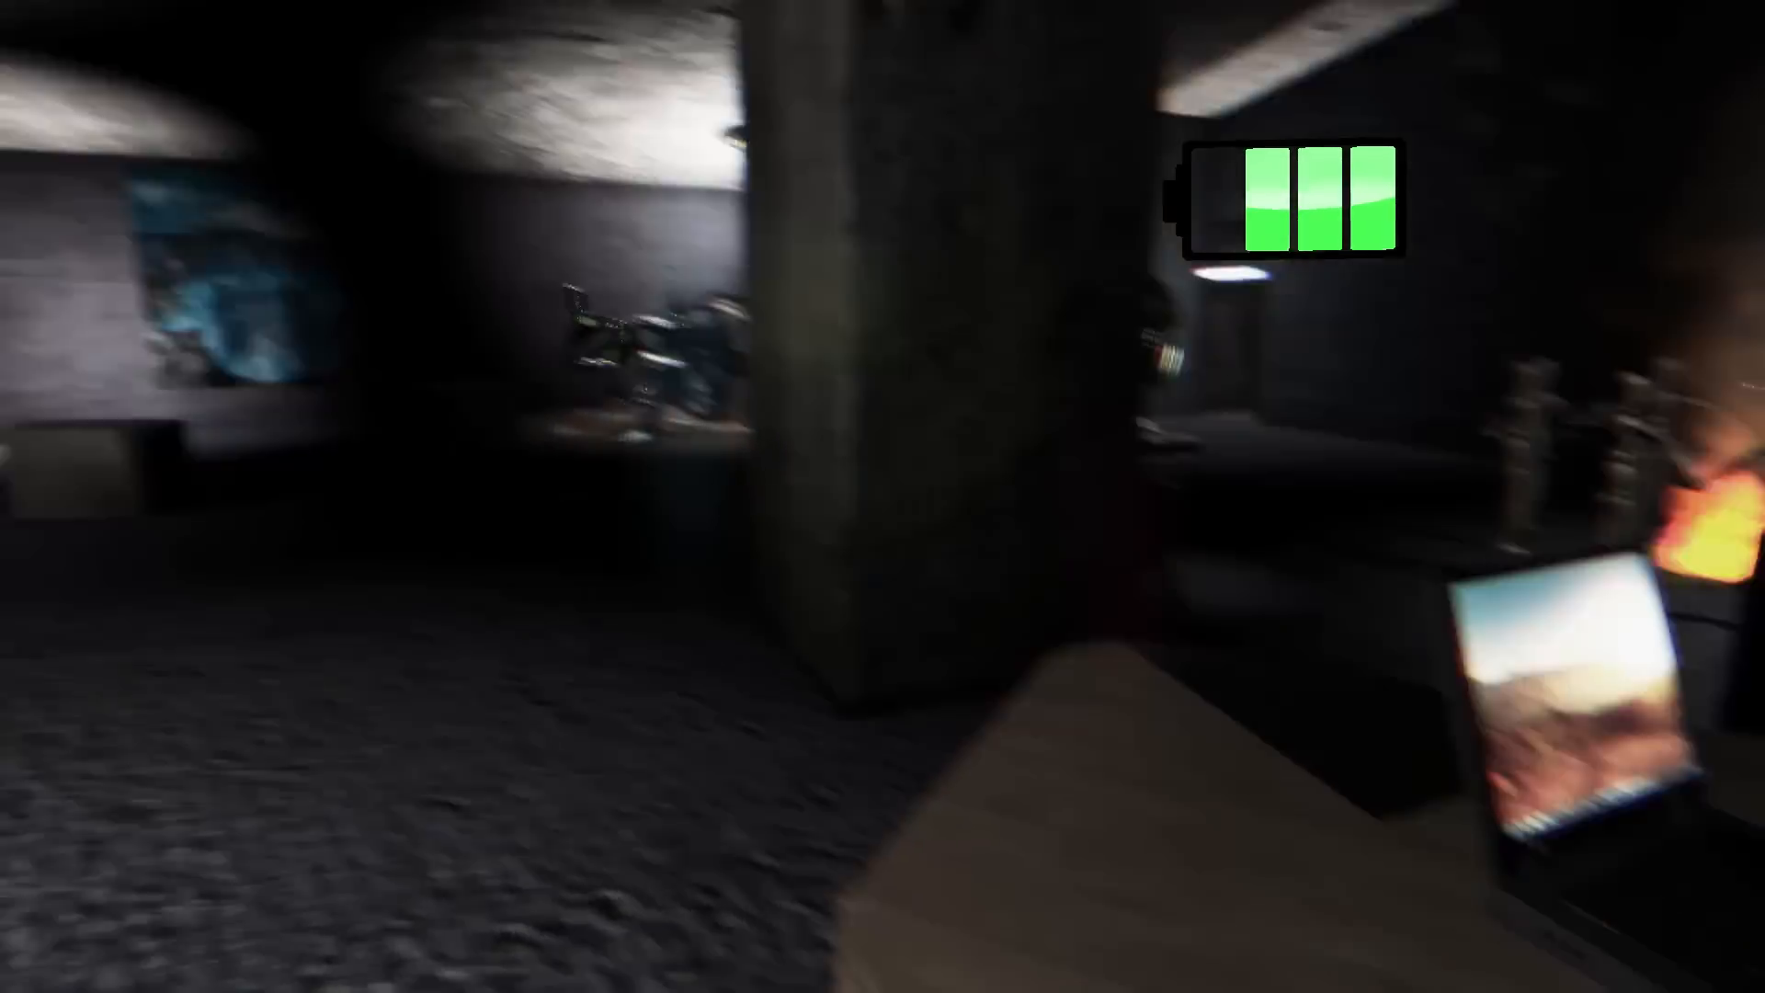
pyautogui.moveTo(883, 496)
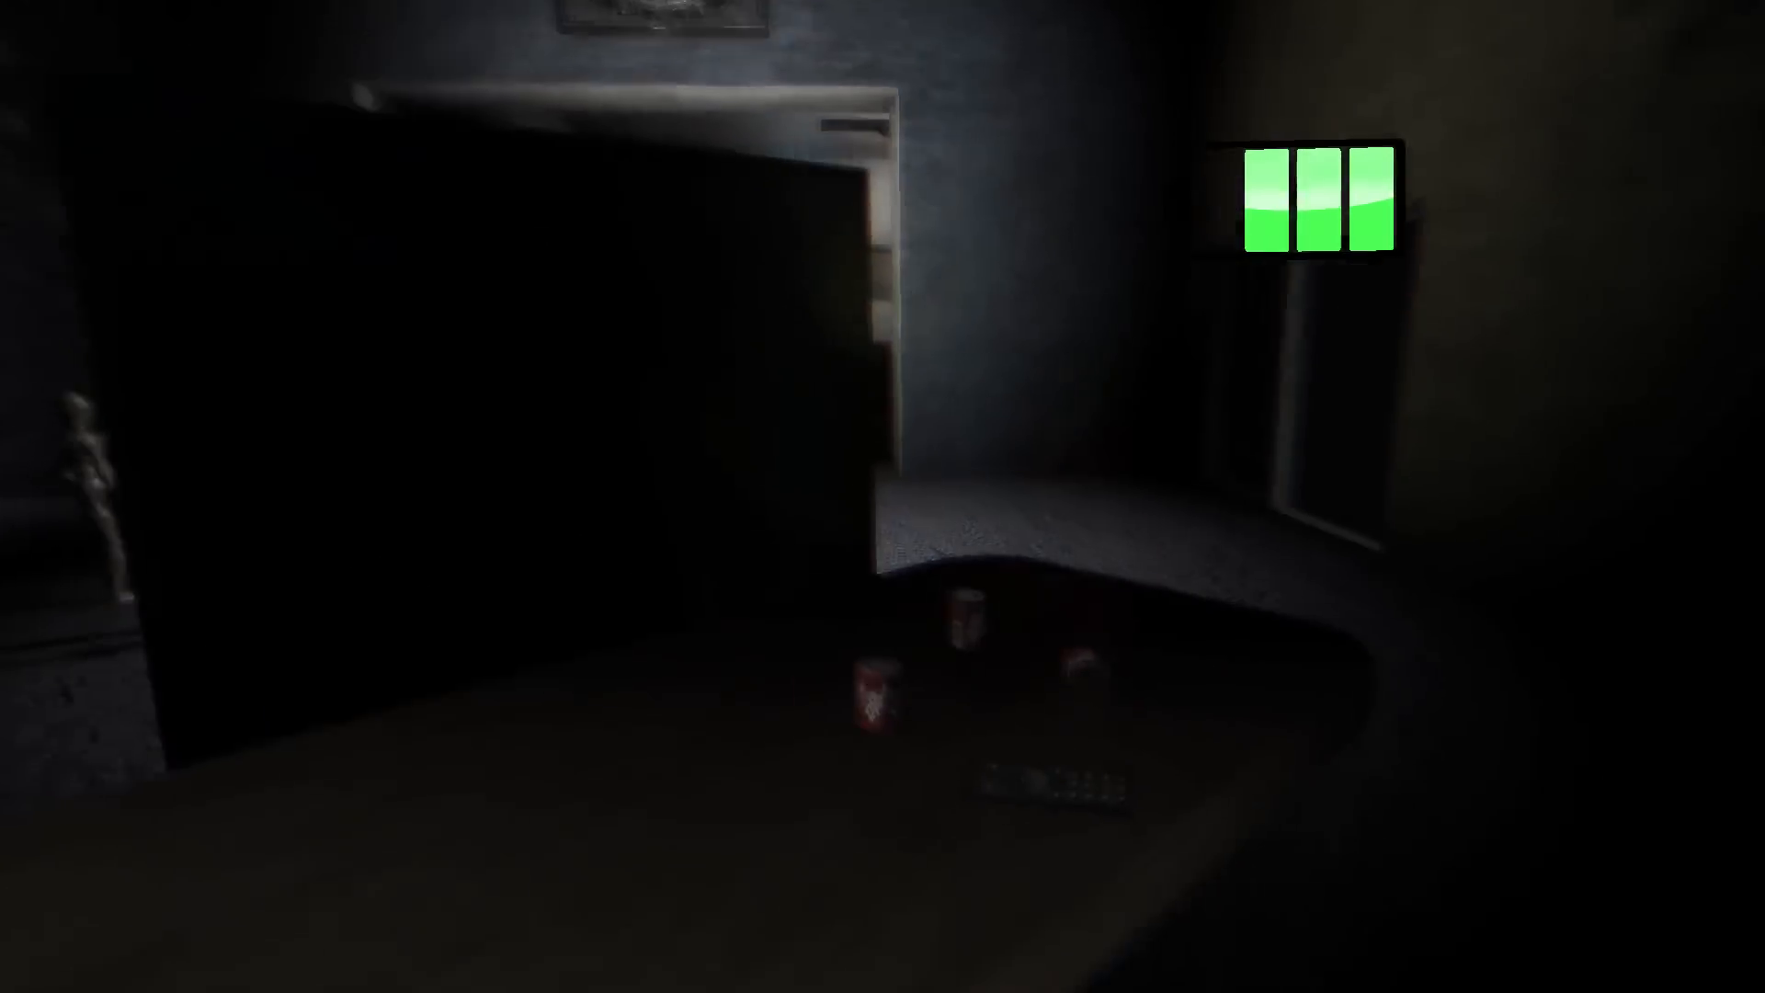
pyautogui.moveTo(883, 497)
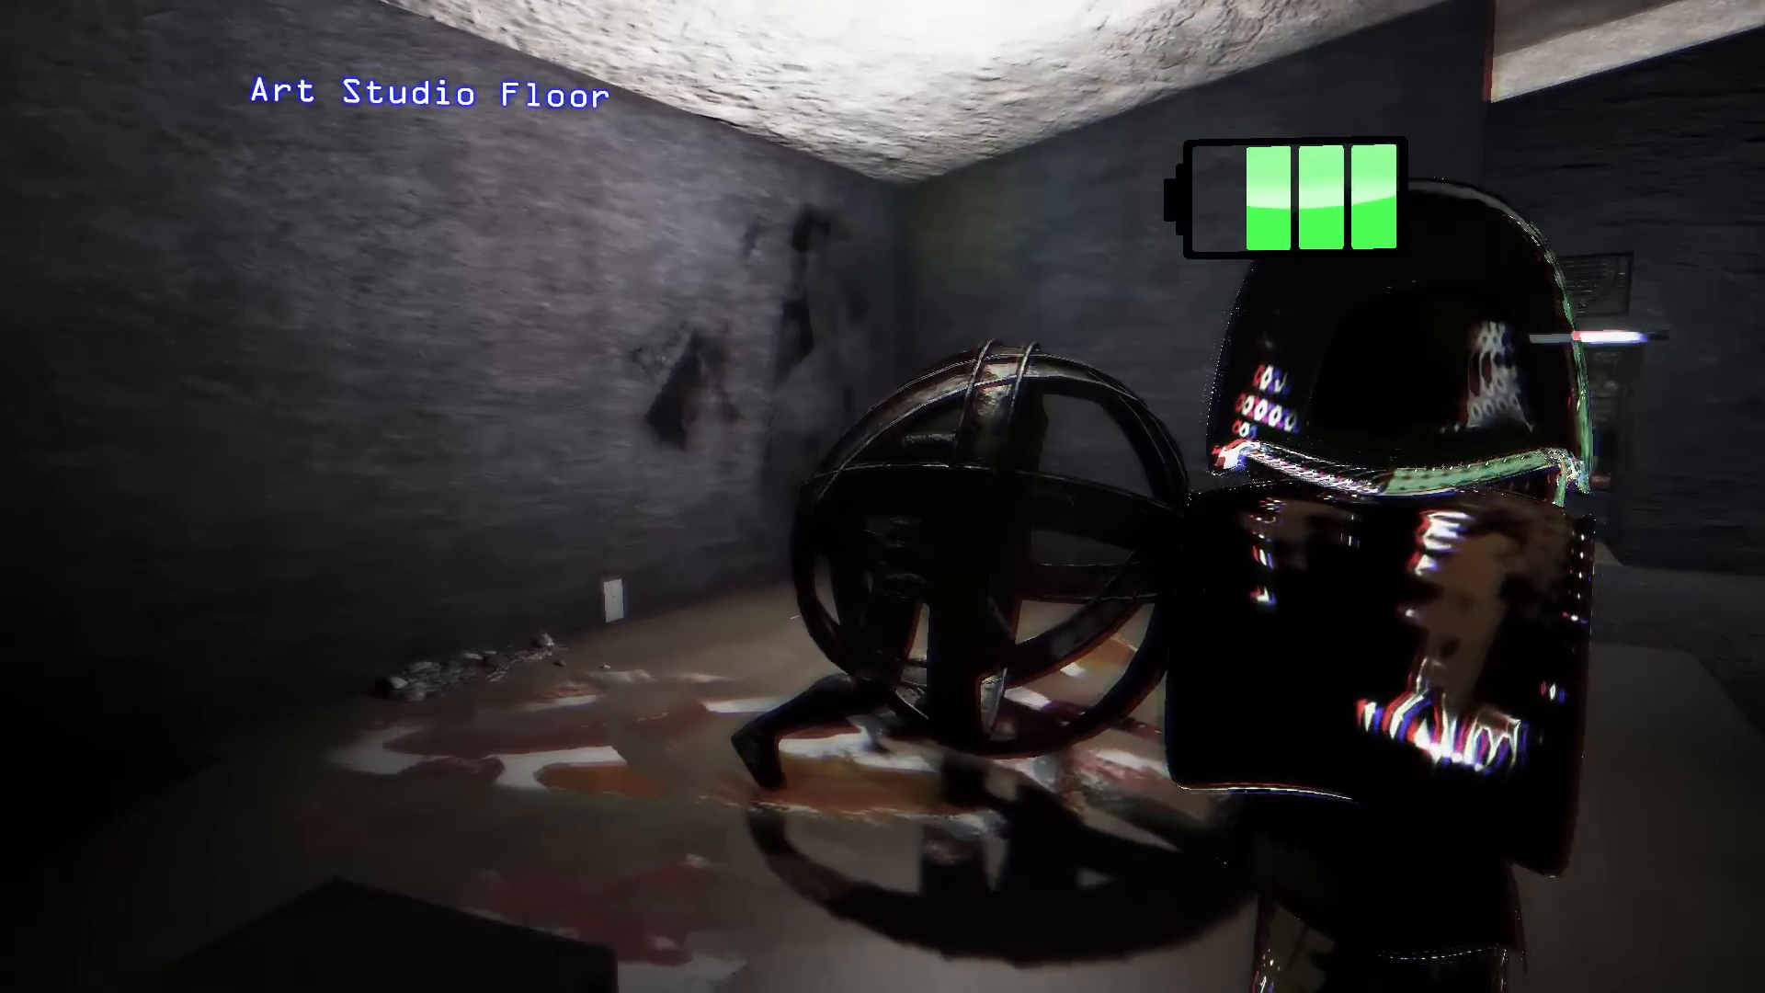
pyautogui.moveTo(883, 496)
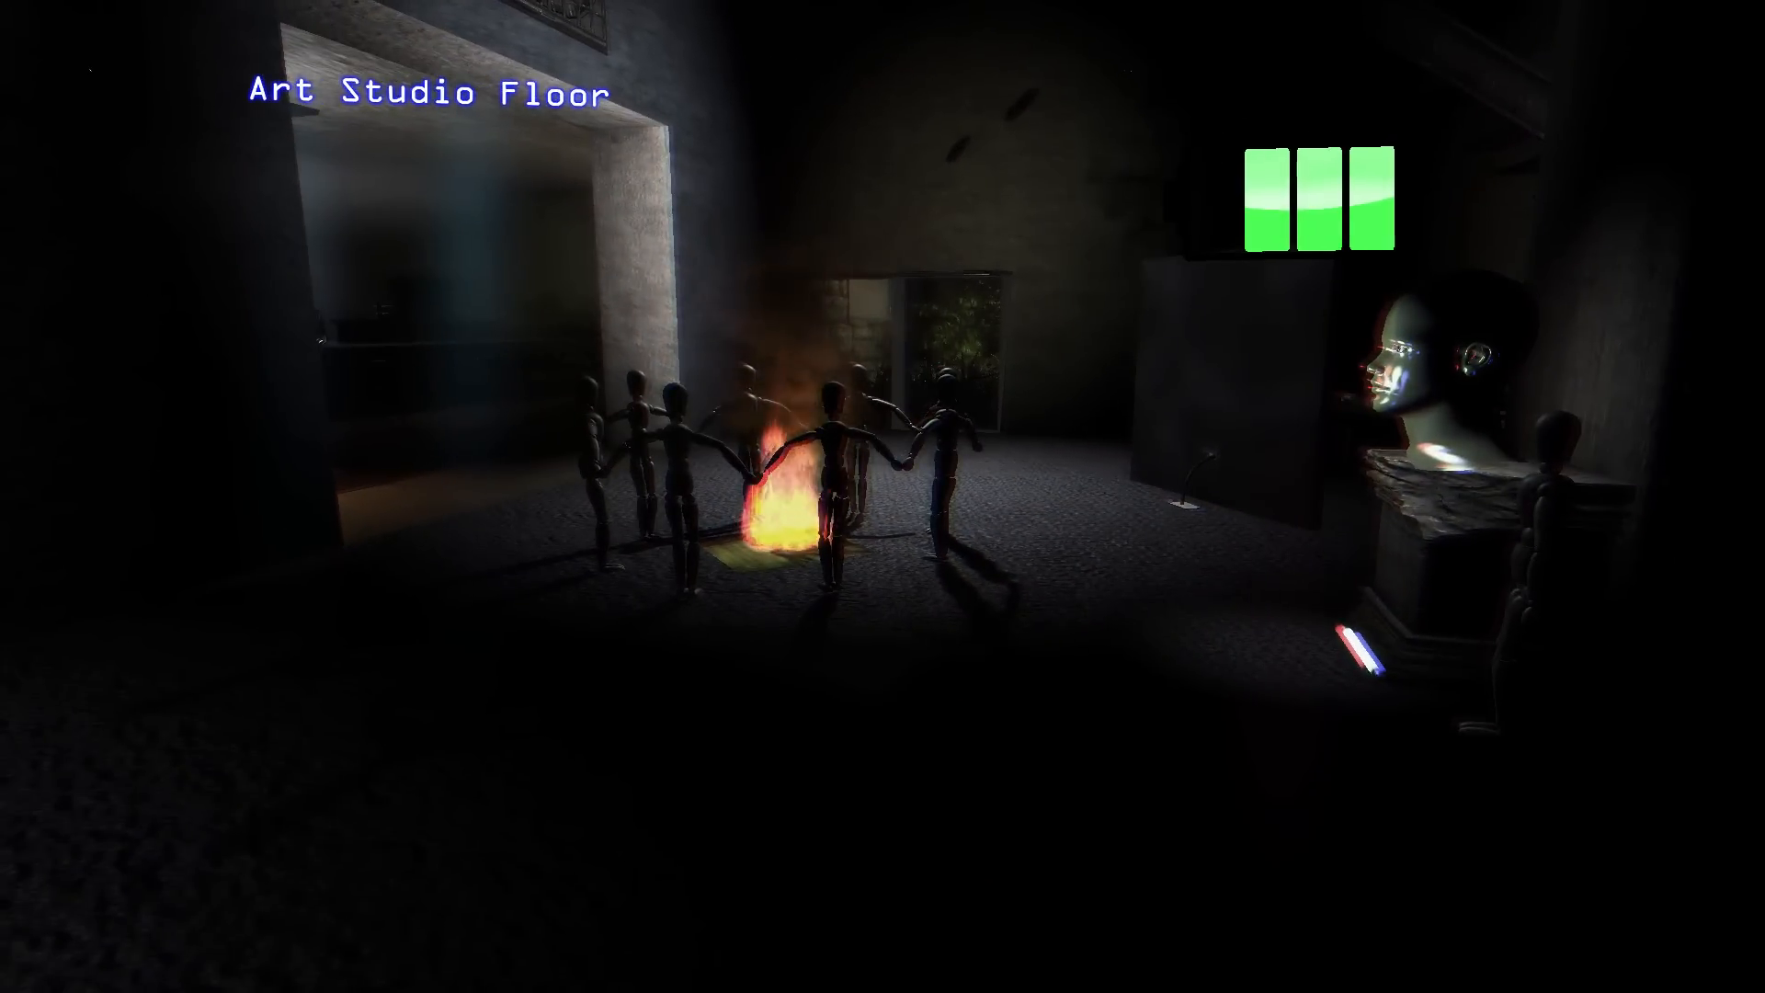
pyautogui.moveTo(882, 496)
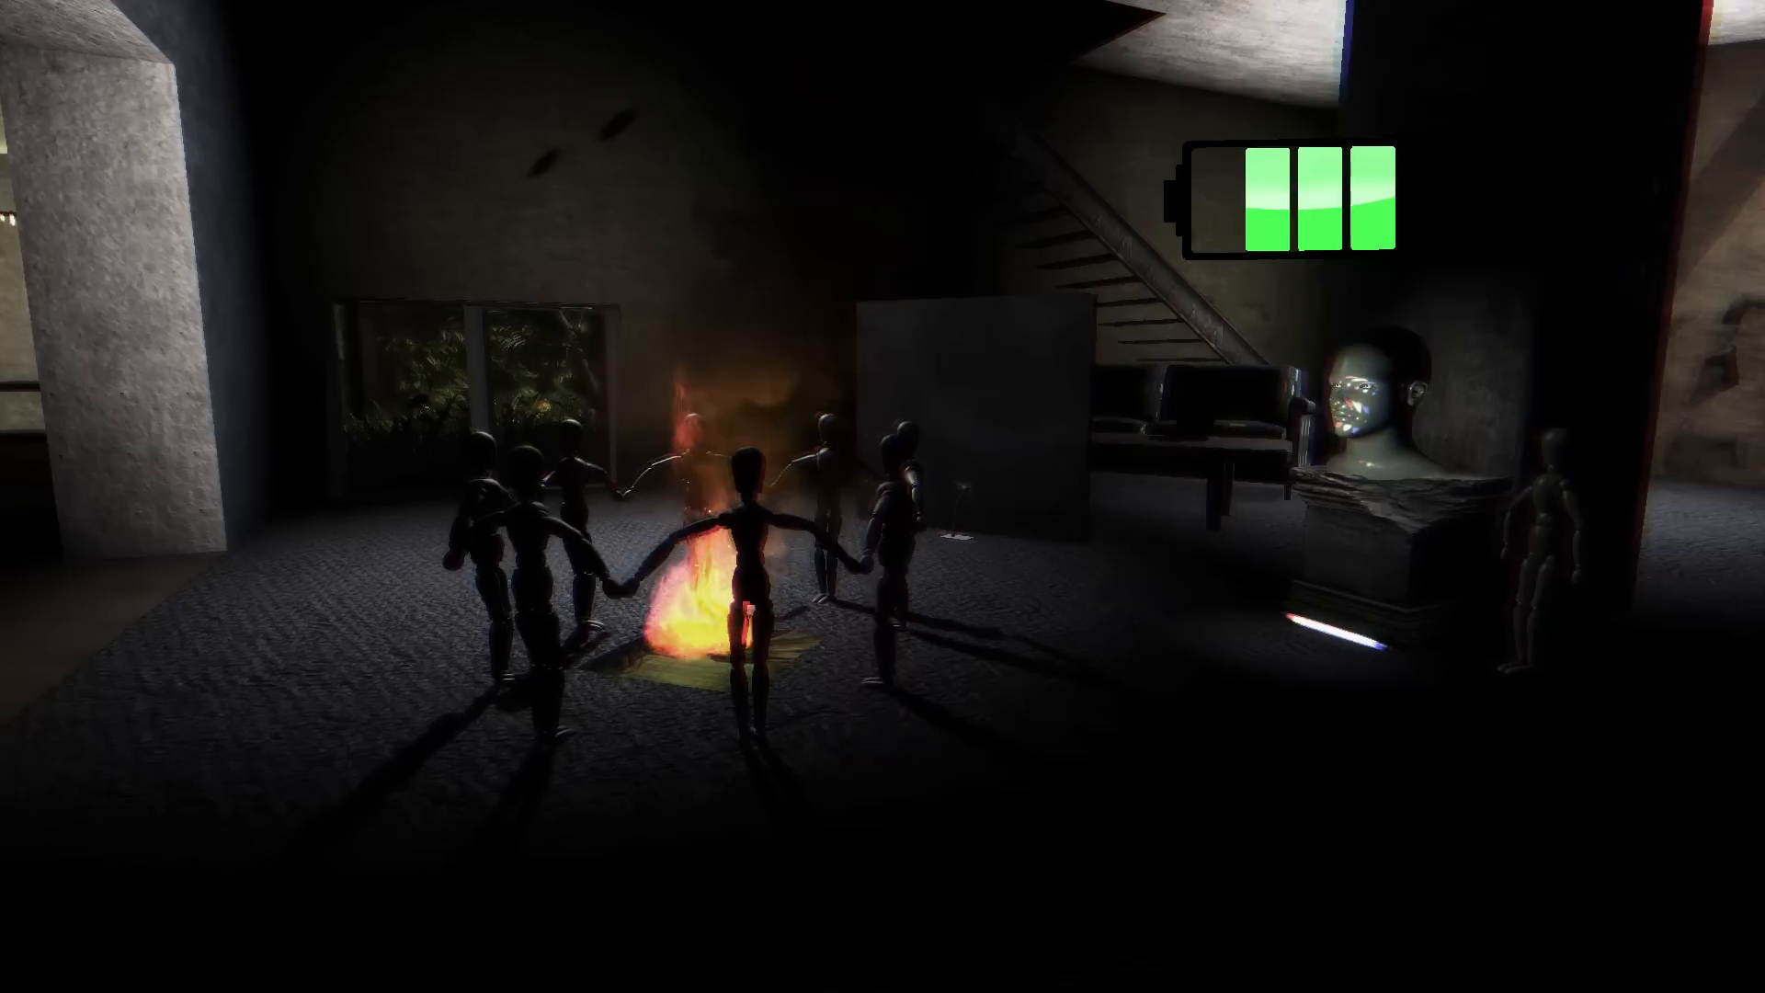
pyautogui.moveTo(883, 497)
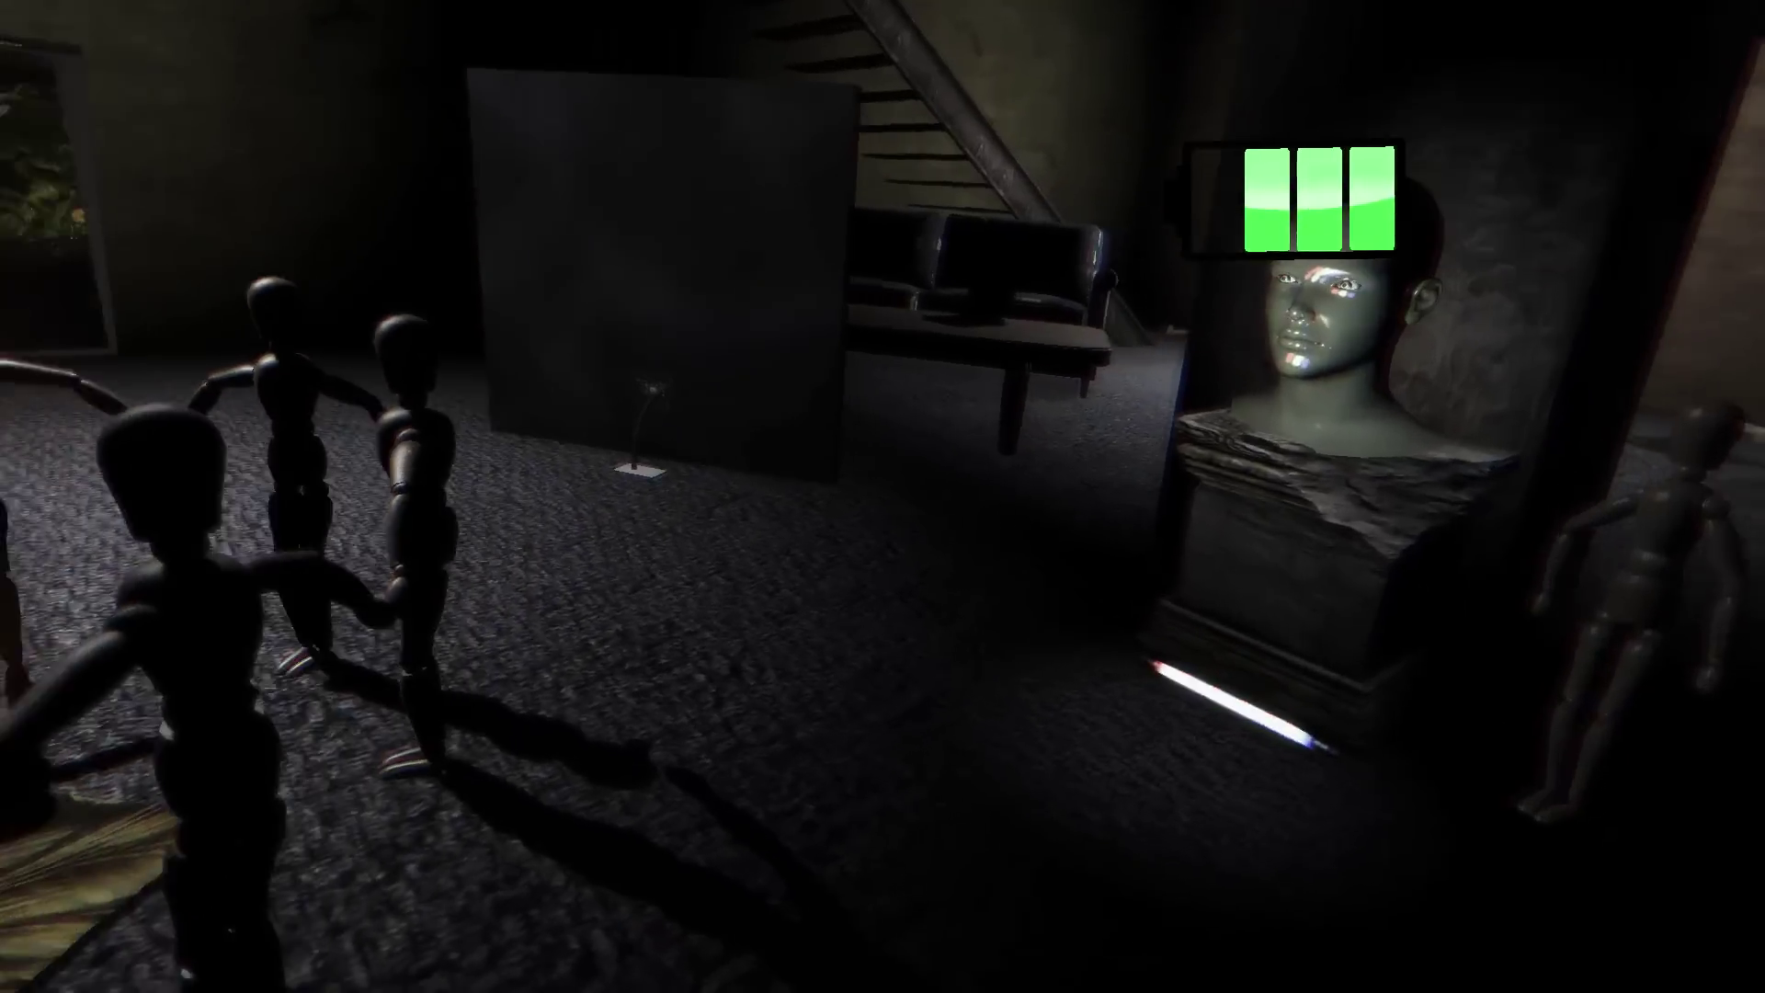
pyautogui.moveTo(883, 496)
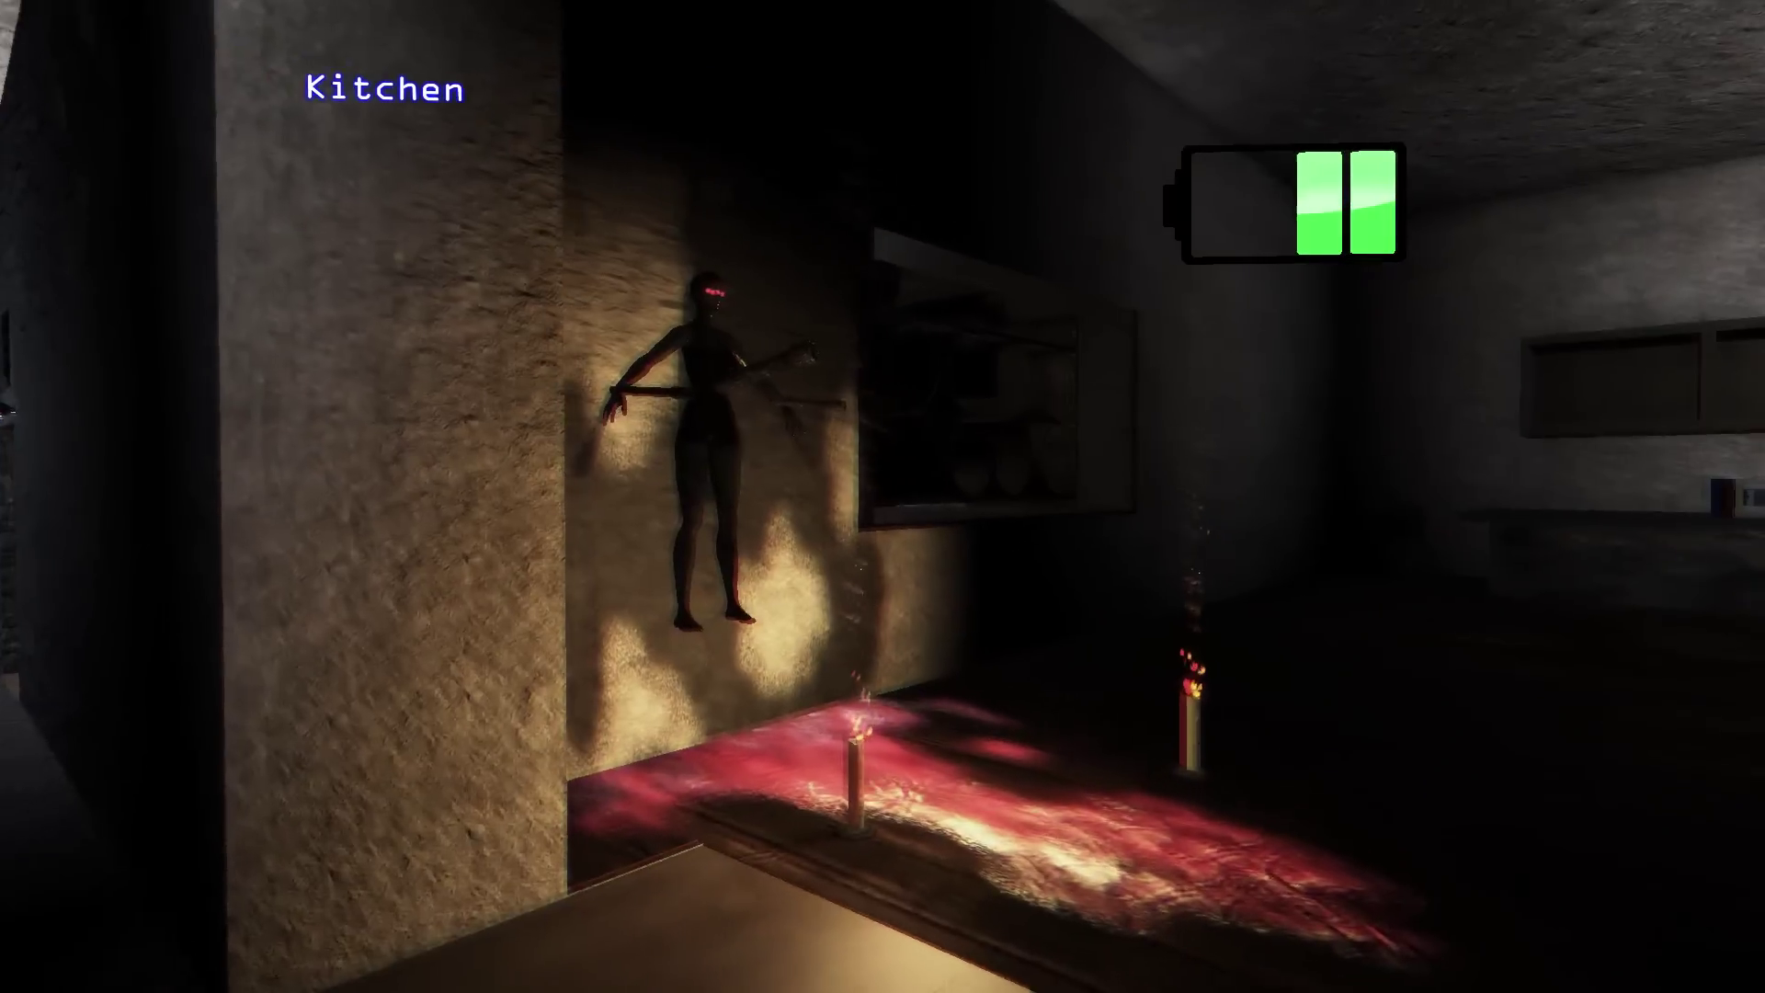
pyautogui.moveTo(883, 496)
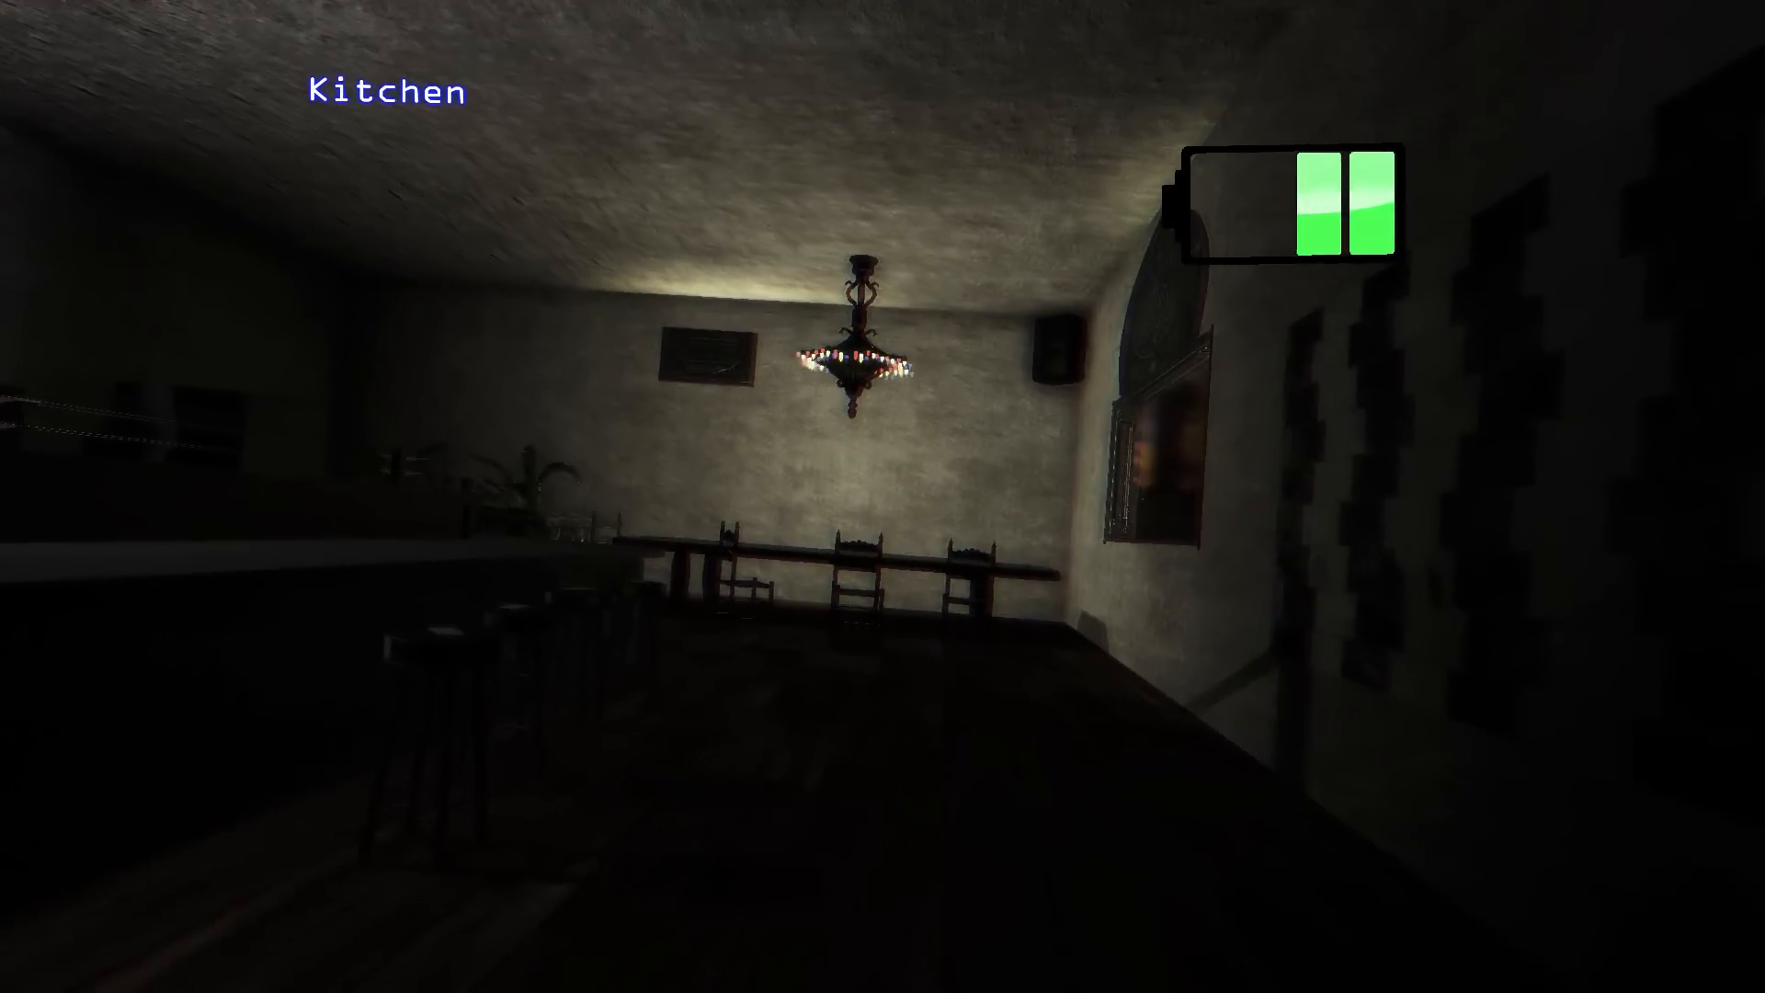
pyautogui.moveTo(883, 497)
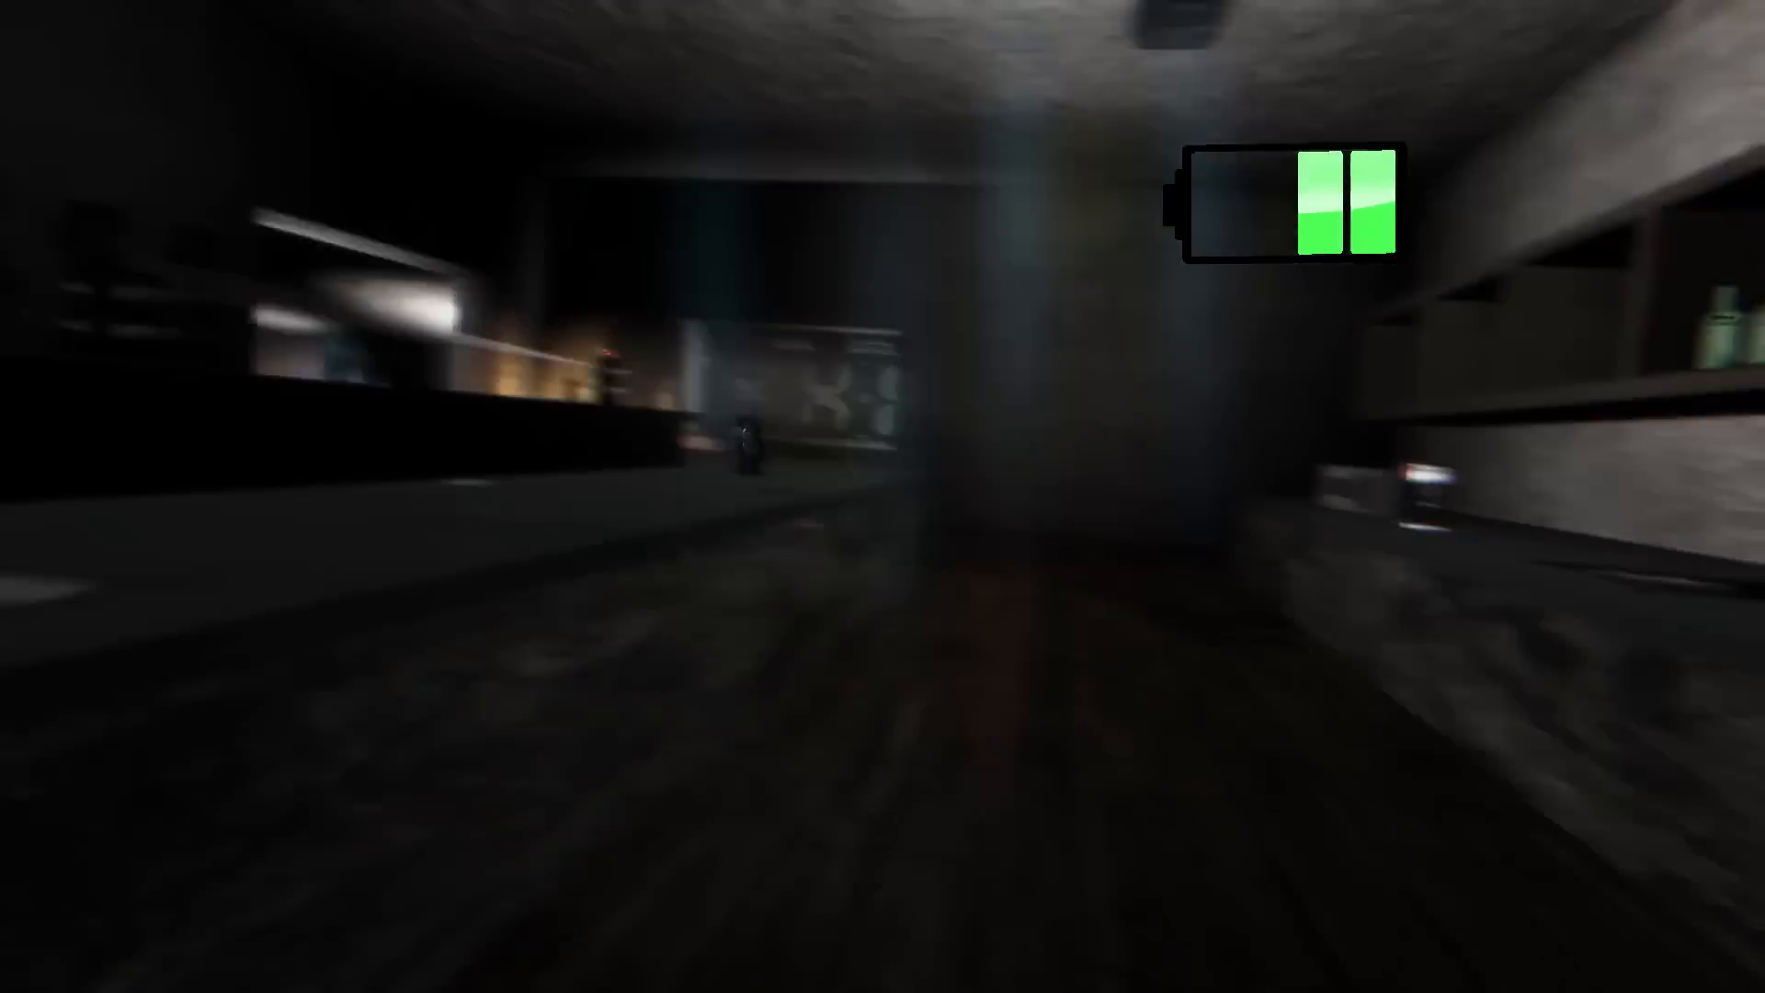
pyautogui.moveTo(882, 497)
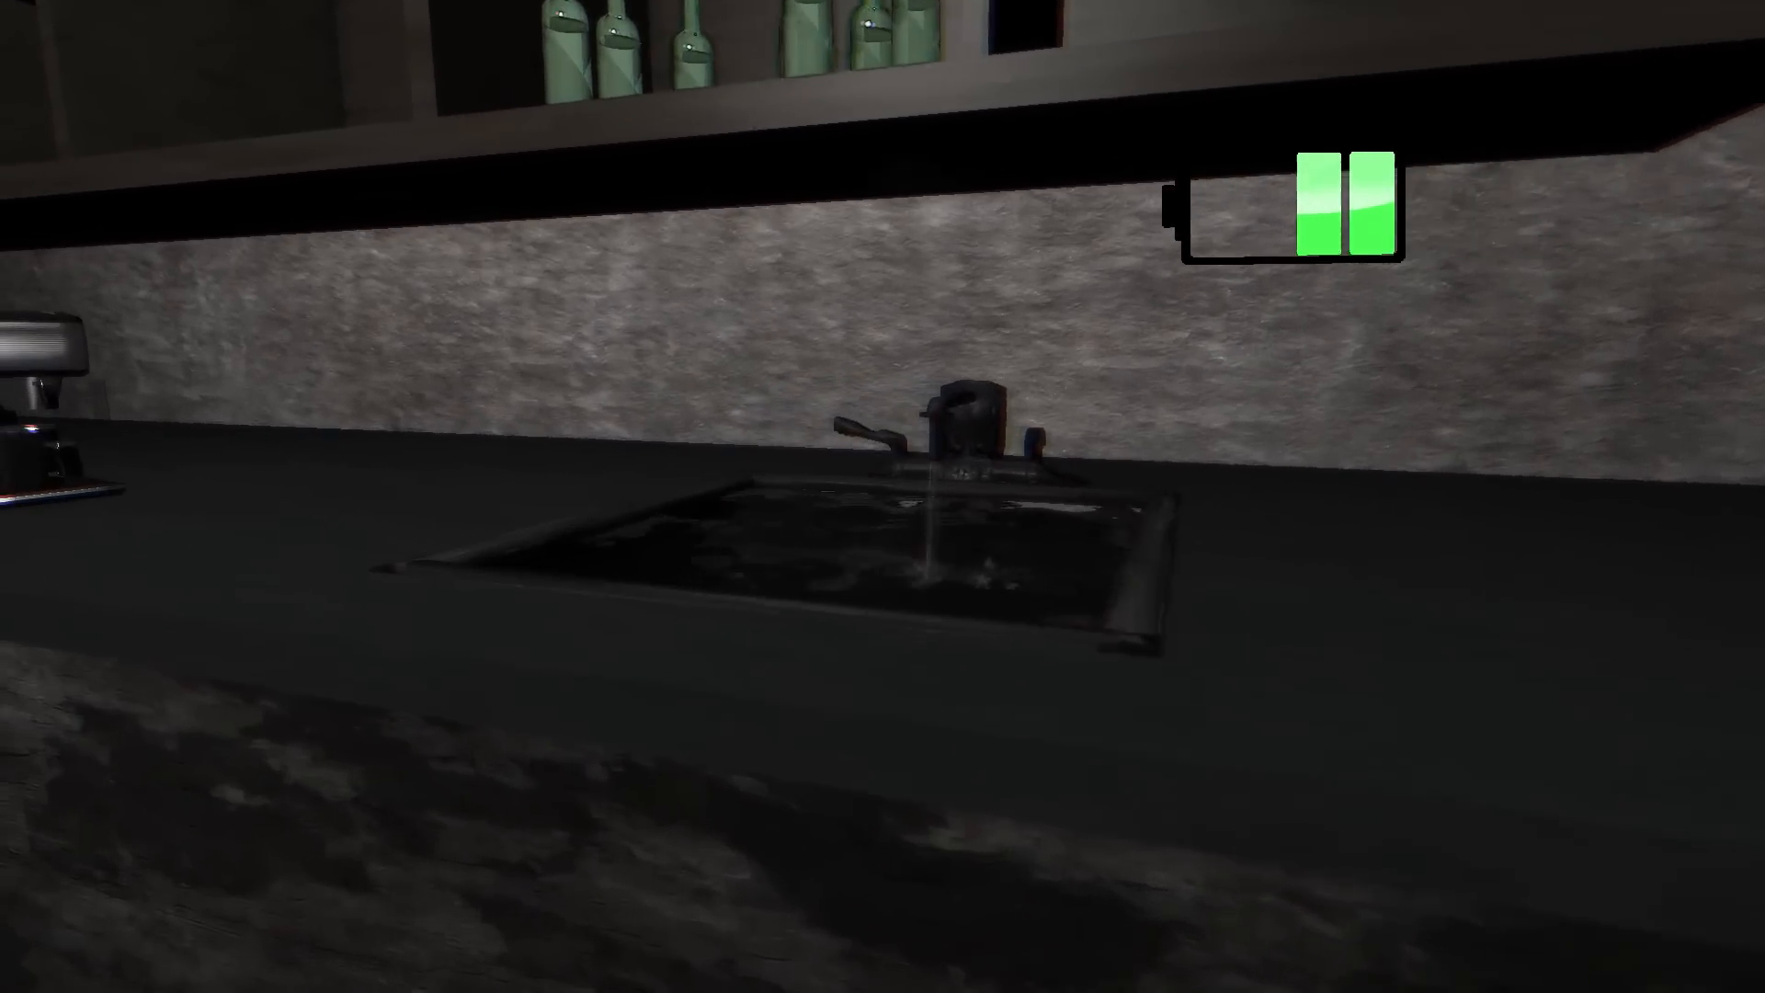
pyautogui.moveTo(883, 497)
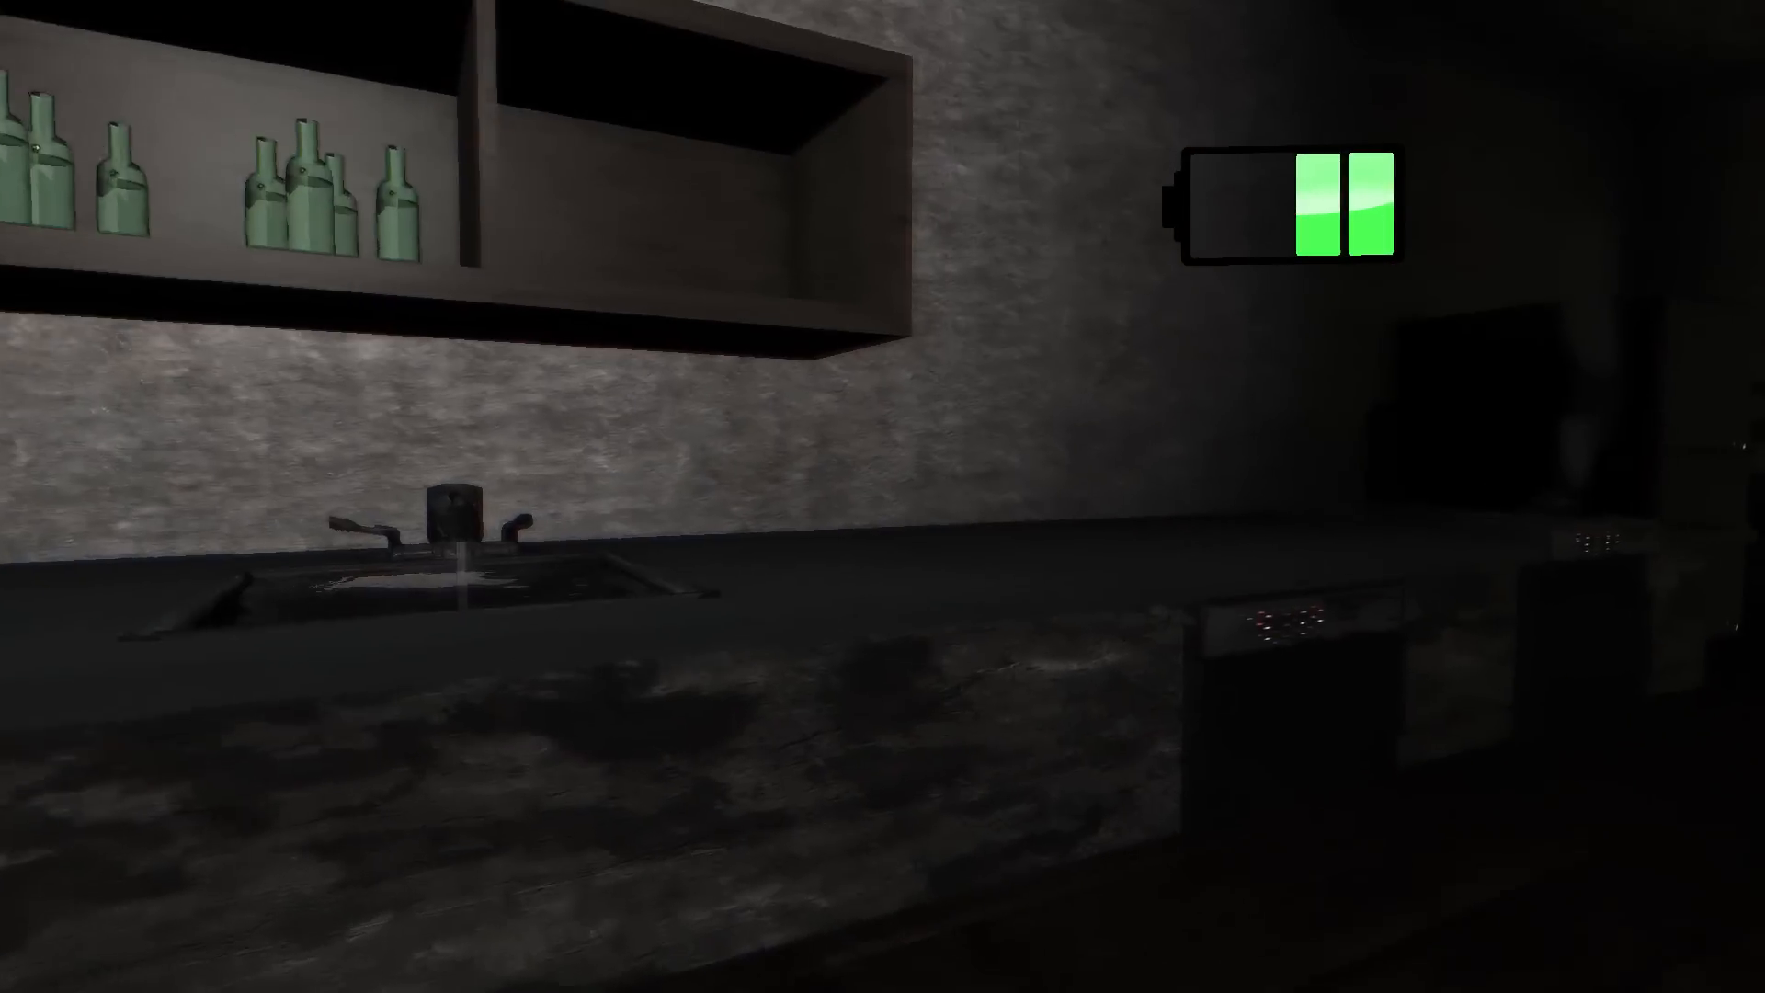
pyautogui.moveTo(883, 496)
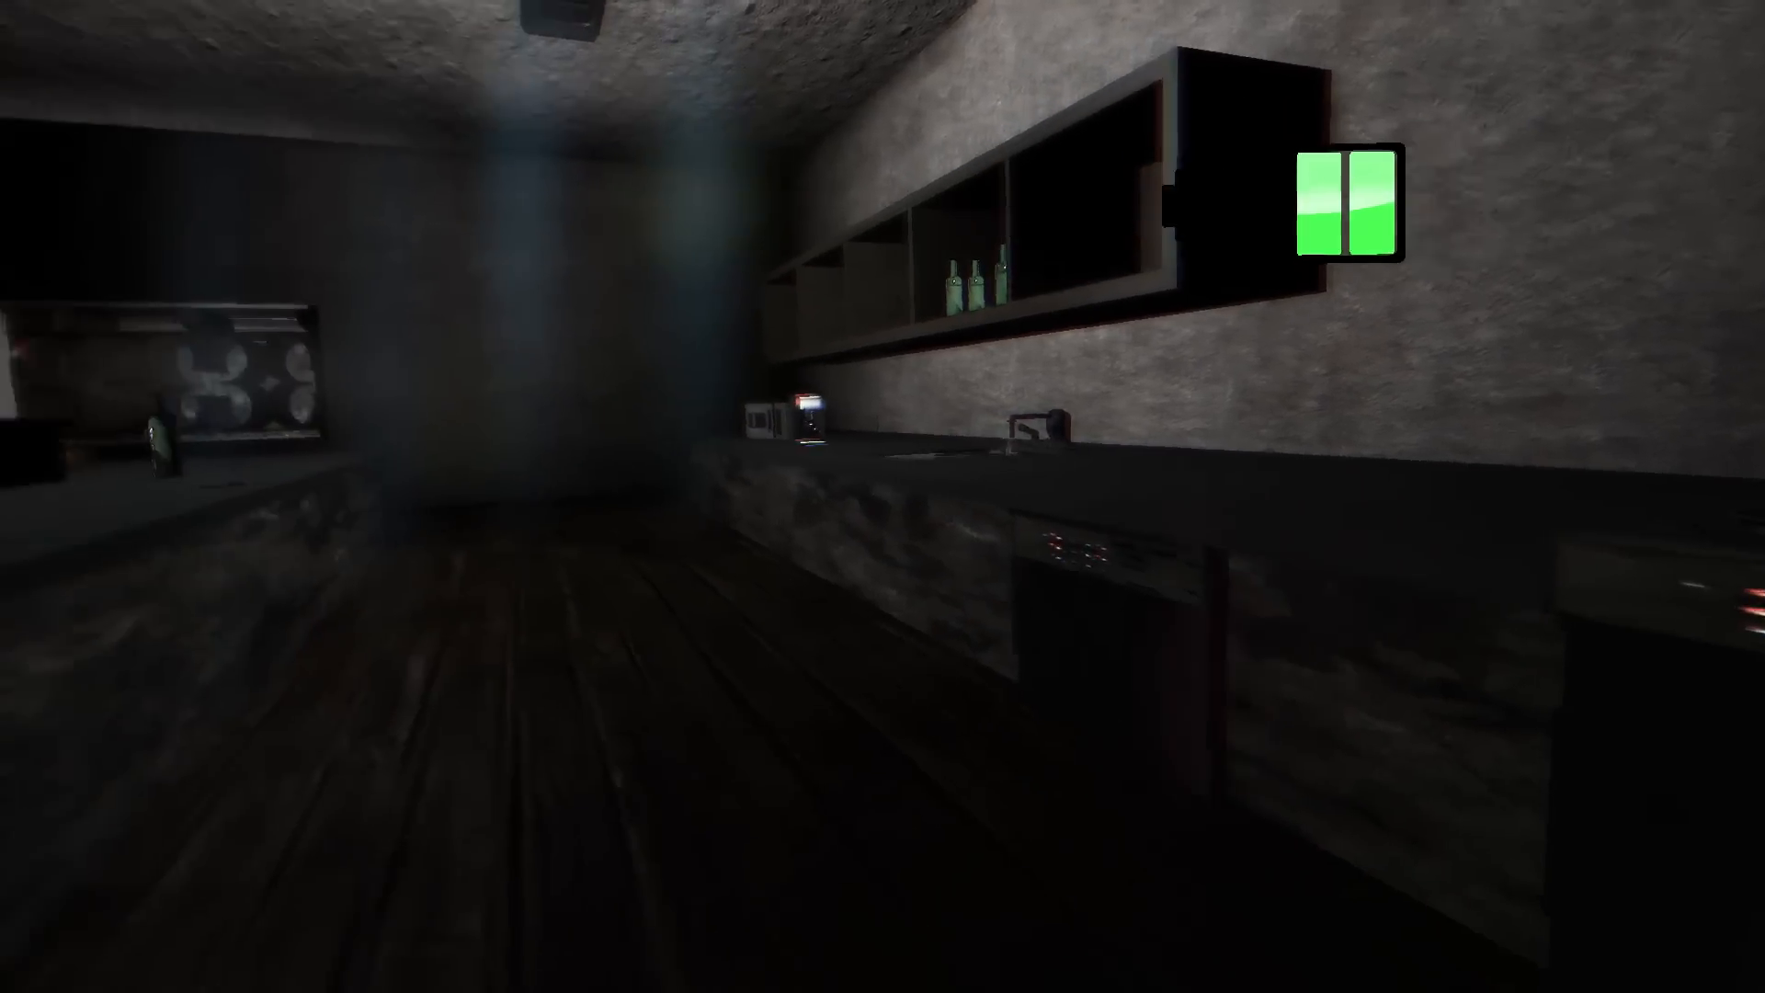
pyautogui.moveTo(883, 496)
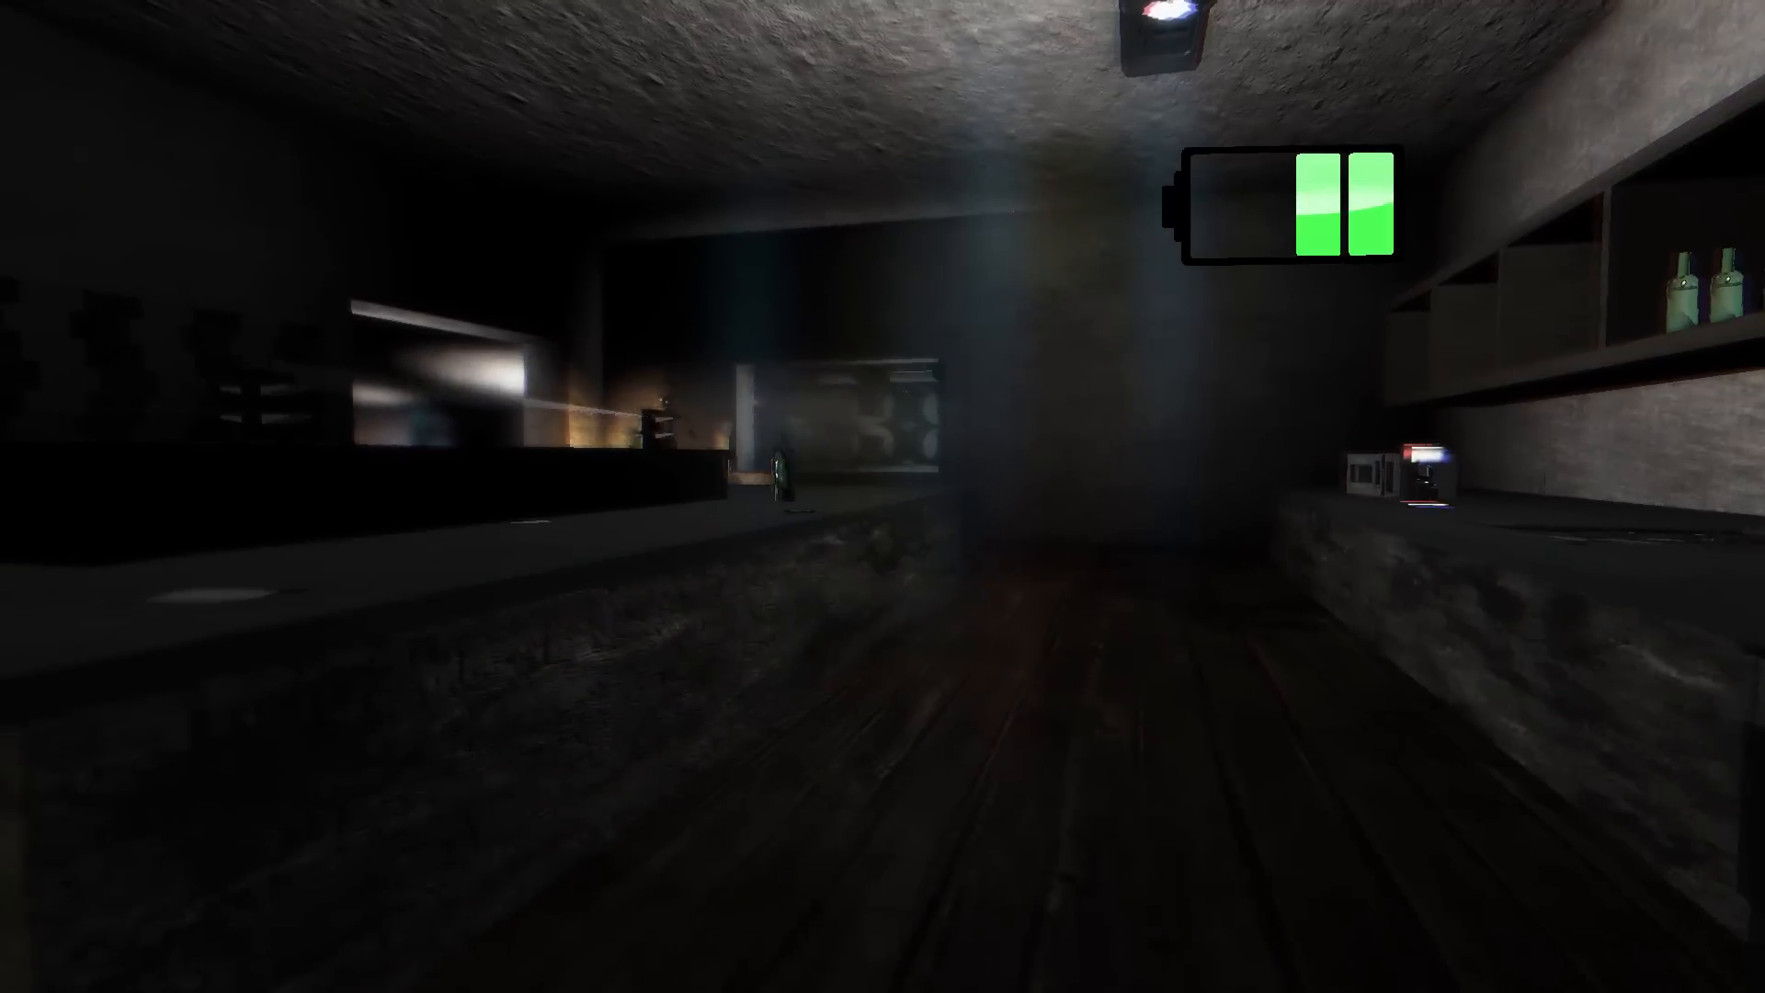
pyautogui.moveTo(883, 497)
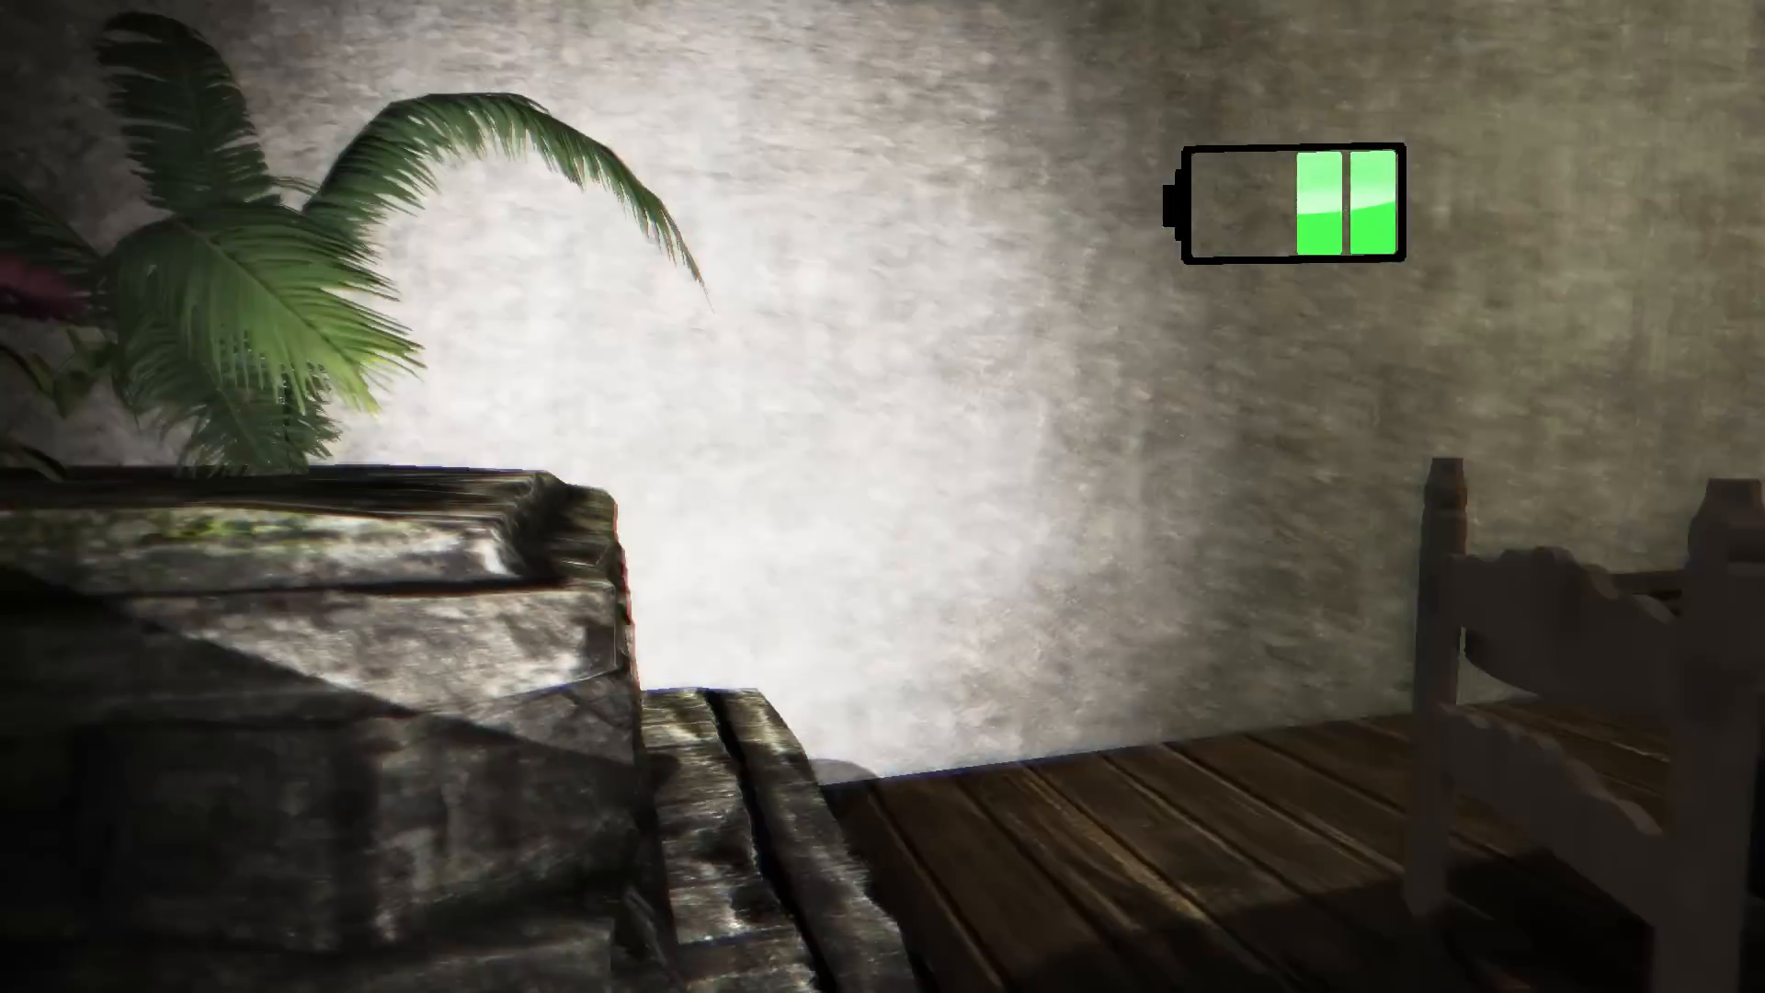
pyautogui.moveTo(883, 496)
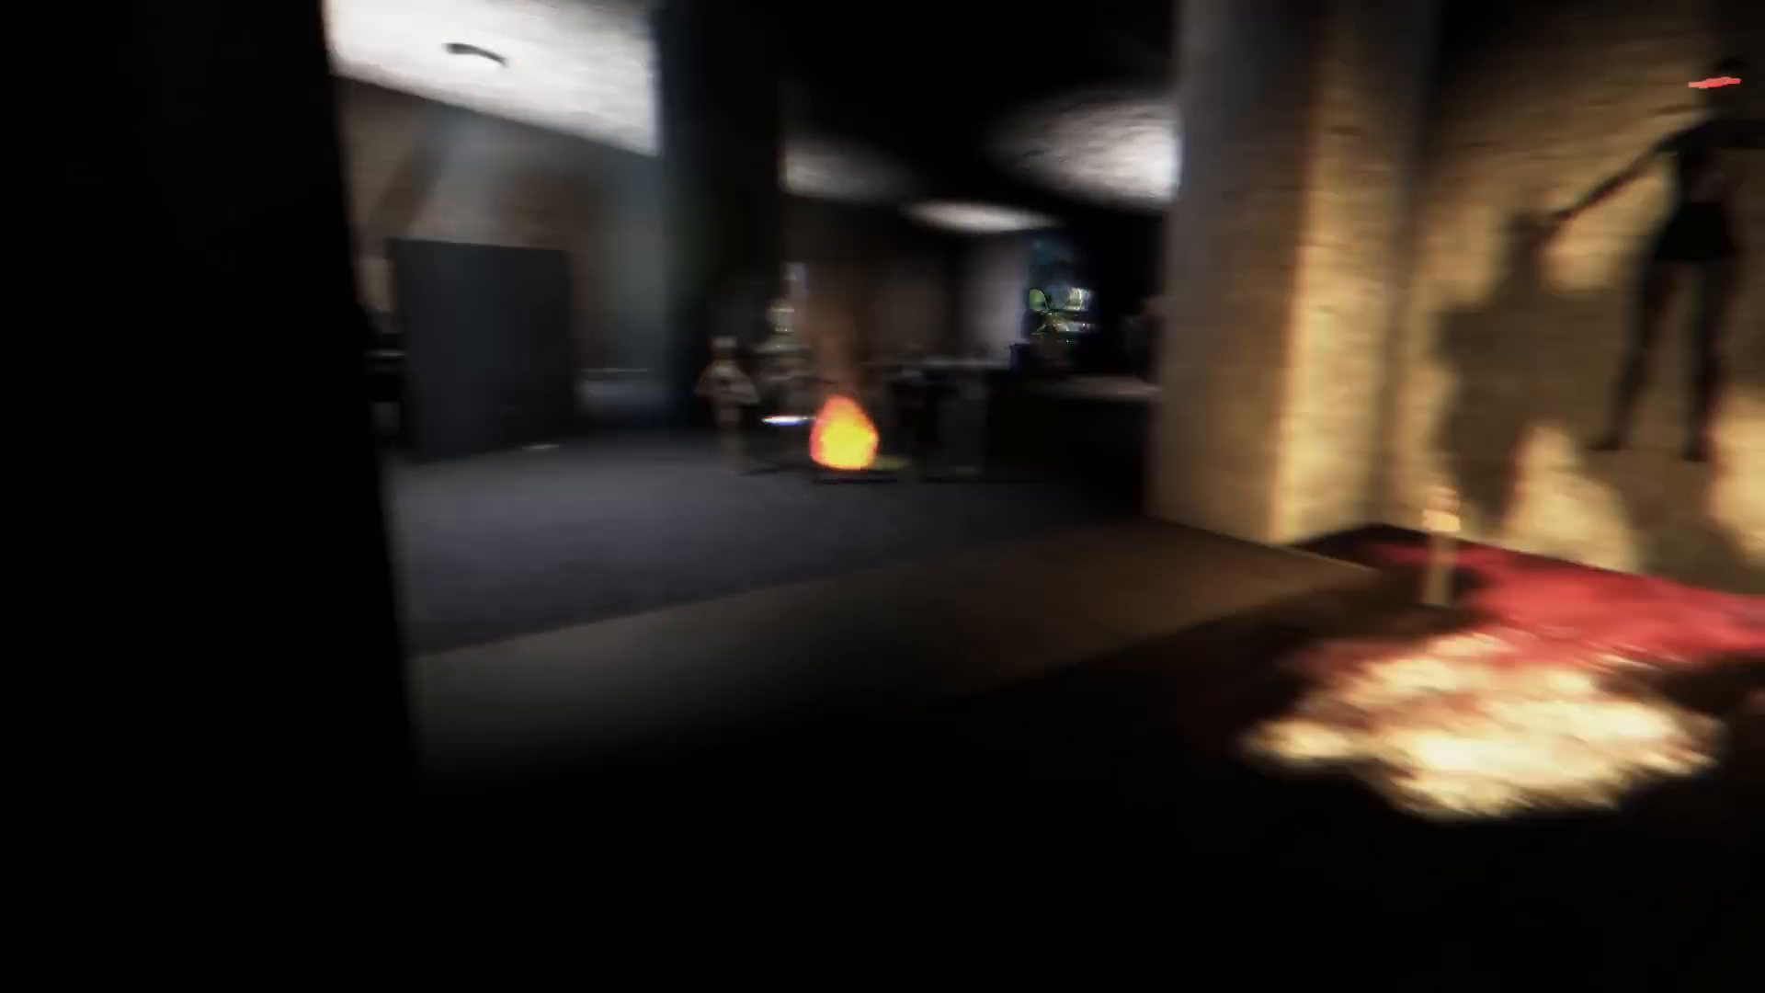
pyautogui.moveTo(882, 496)
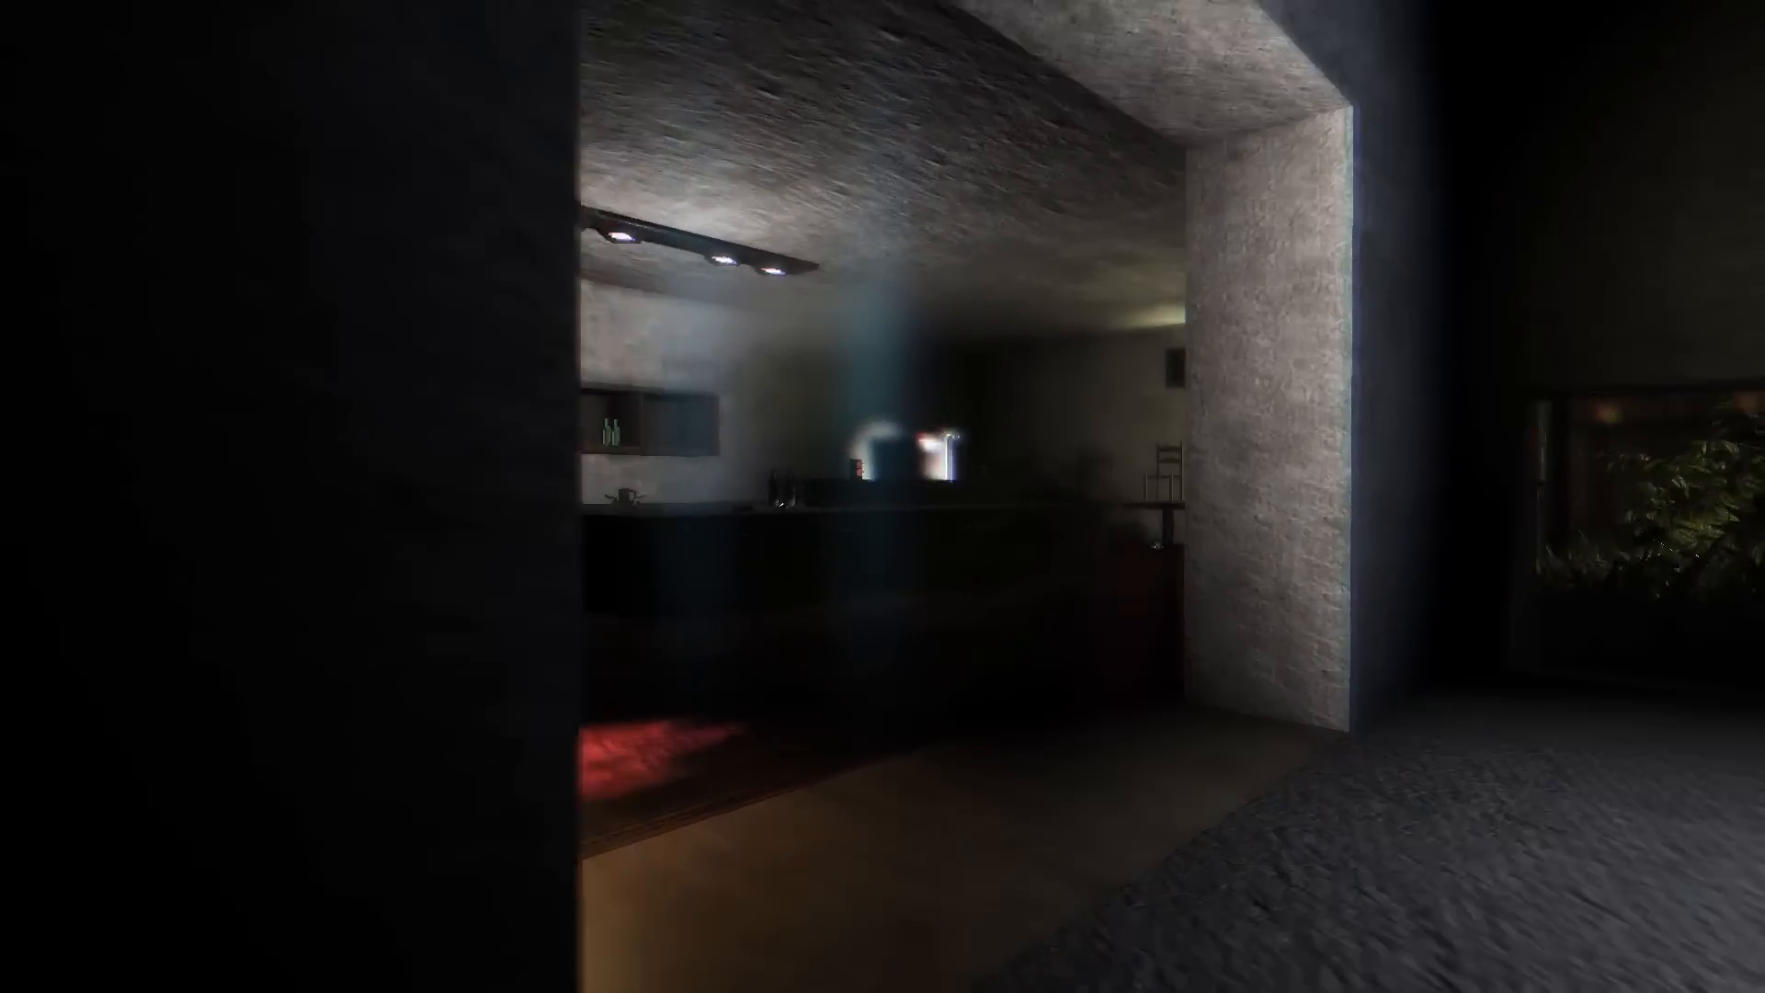
pyautogui.moveTo(883, 497)
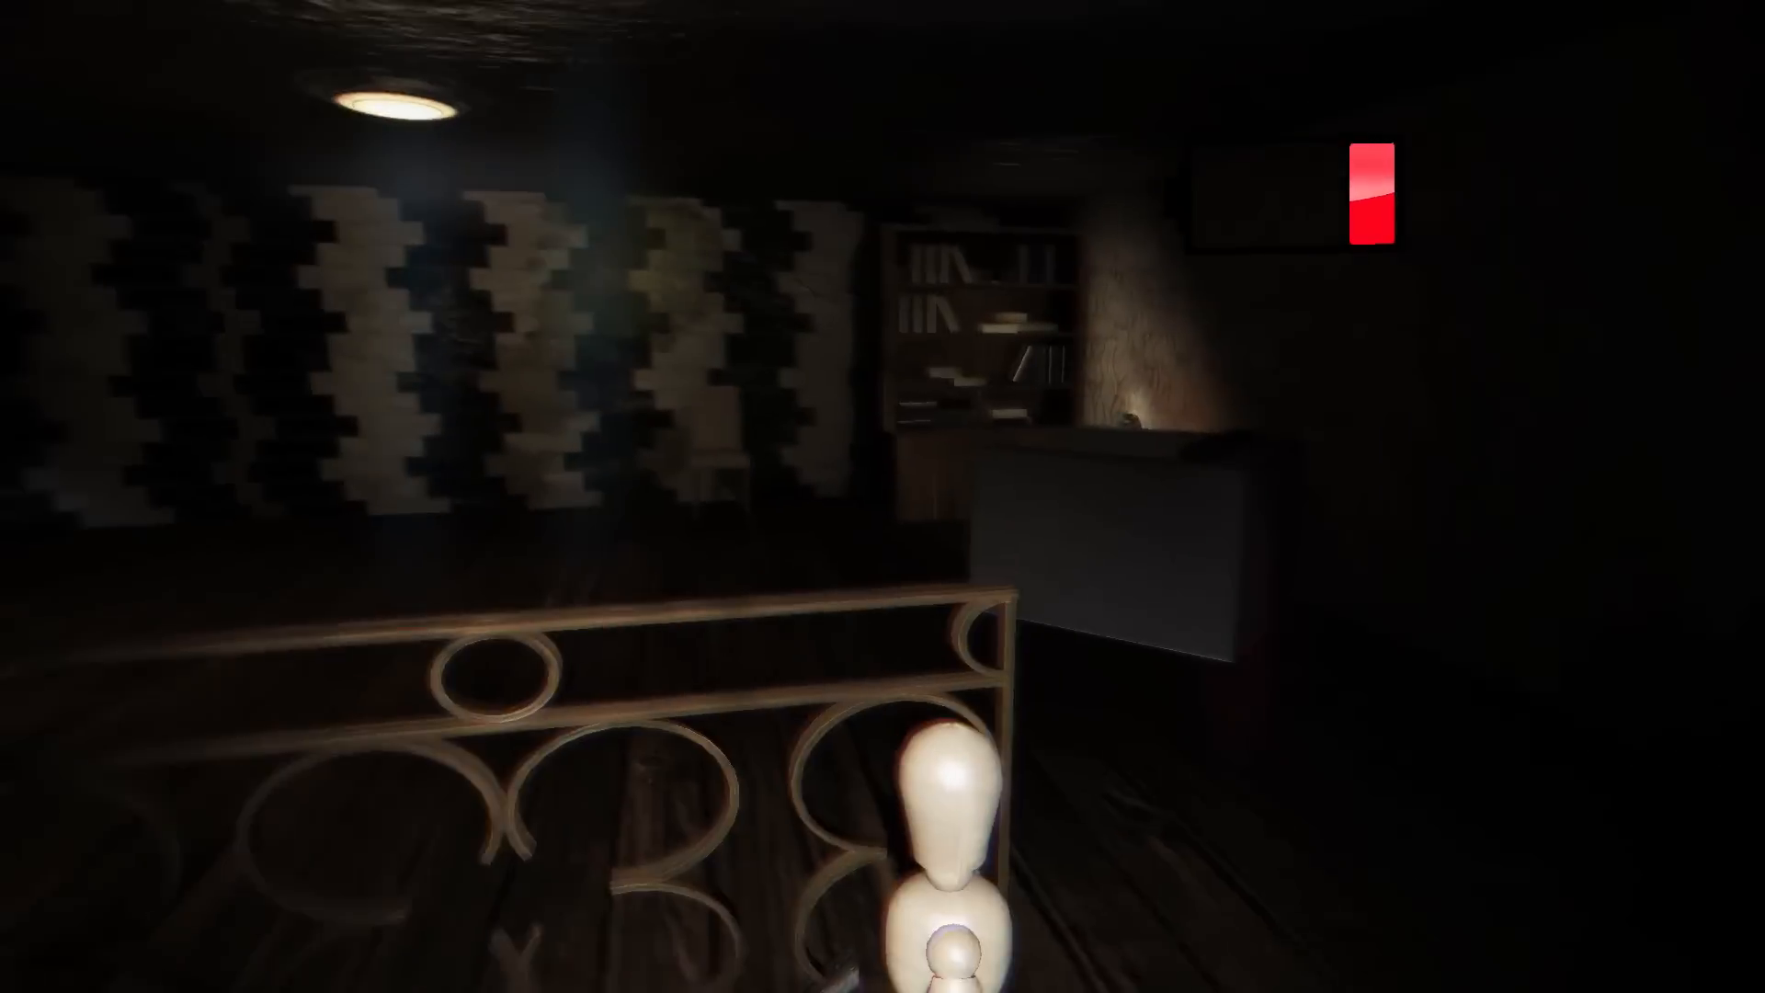
pyautogui.moveTo(883, 496)
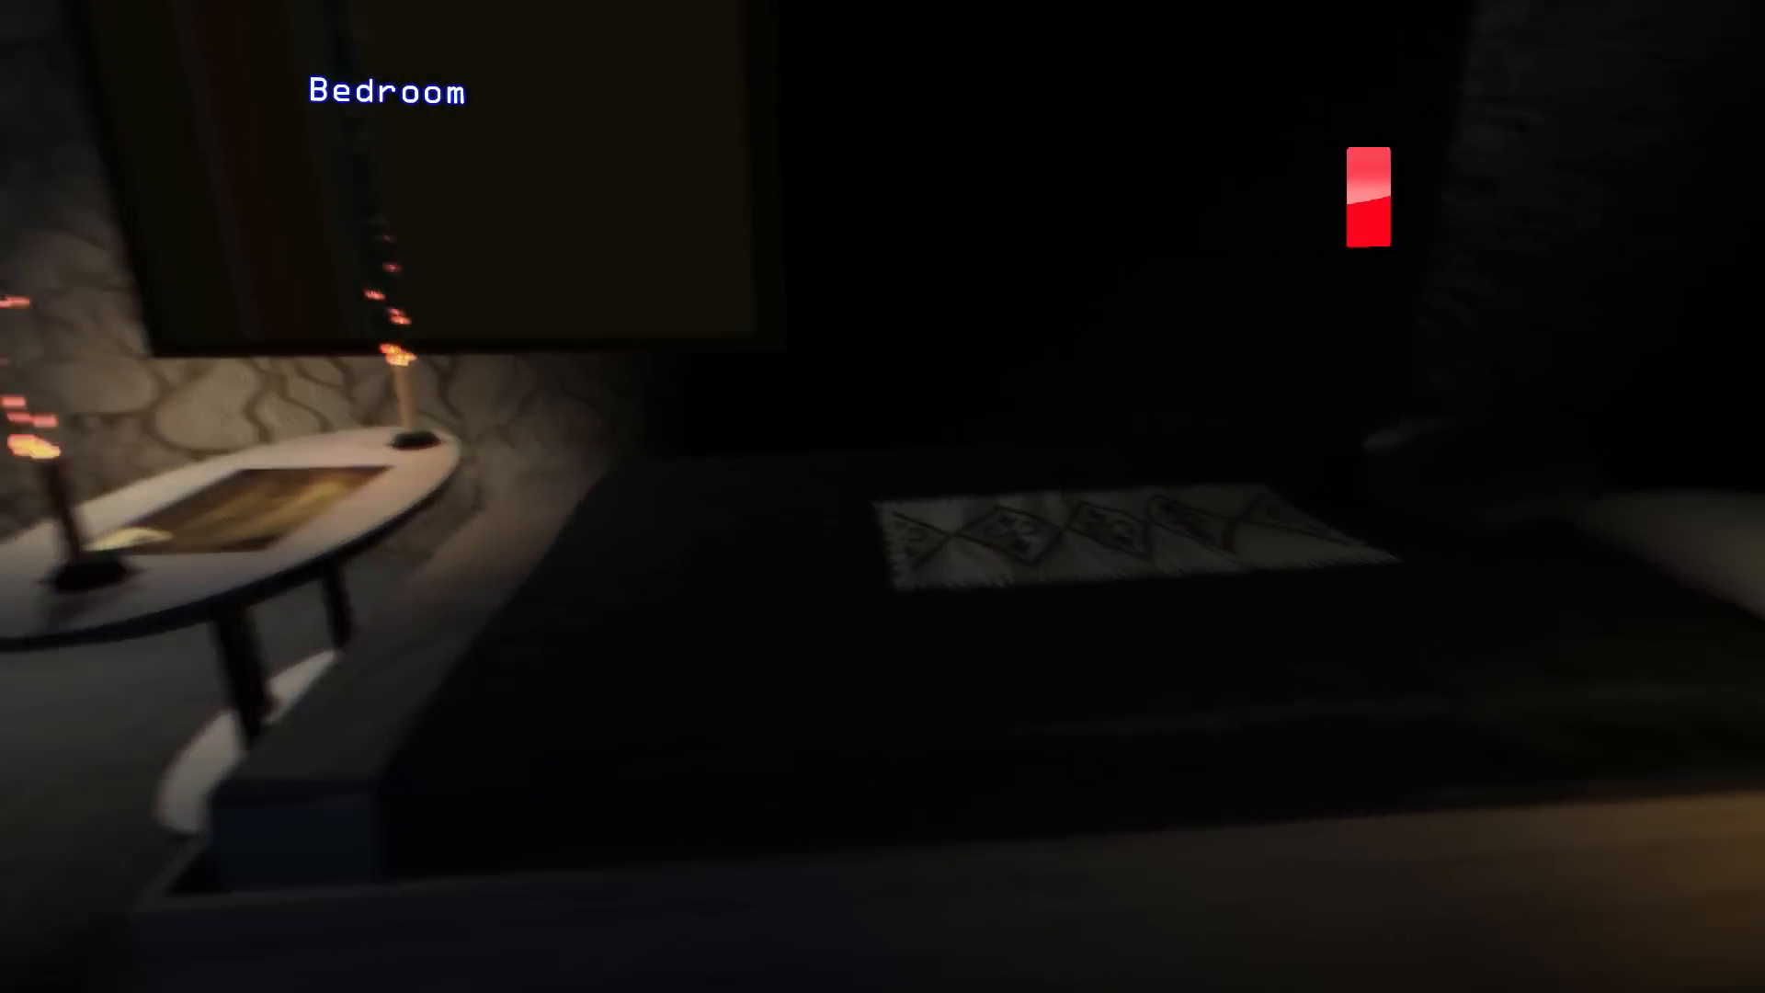
pyautogui.moveTo(883, 497)
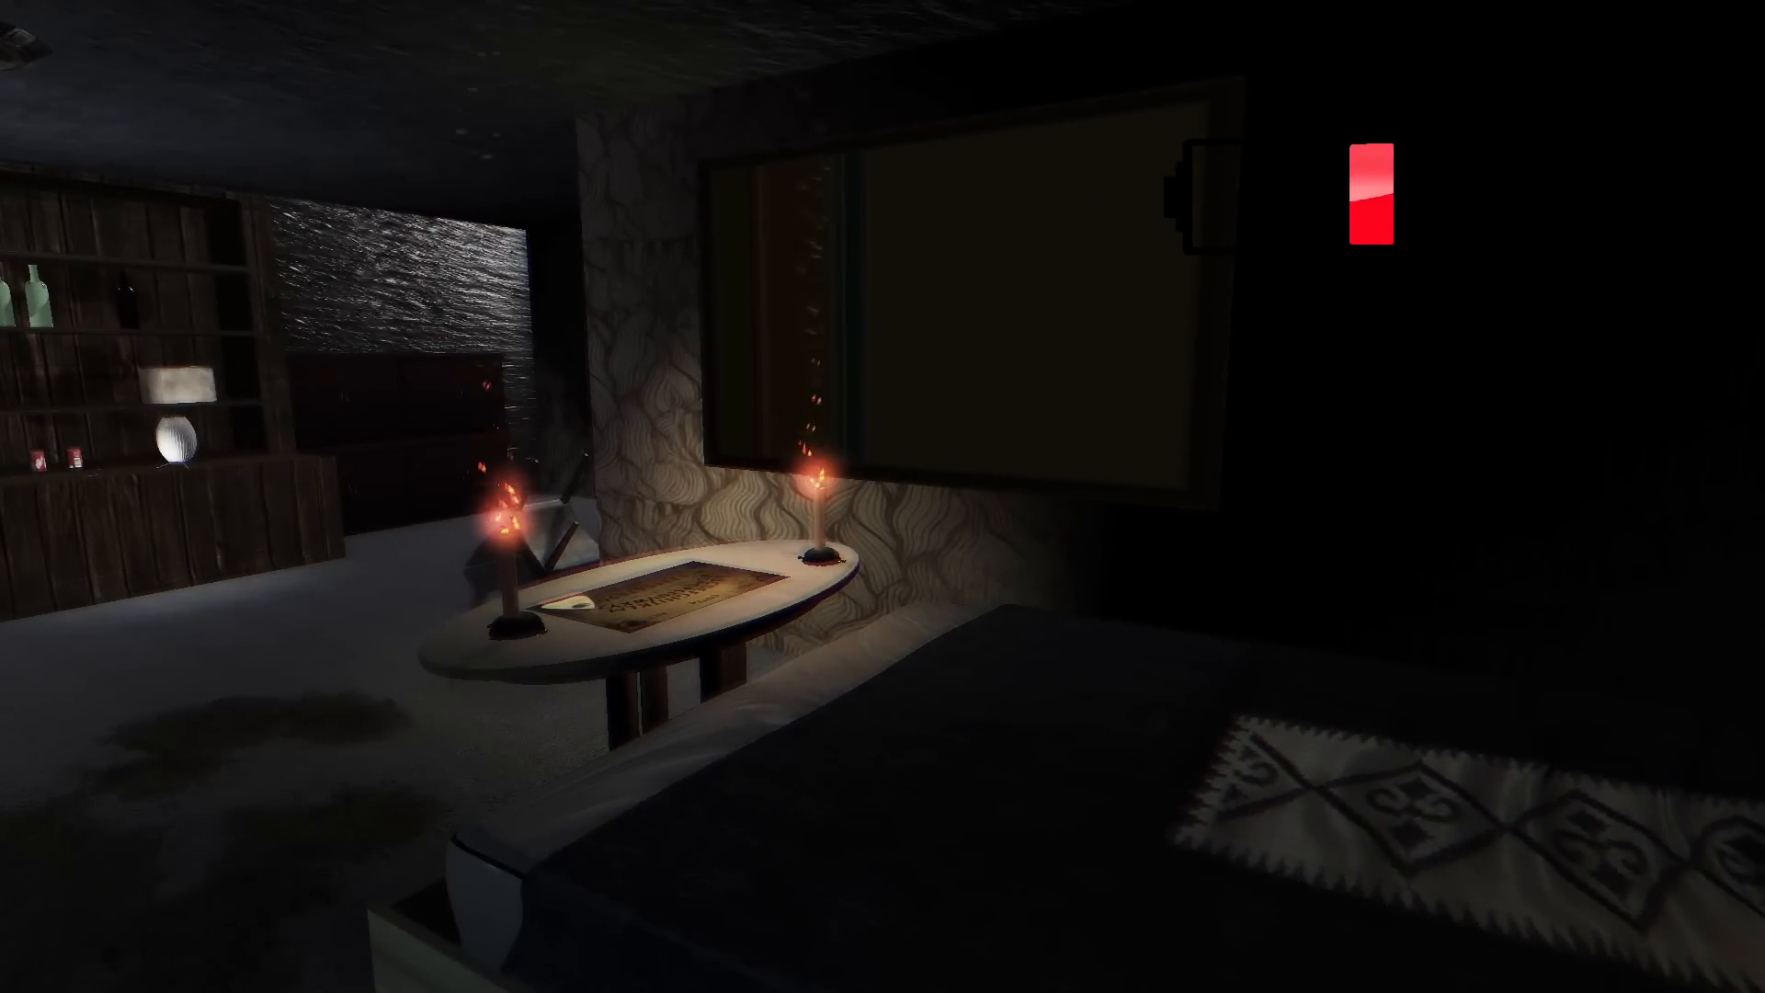
pyautogui.moveTo(883, 496)
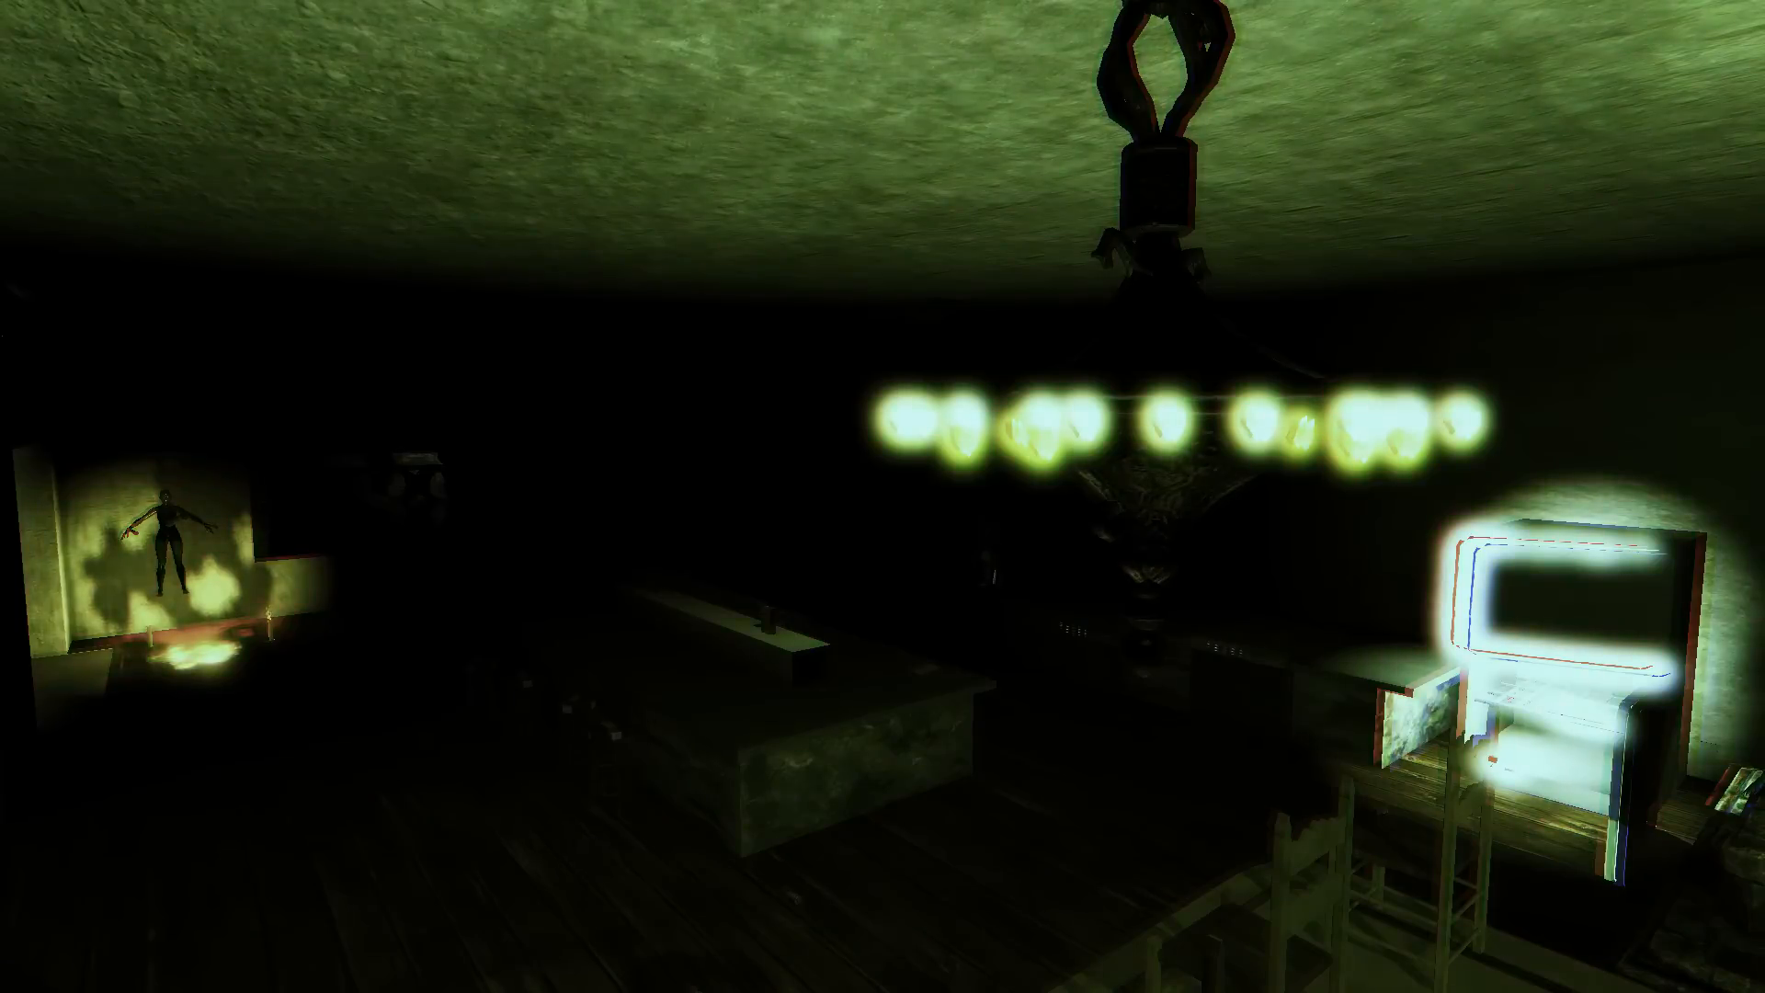